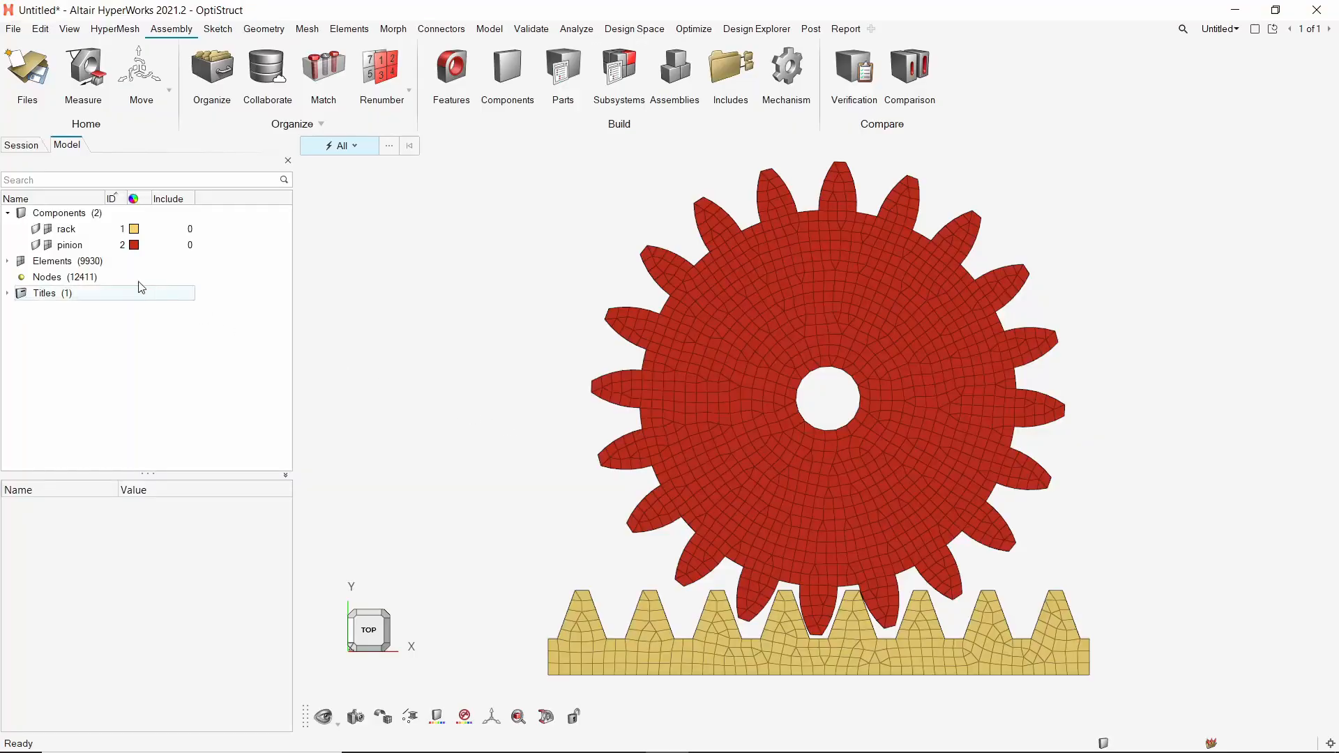
- Create a MAT1 material named steel with E = 210000.0 and NU = 0.3
left_click(39, 229)
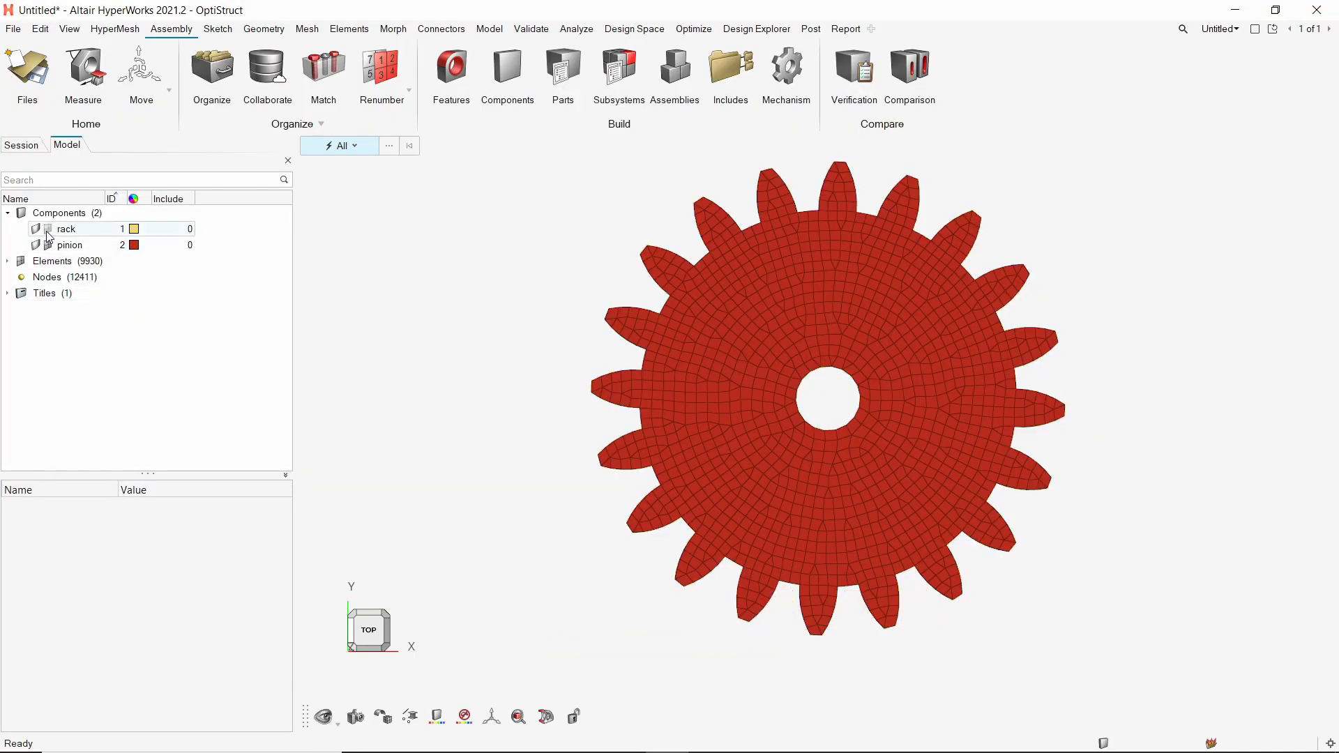
left_click(39, 245)
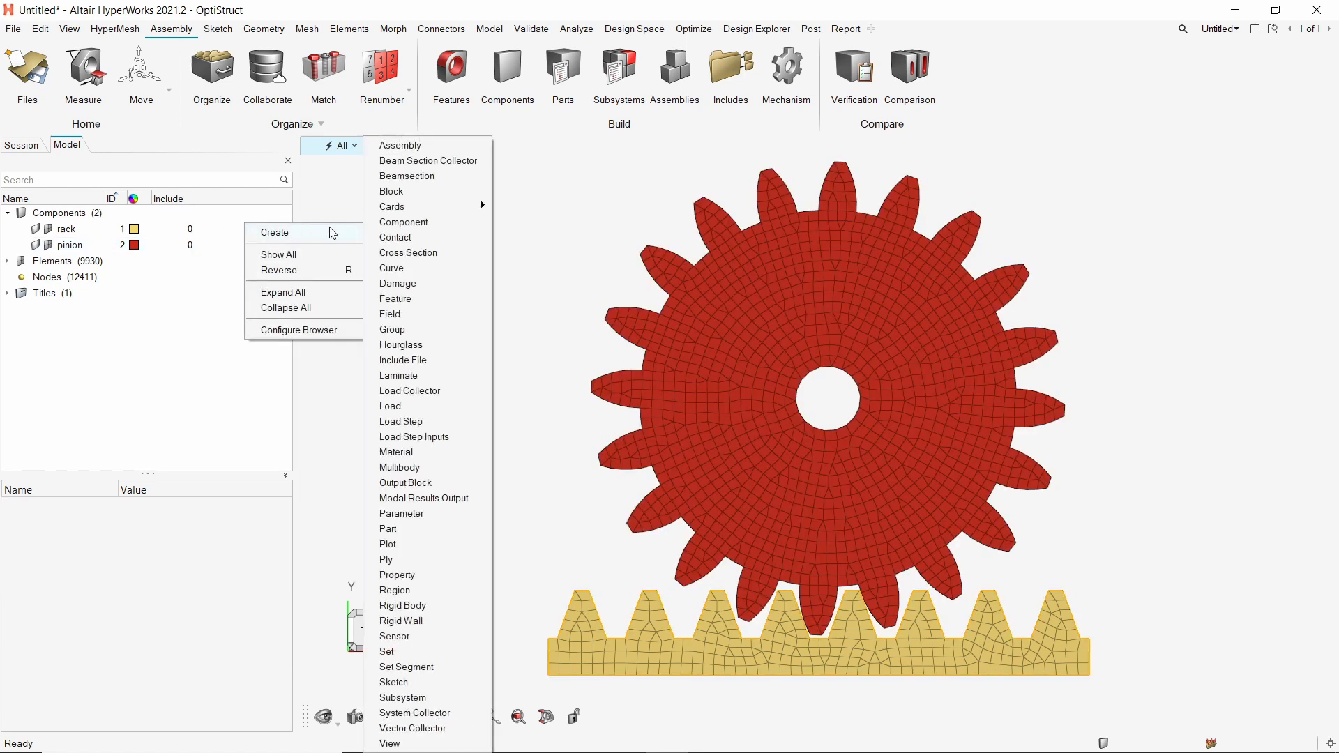
left_click(396, 452)
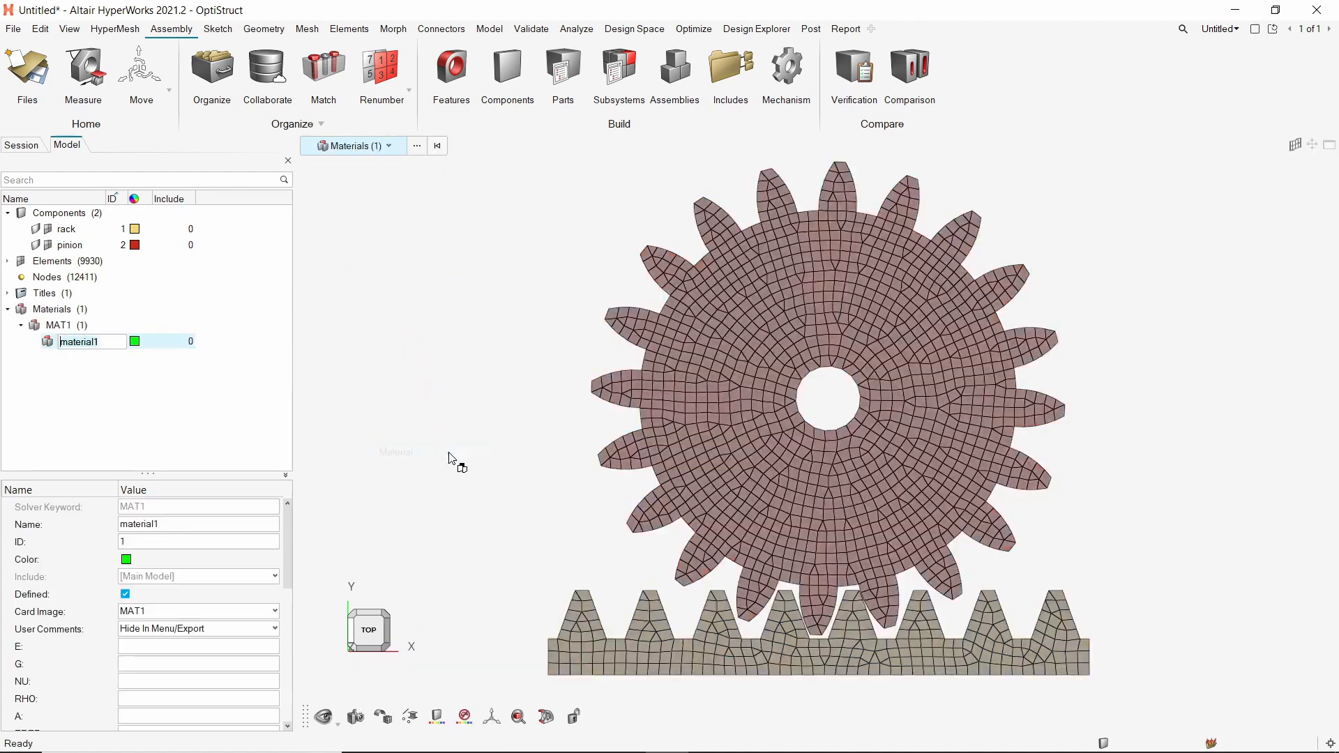
type("steel")
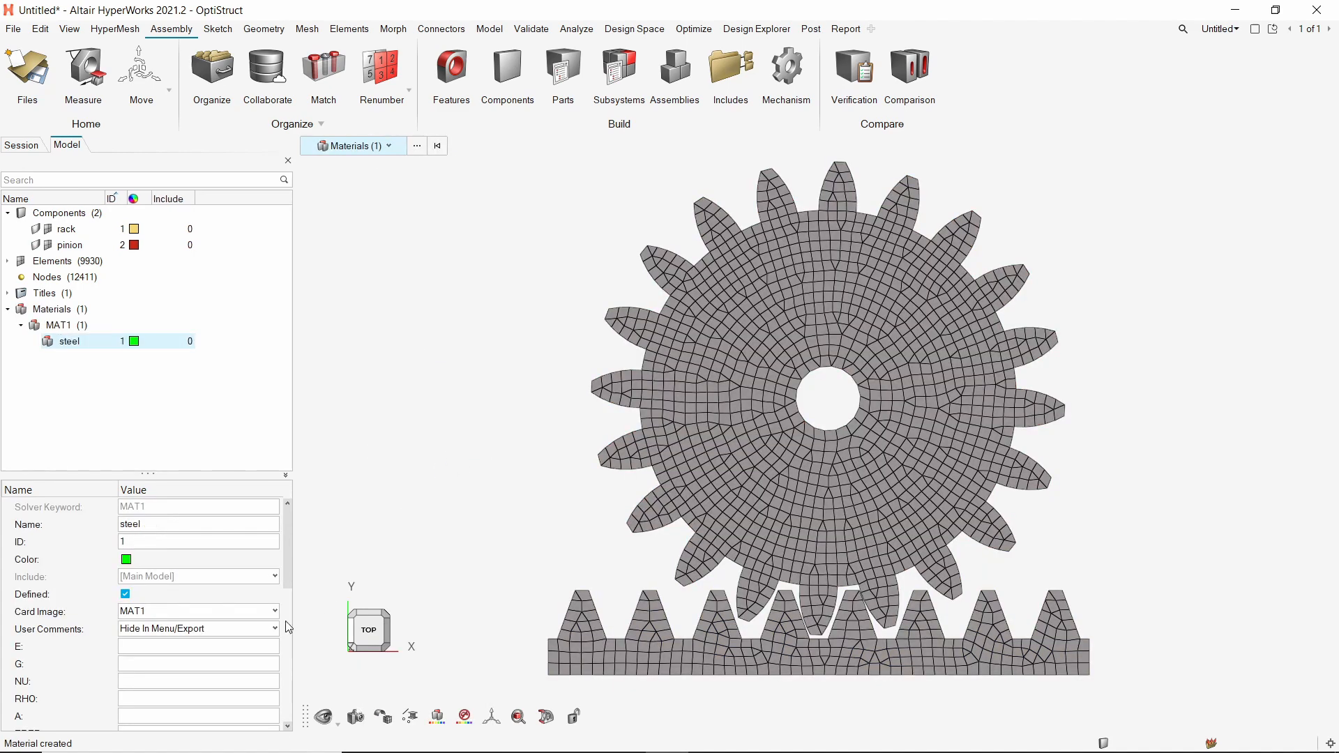
type("210000.0")
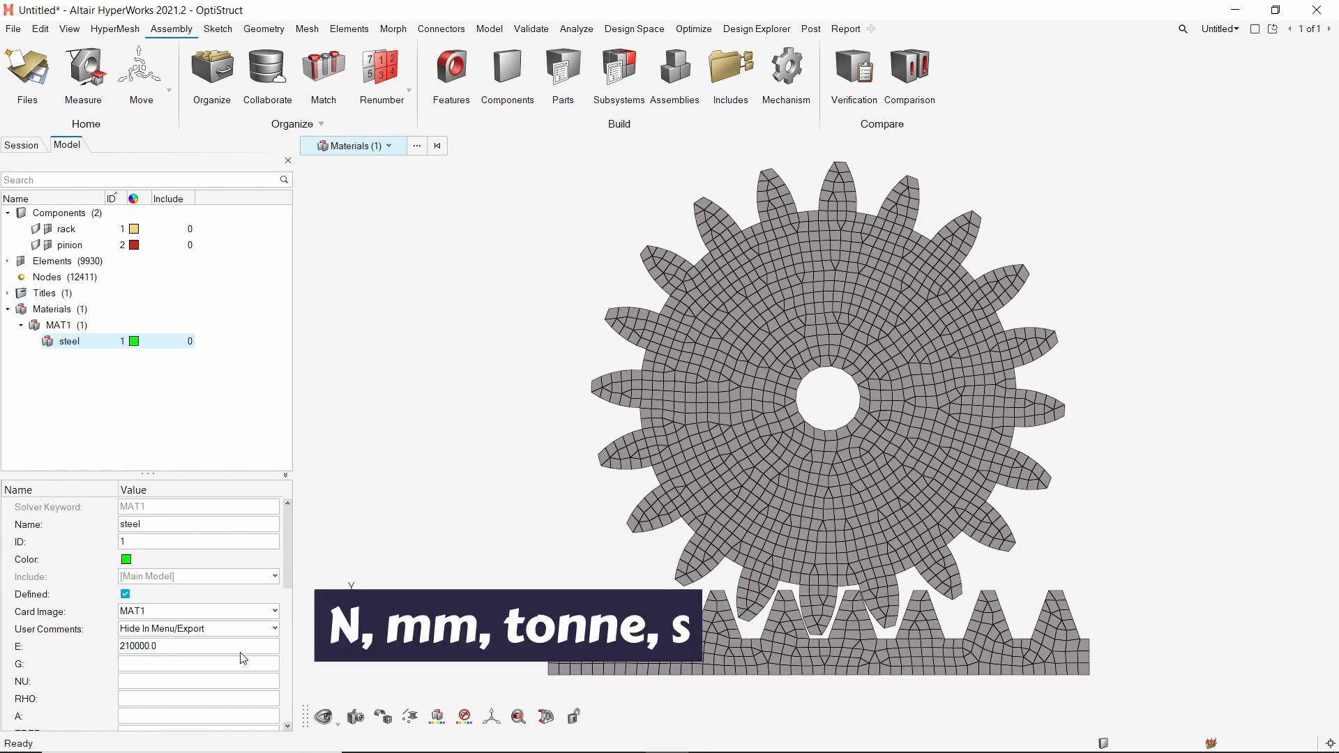
mouse_move(240, 687)
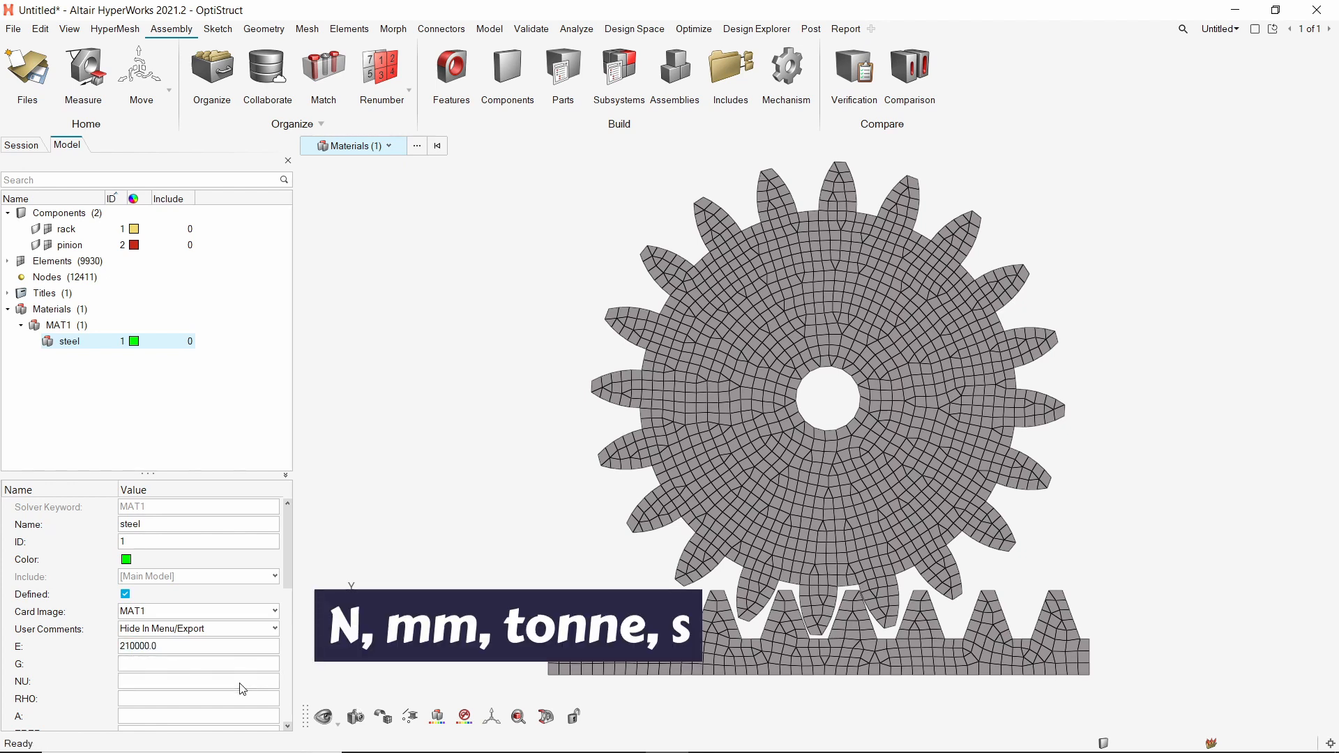
type("0.3")
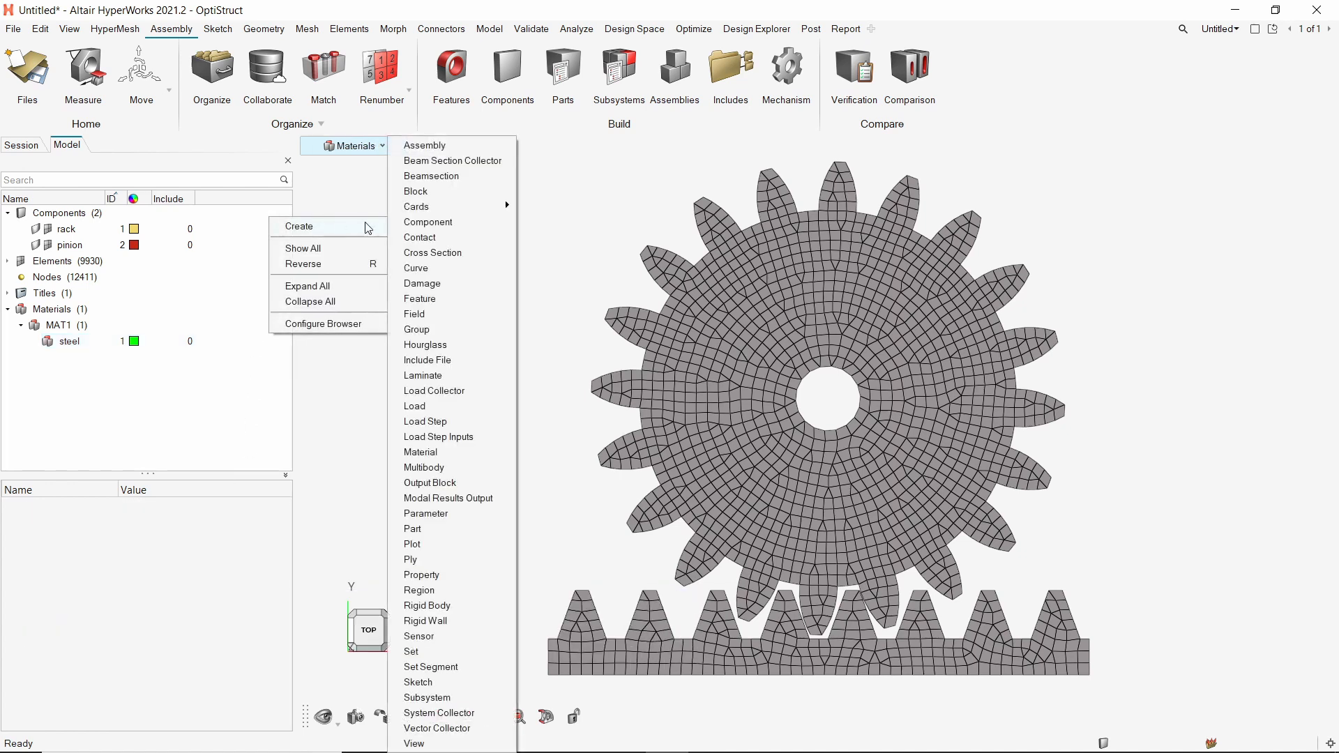
mouse_move(477, 575)
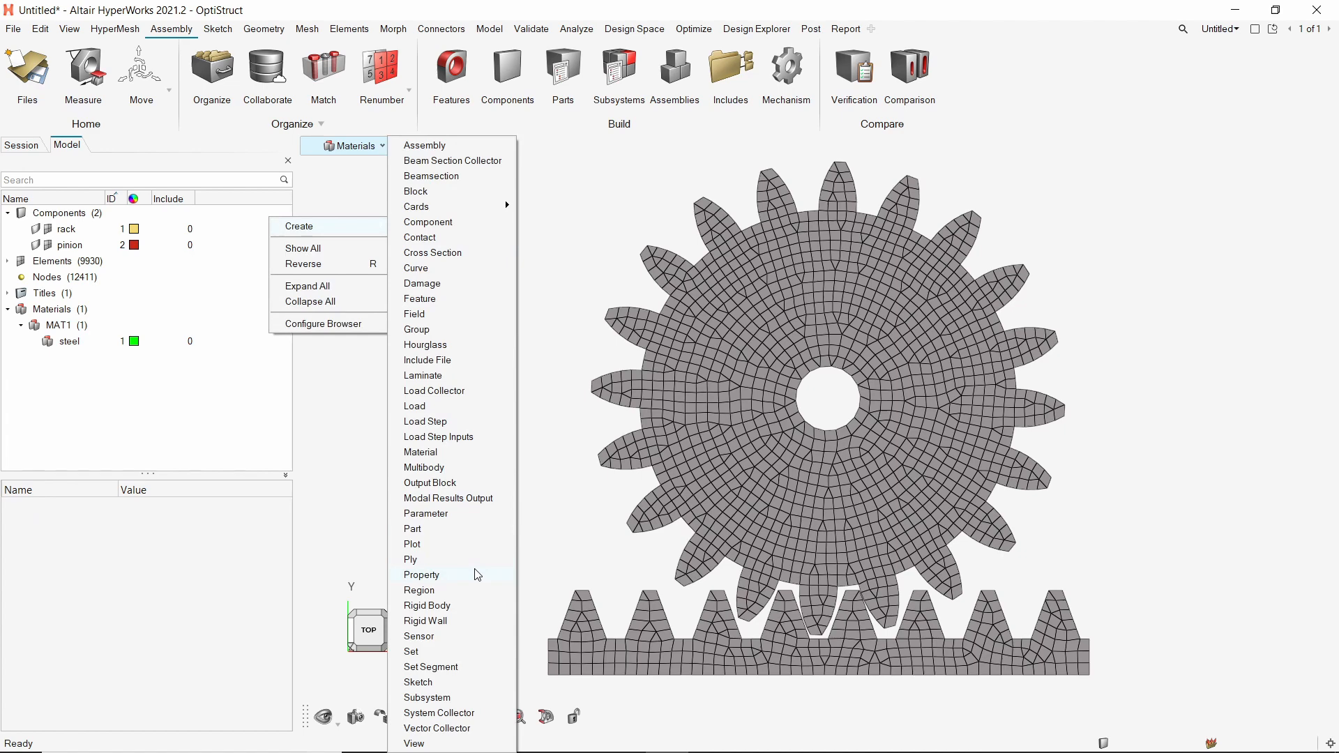
- Create a PSOLID property named rack_solid and assign steel as its material
left_click(421, 575)
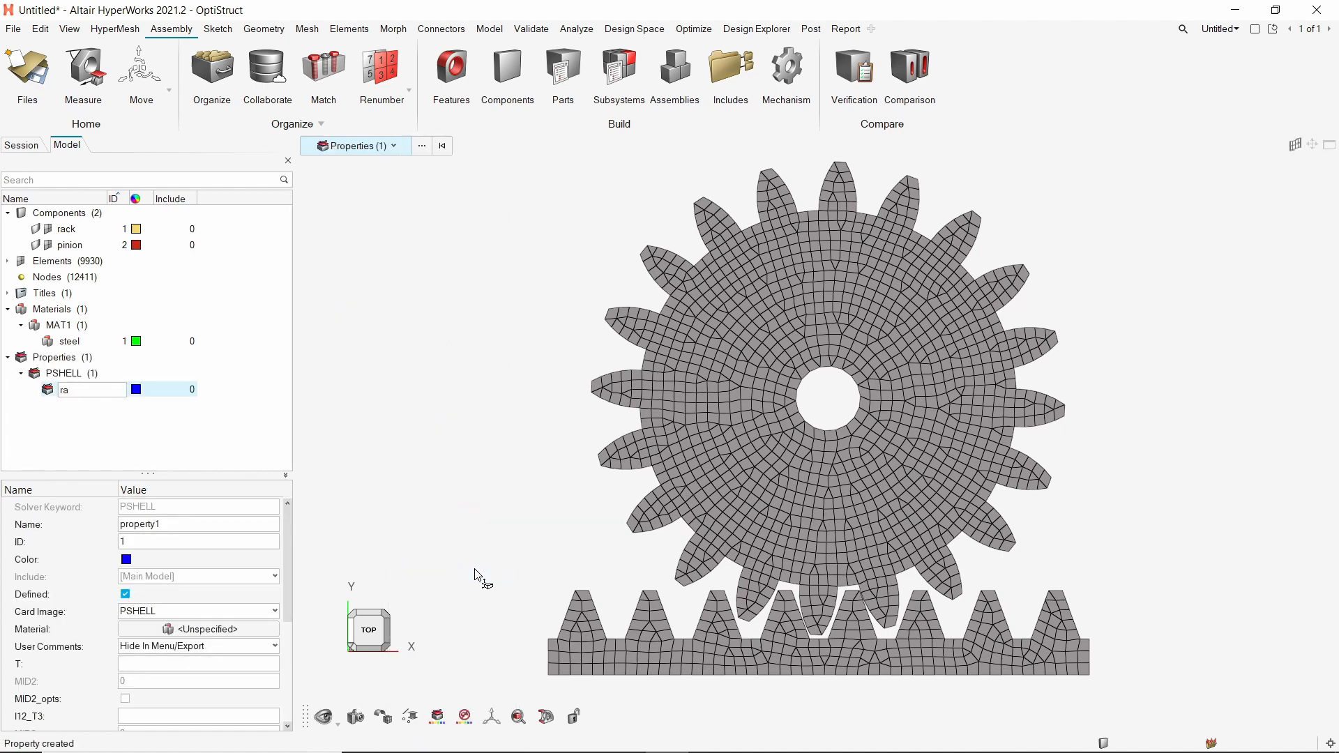
type("rack_solid")
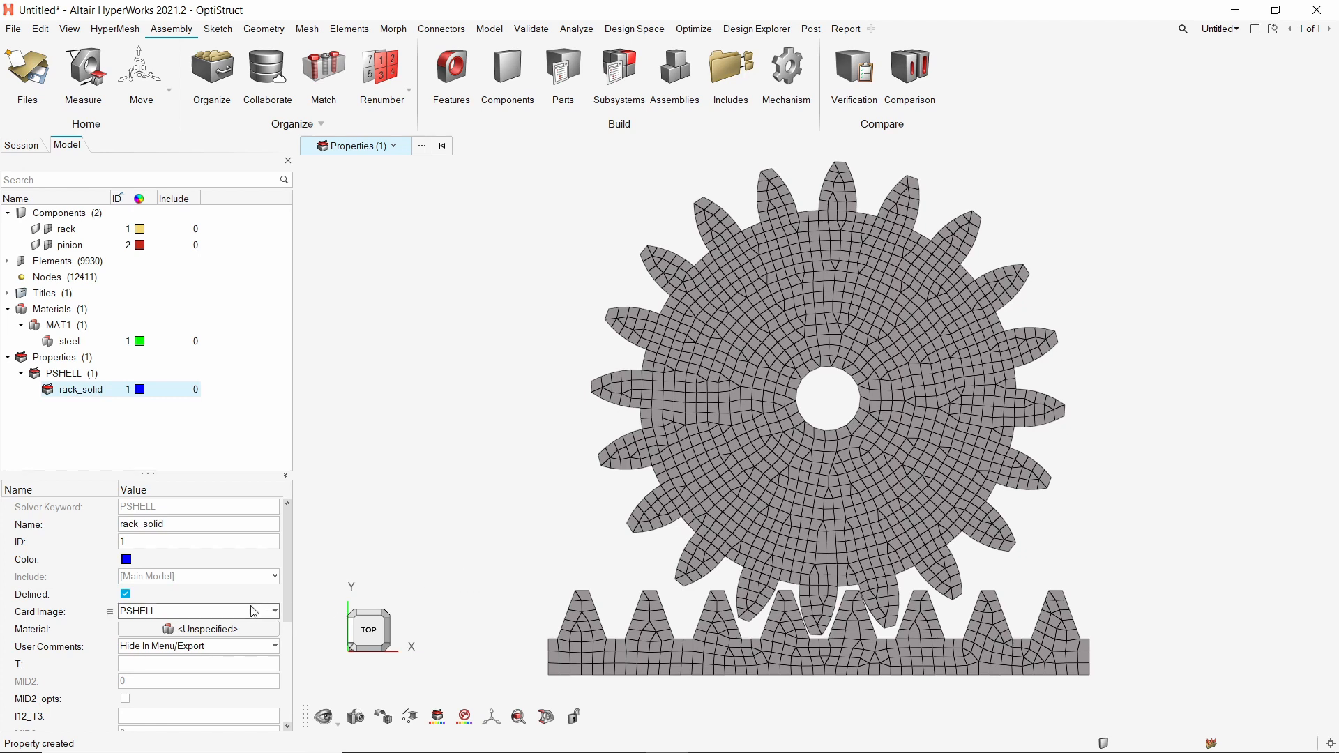
left_click(273, 611)
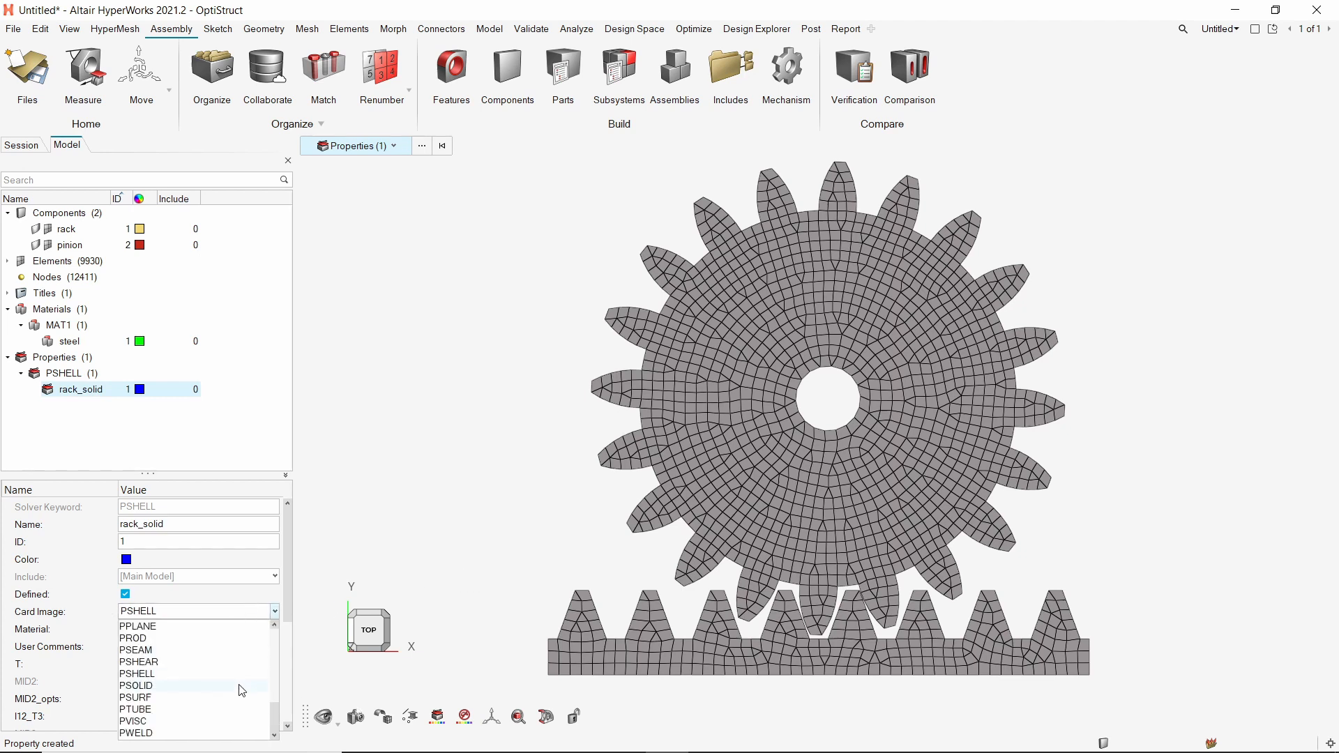
left_click(133, 685)
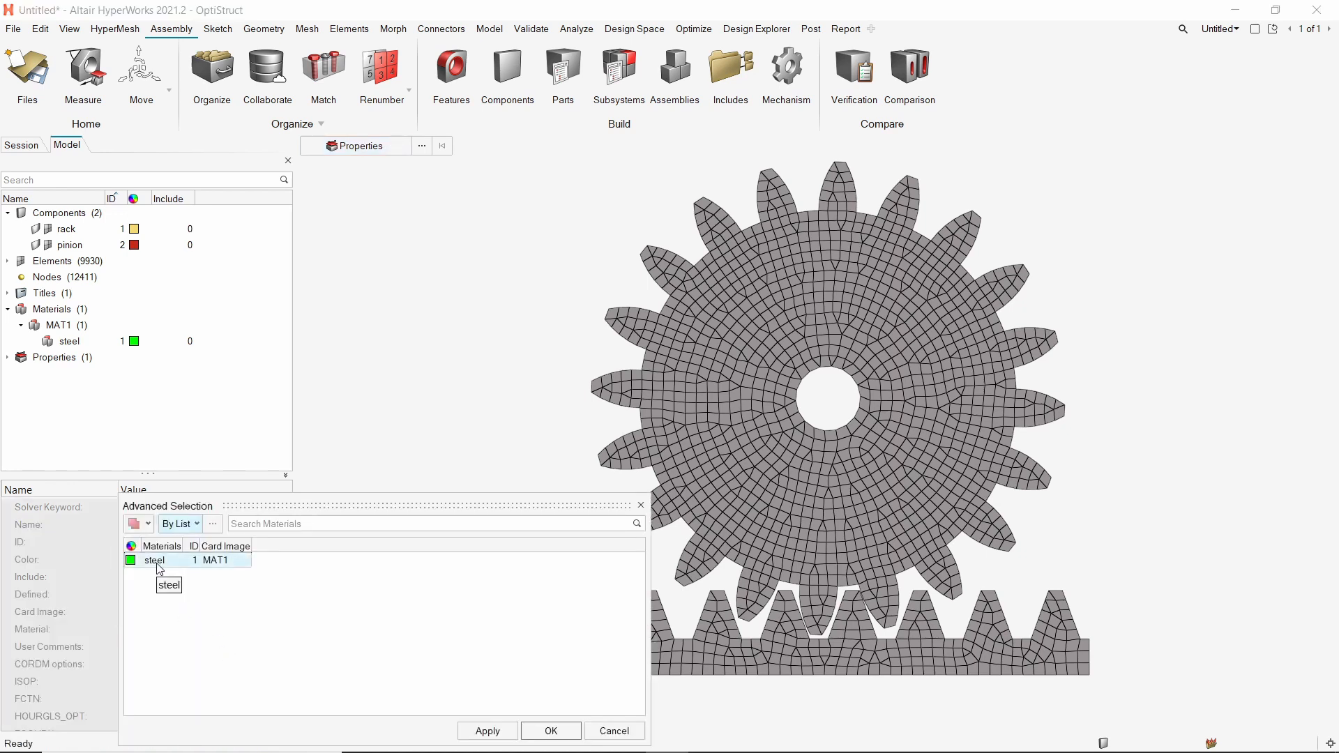
left_click(553, 731)
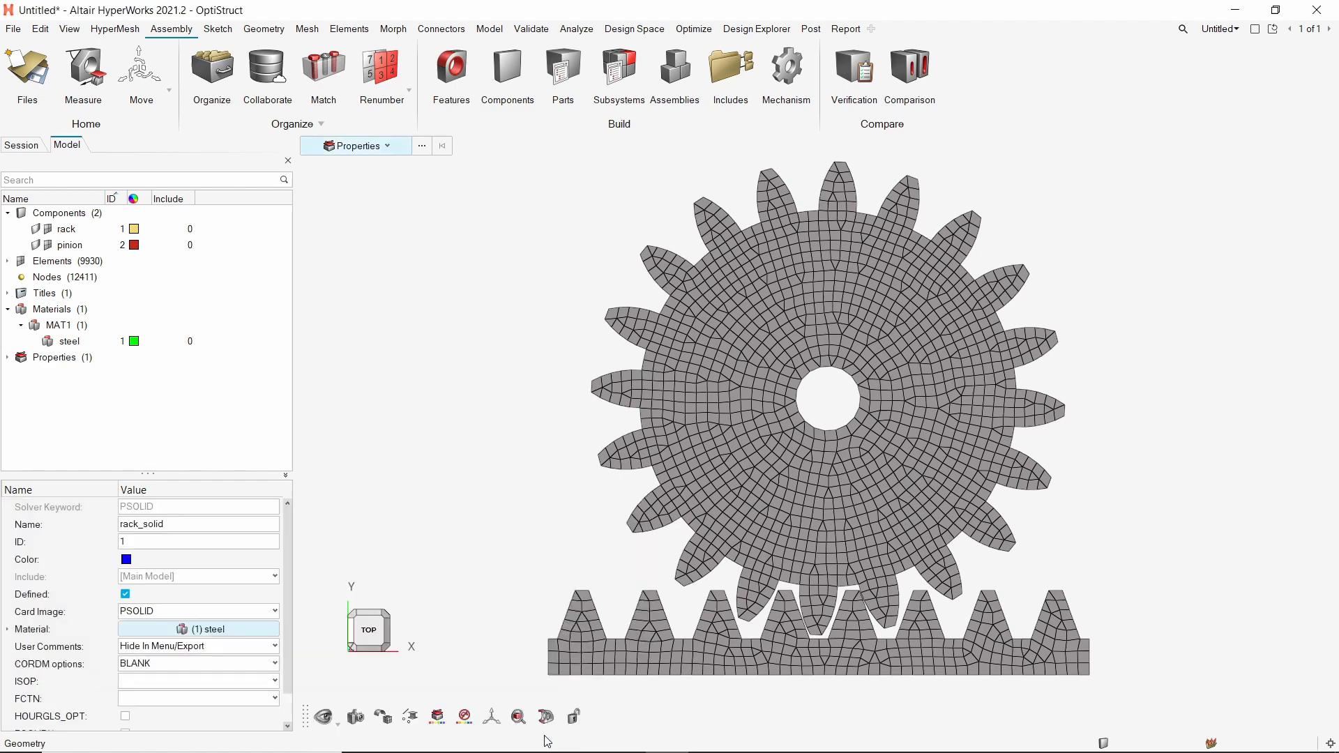
left_click(53, 357)
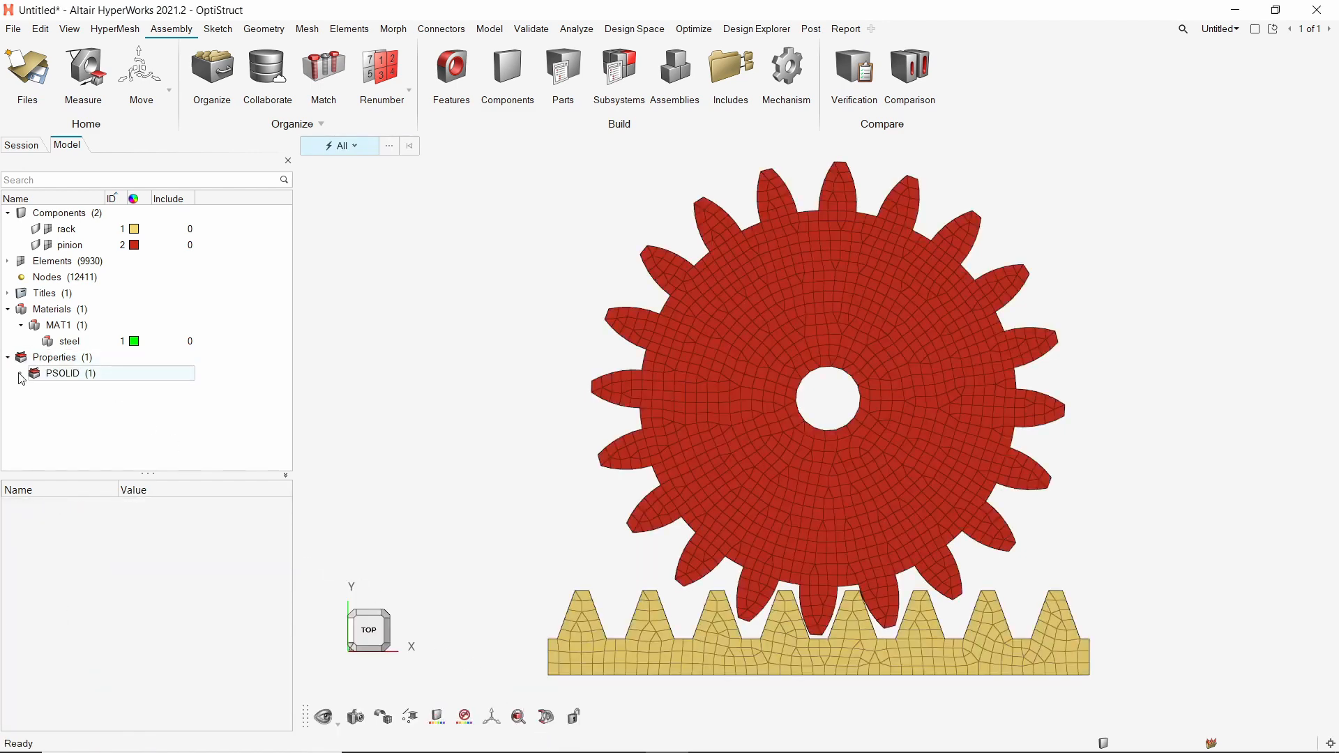
- Copy rack_solid as pinion_solid and give both properties a new colour
left_click(21, 374)
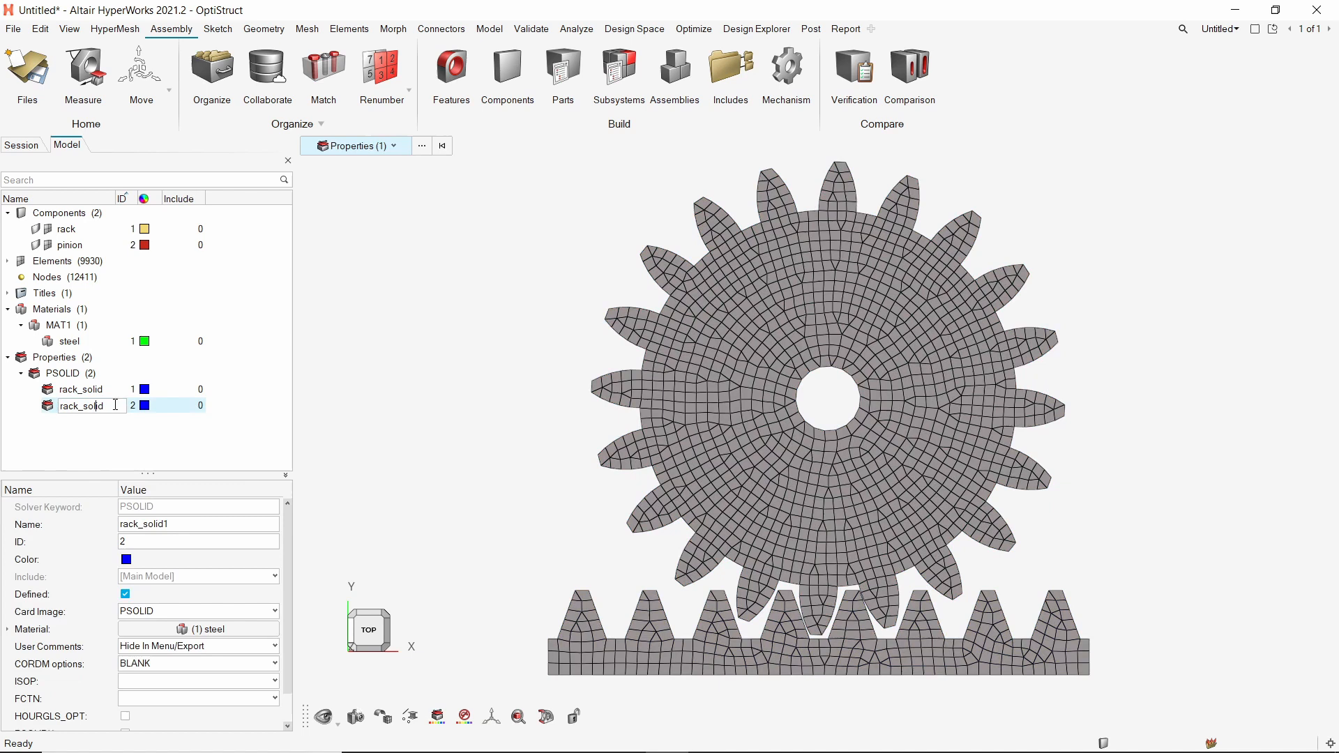
type("pinion_solid")
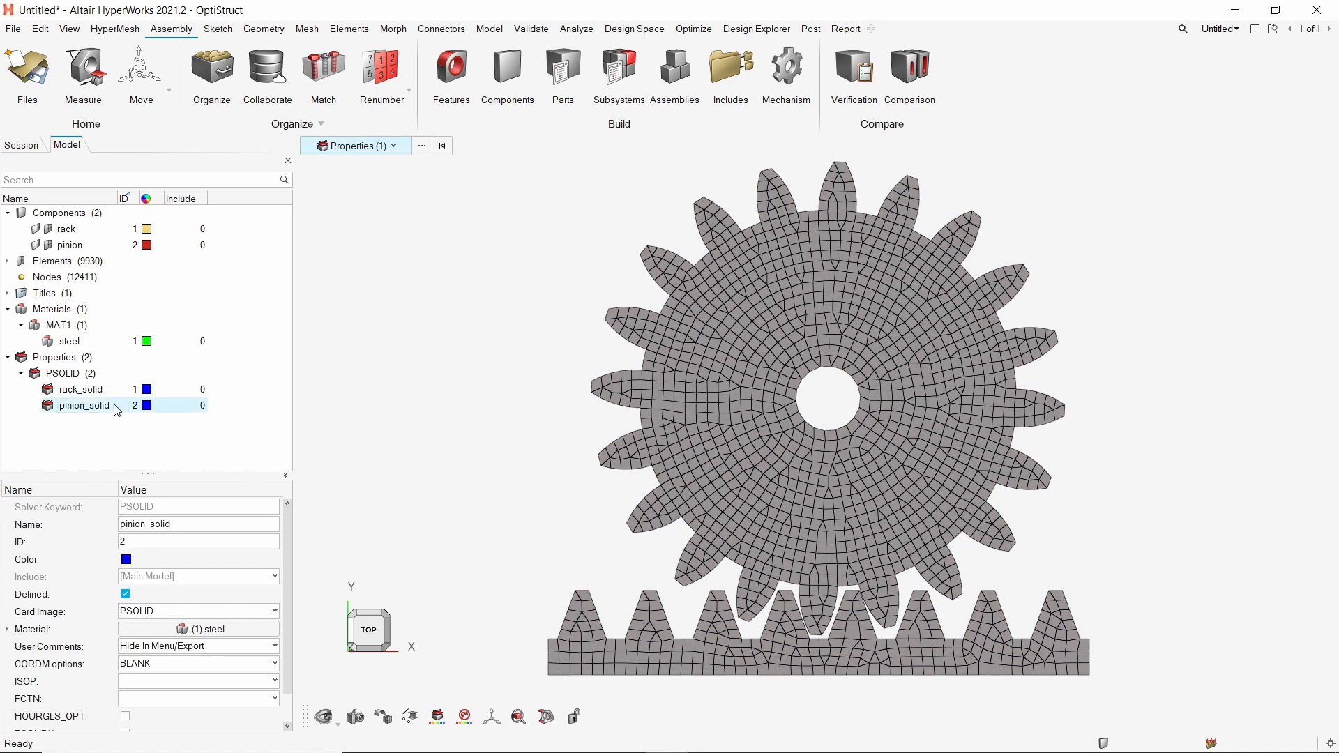
left_click(81, 389)
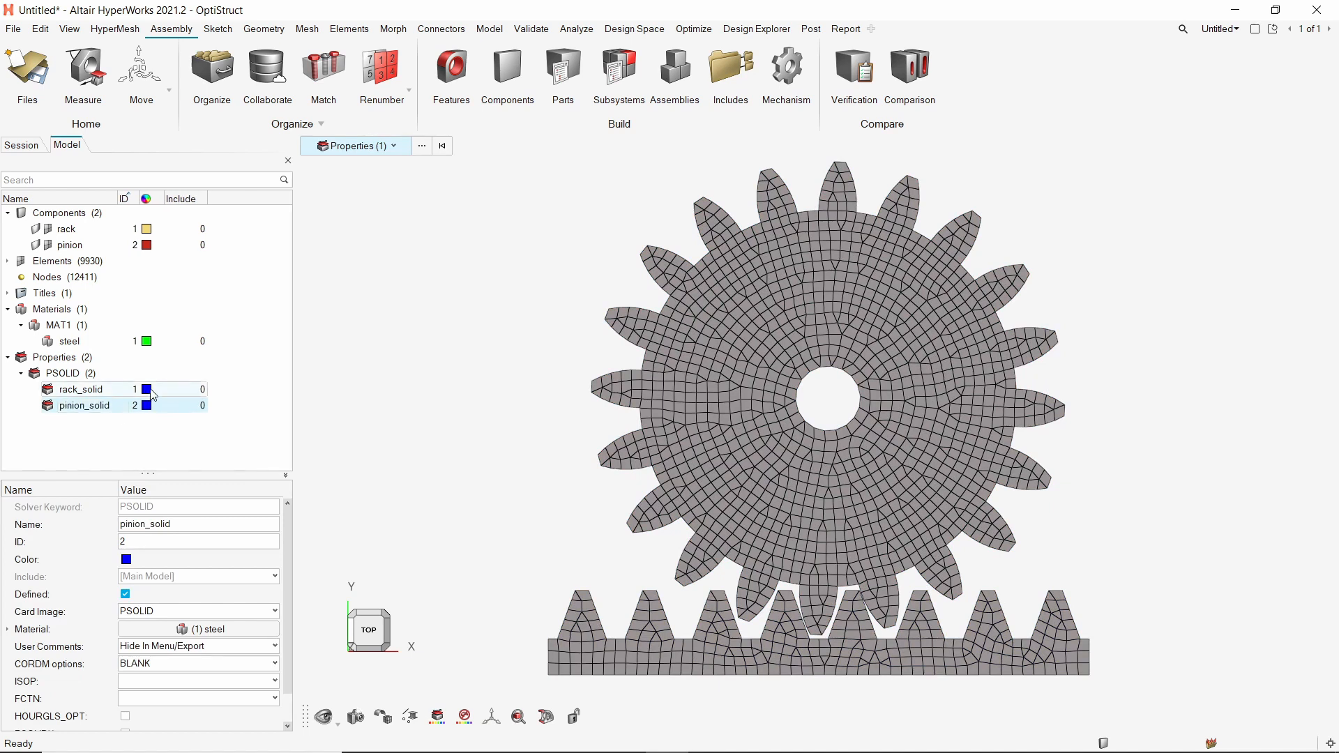
left_click(81, 389)
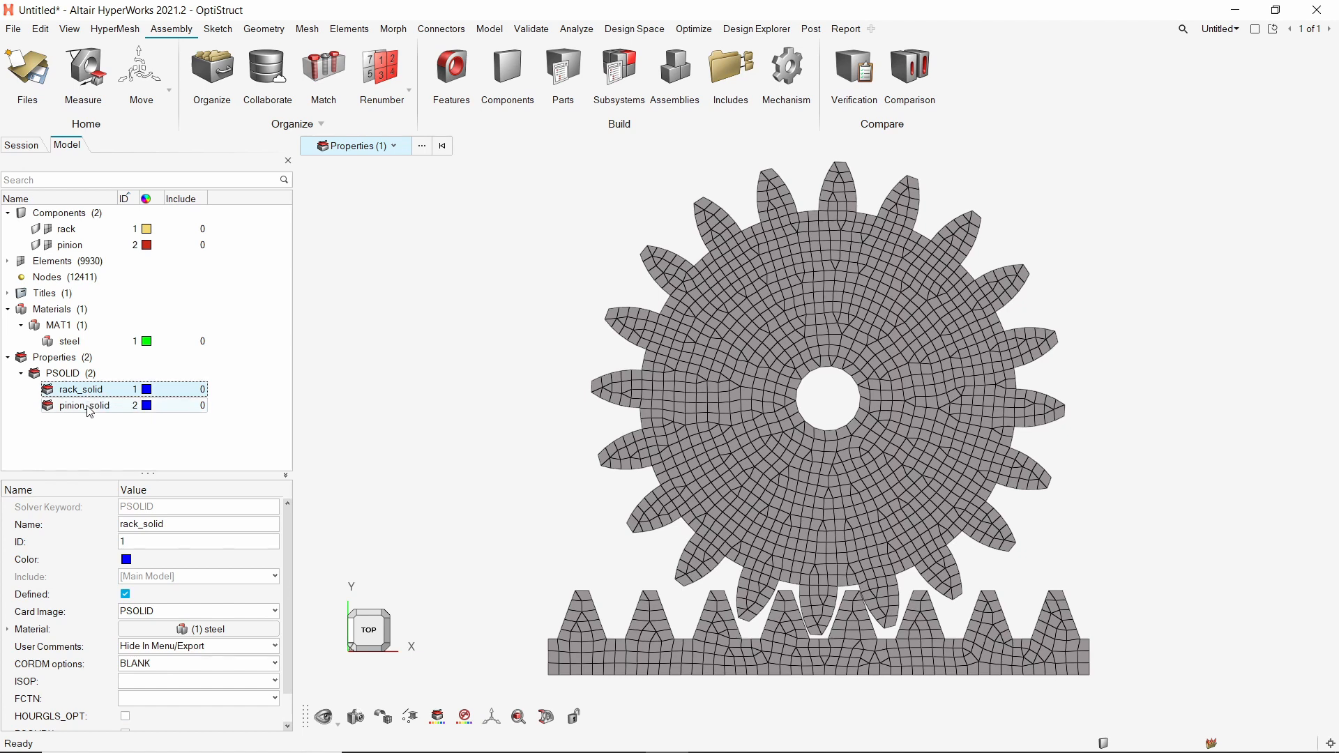
left_click(147, 405)
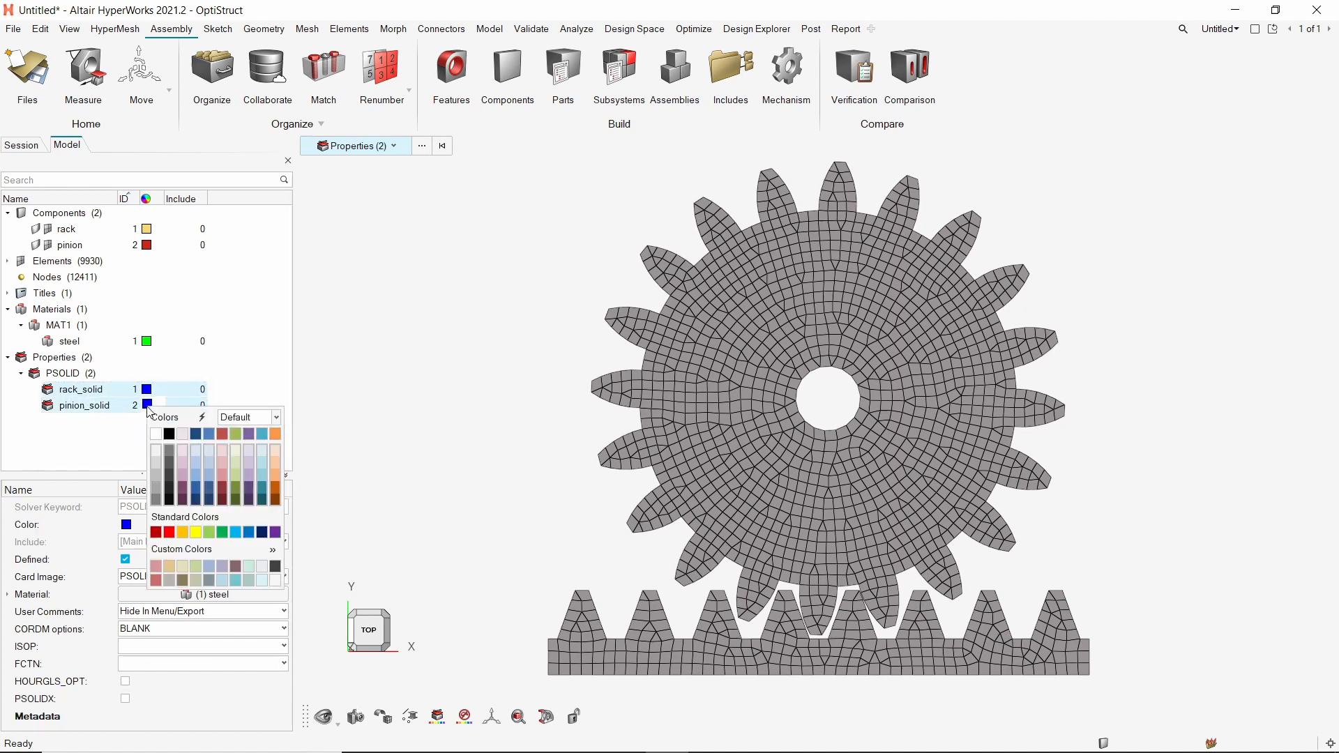
left_click(157, 533)
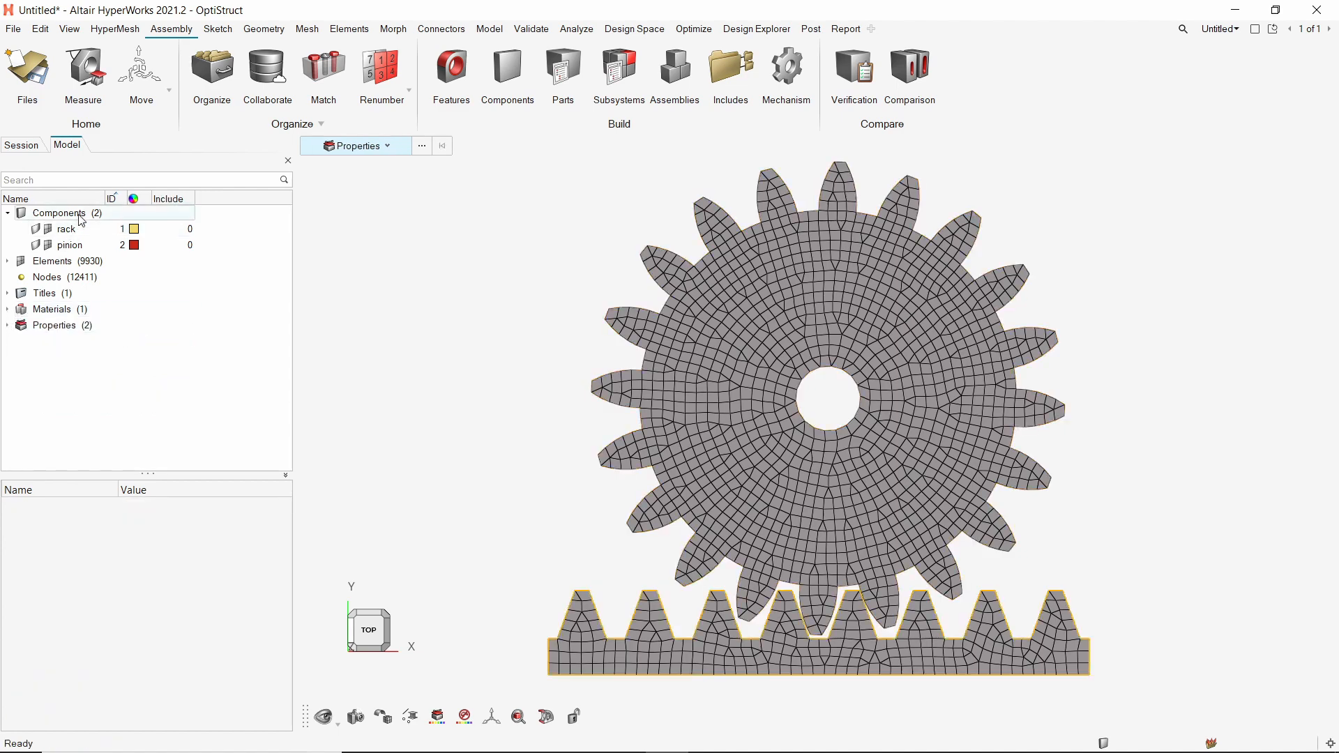
- Assign rack_solid to the rack component and pinion_solid to the pinion component
left_click(65, 229)
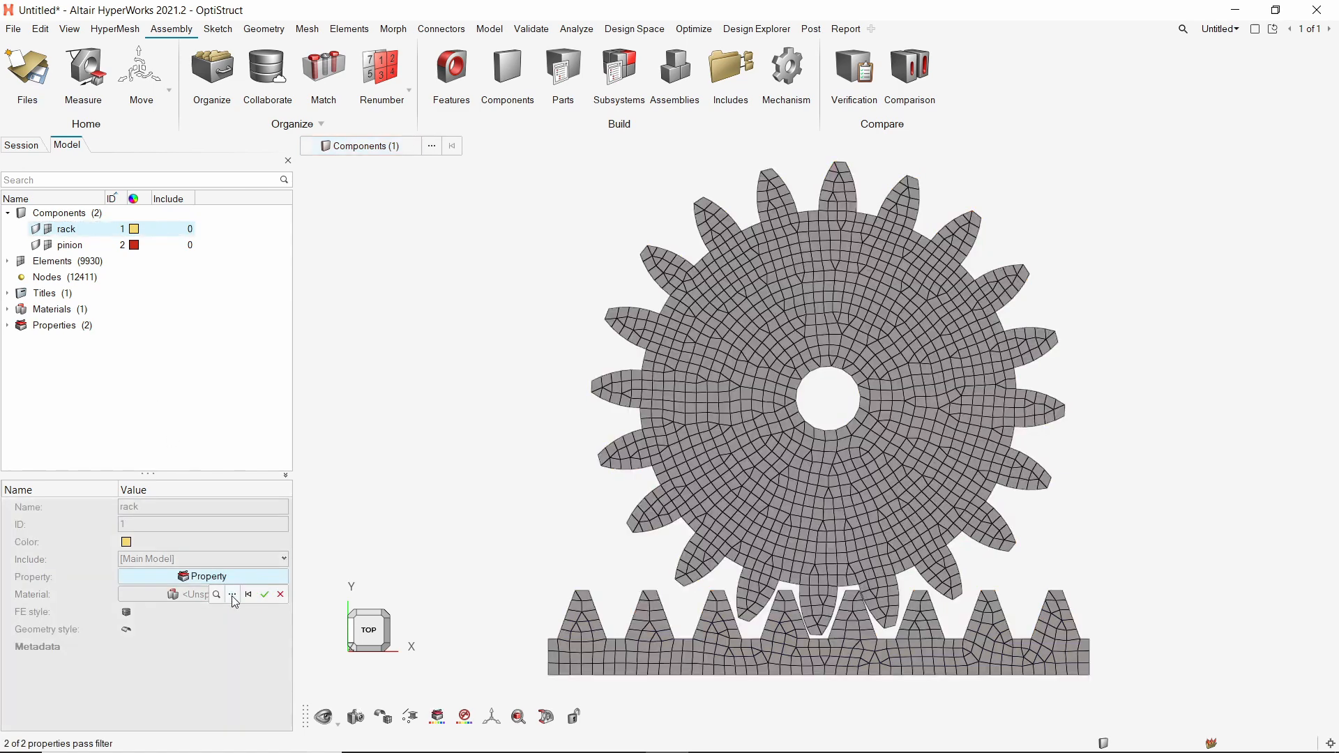
left_click(231, 594)
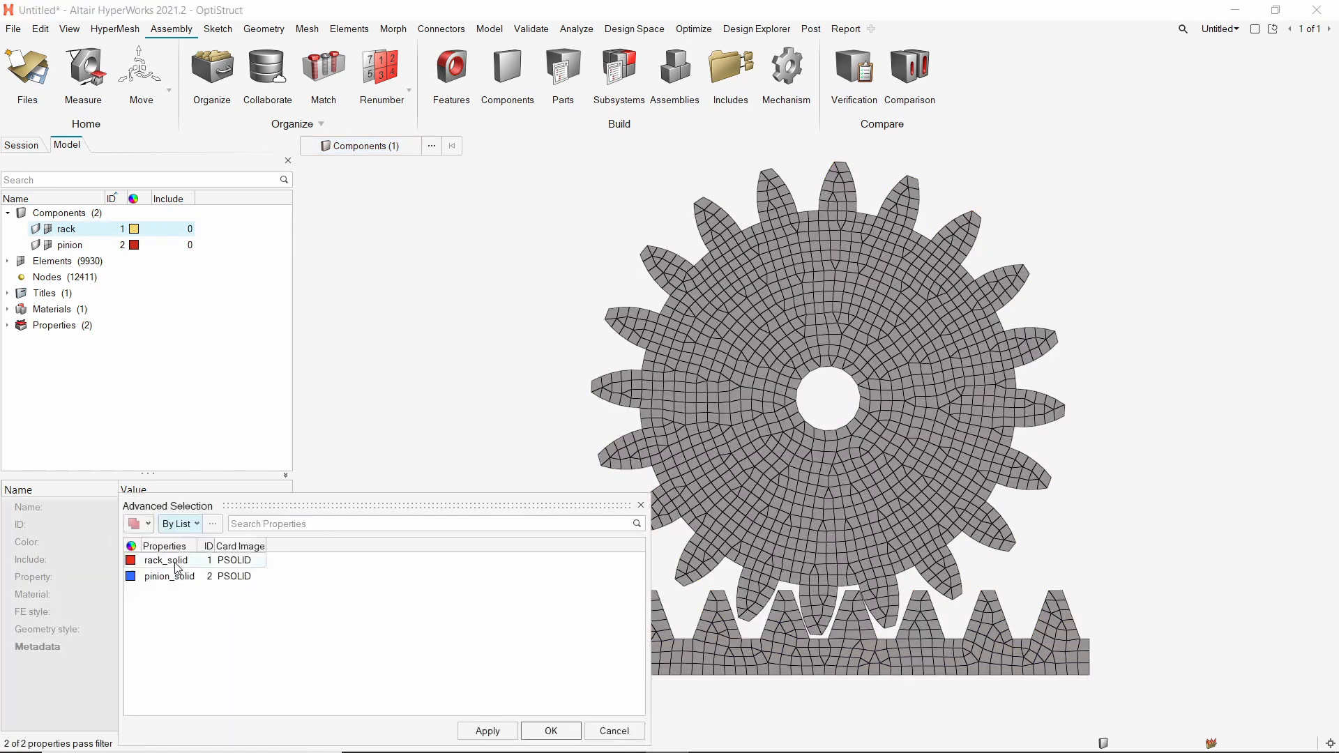
left_click(164, 561)
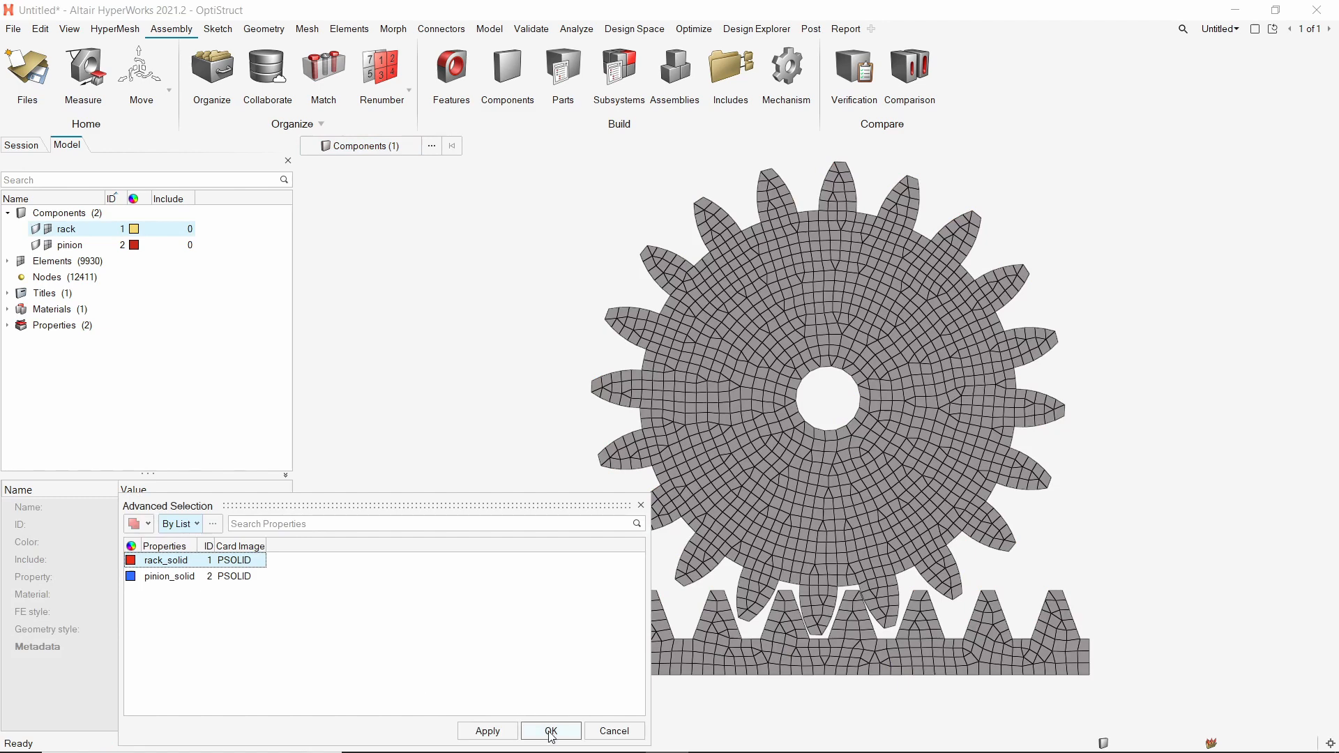
left_click(551, 731)
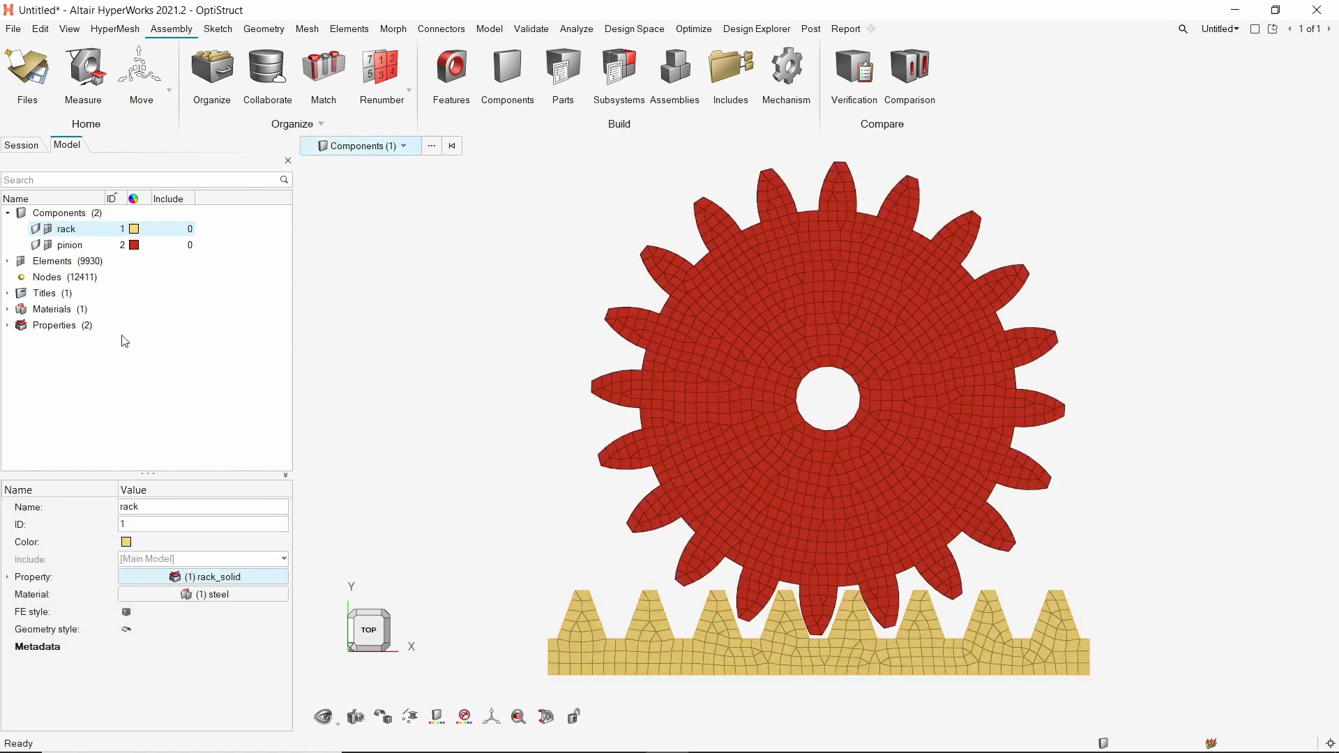
left_click(69, 244)
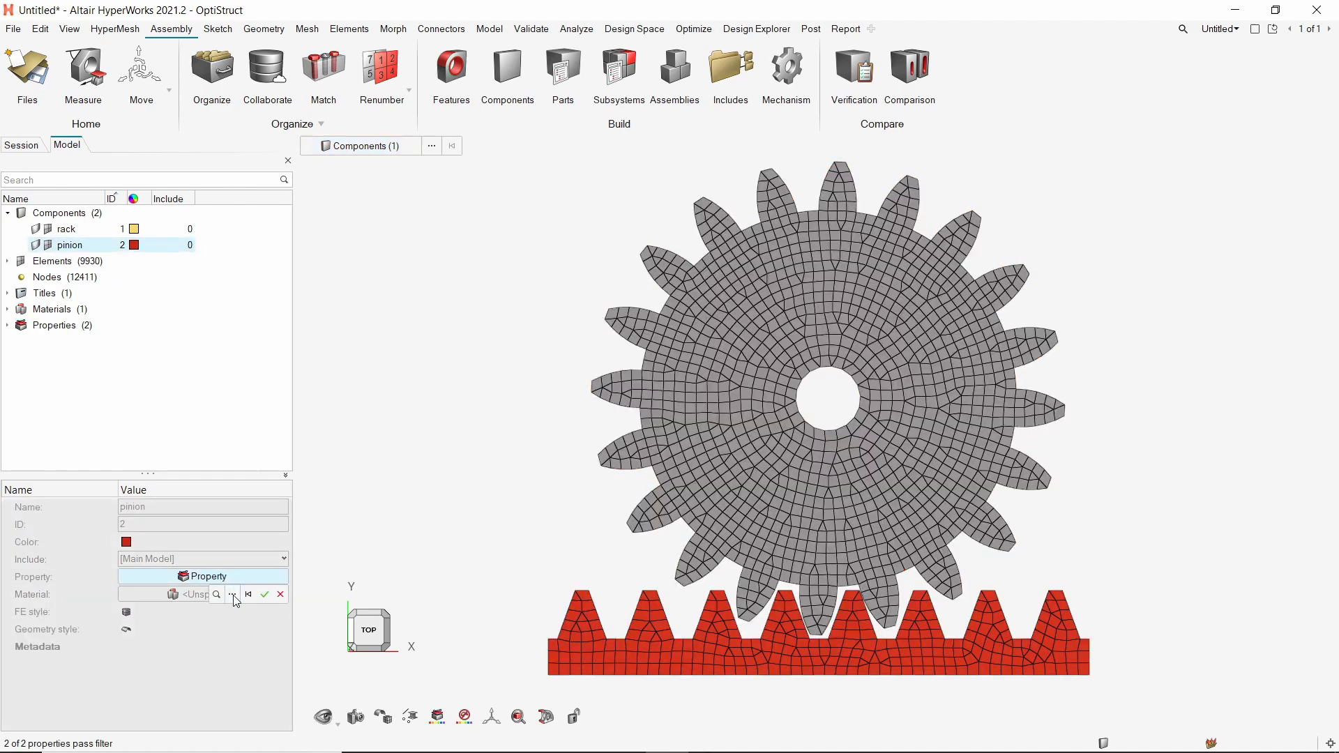
left_click(231, 594)
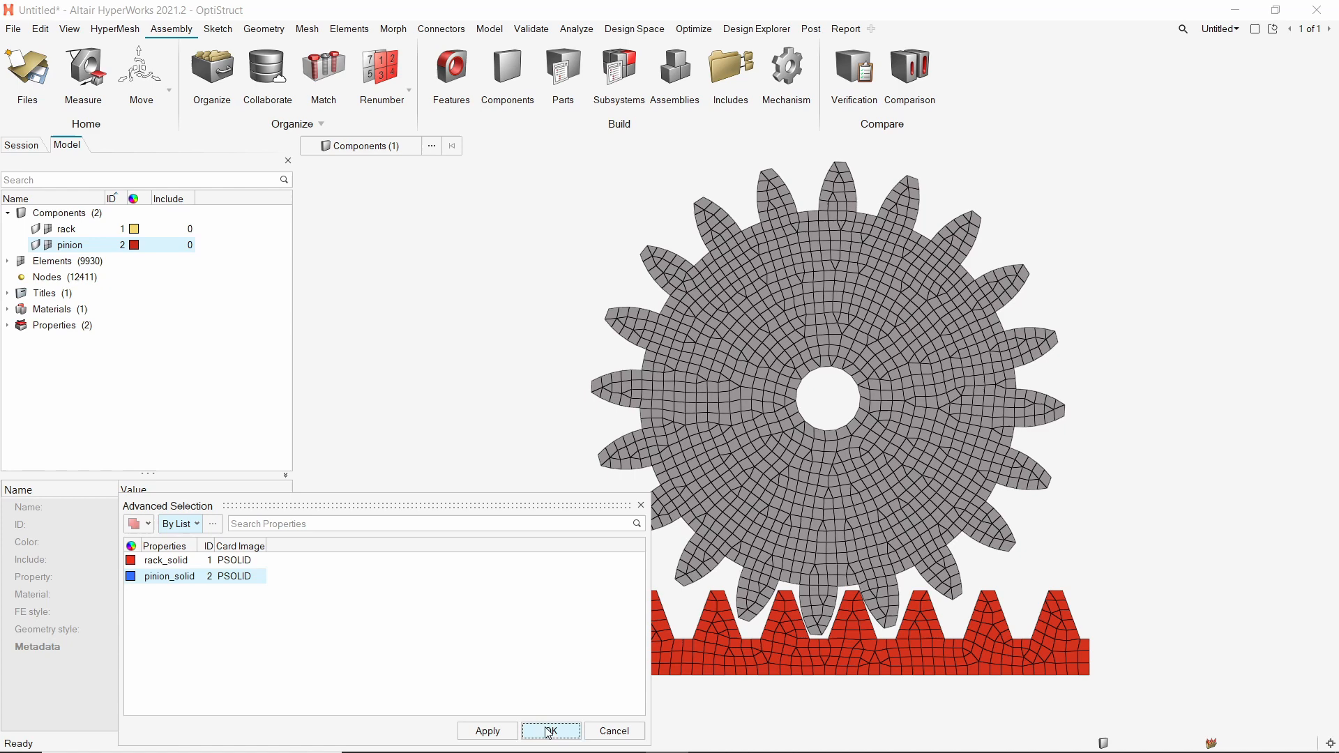
left_click(552, 731)
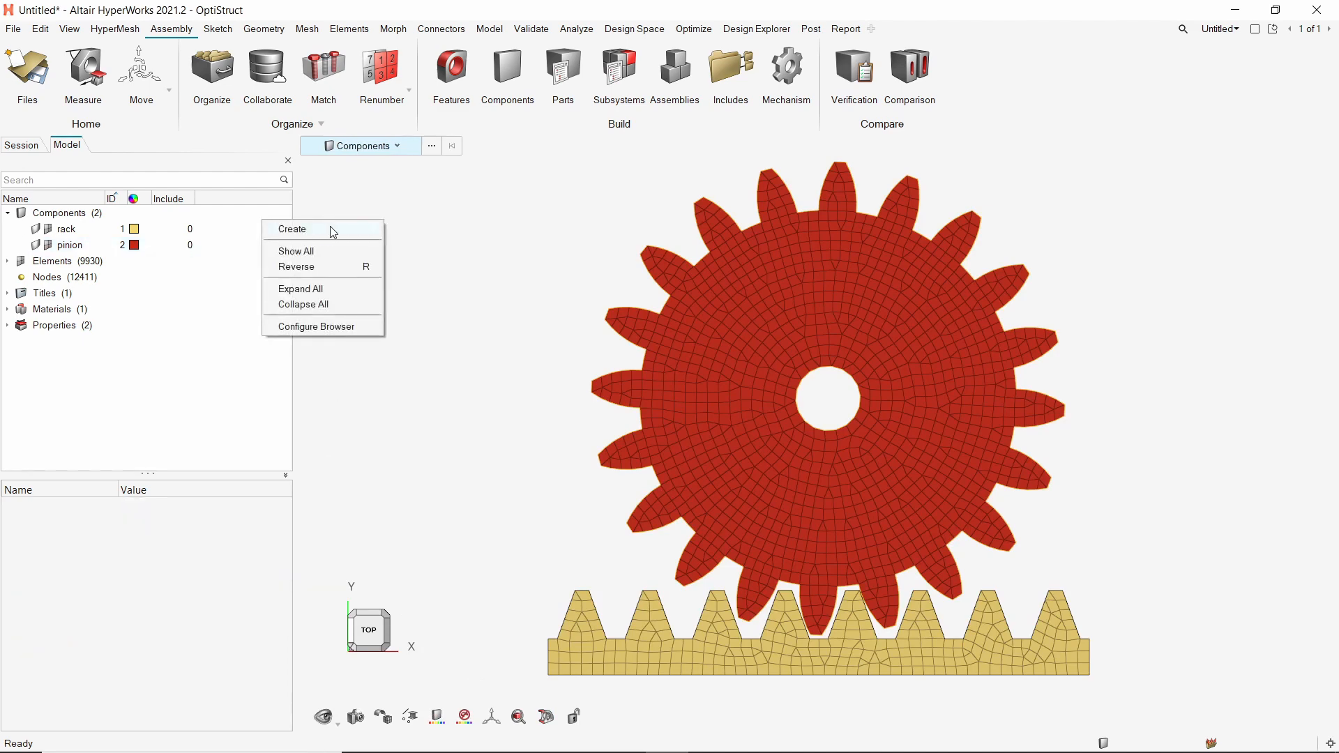
- Create a new component named rigids
left_click(291, 229)
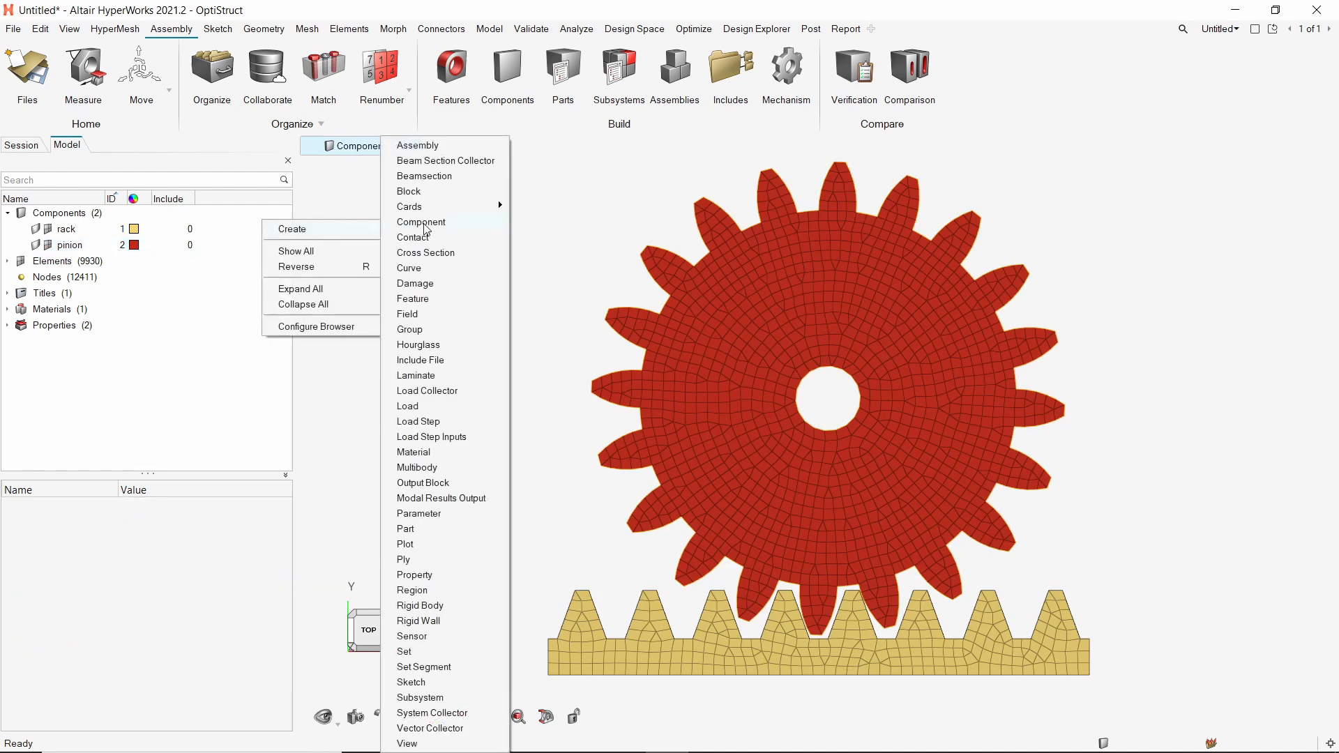
left_click(422, 222)
type("rigids")
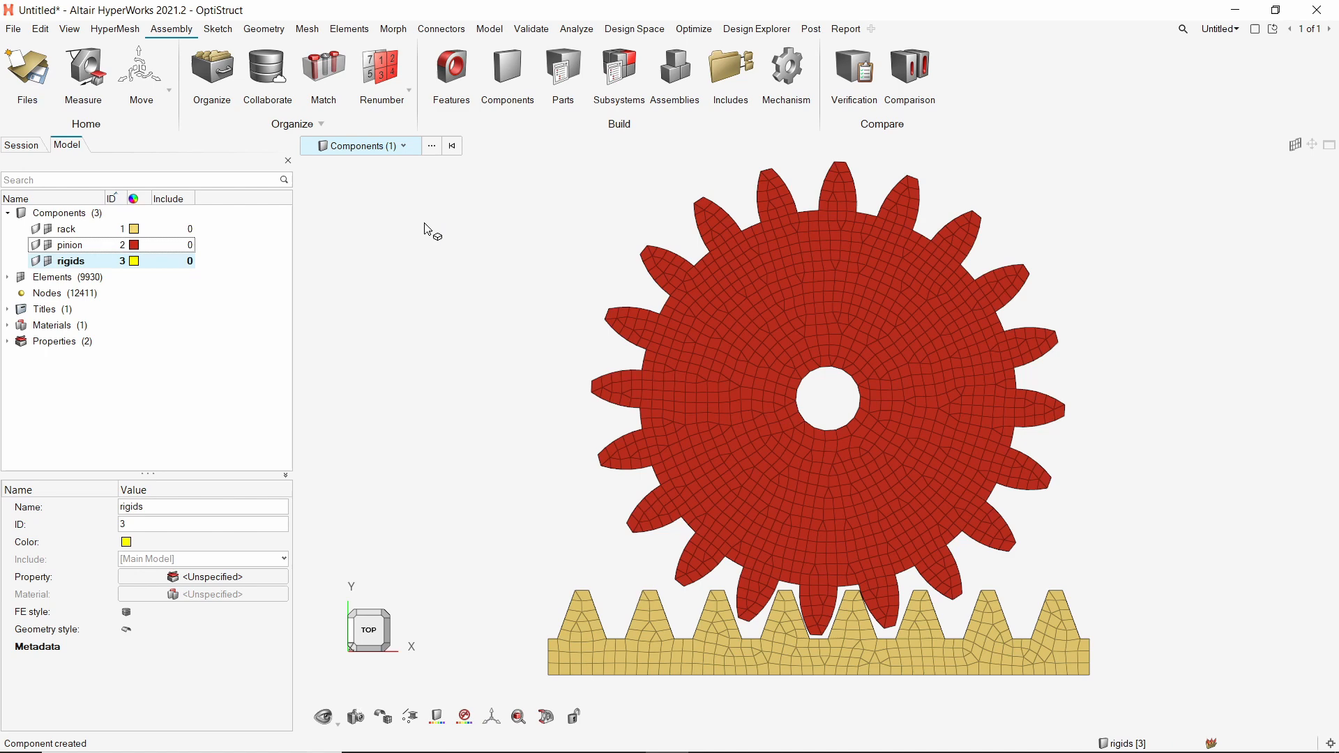
- Create an RBE2 rigid spider with the rack's side face nodes as dependent
left_click(488, 28)
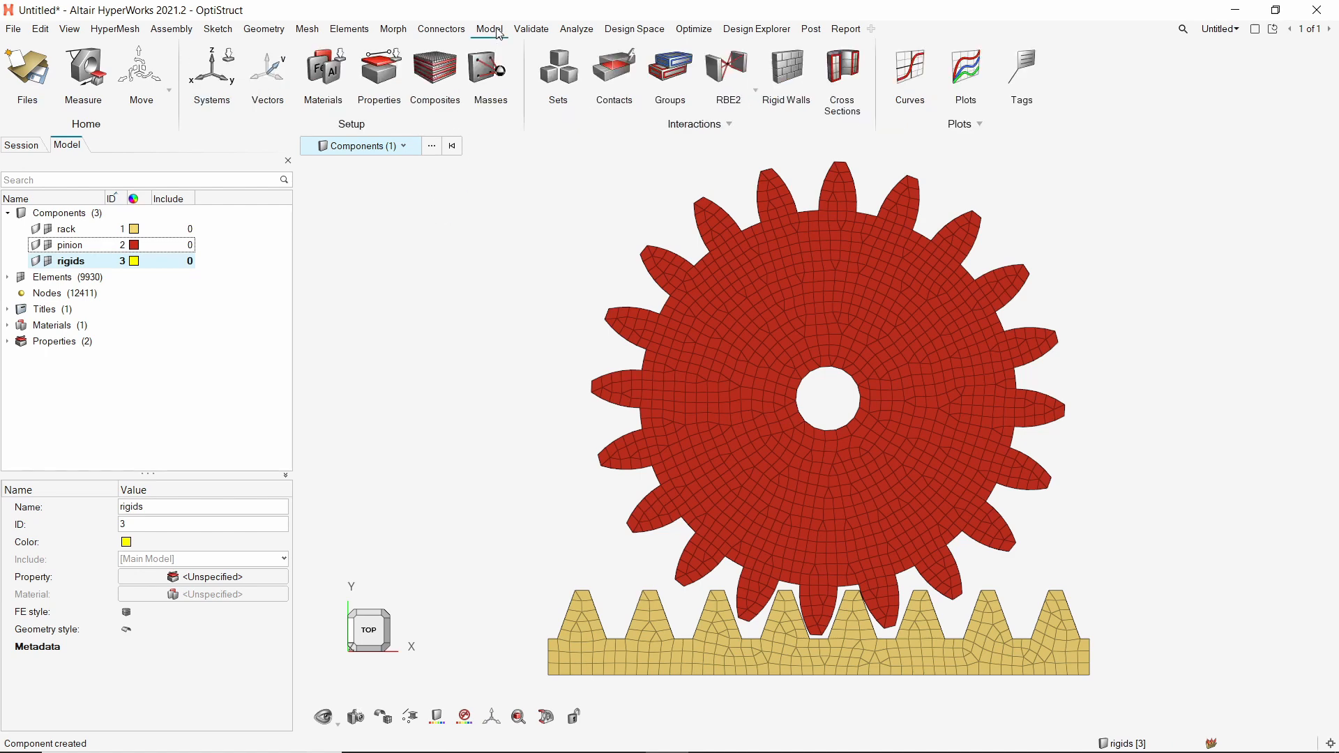
mouse_move(728, 63)
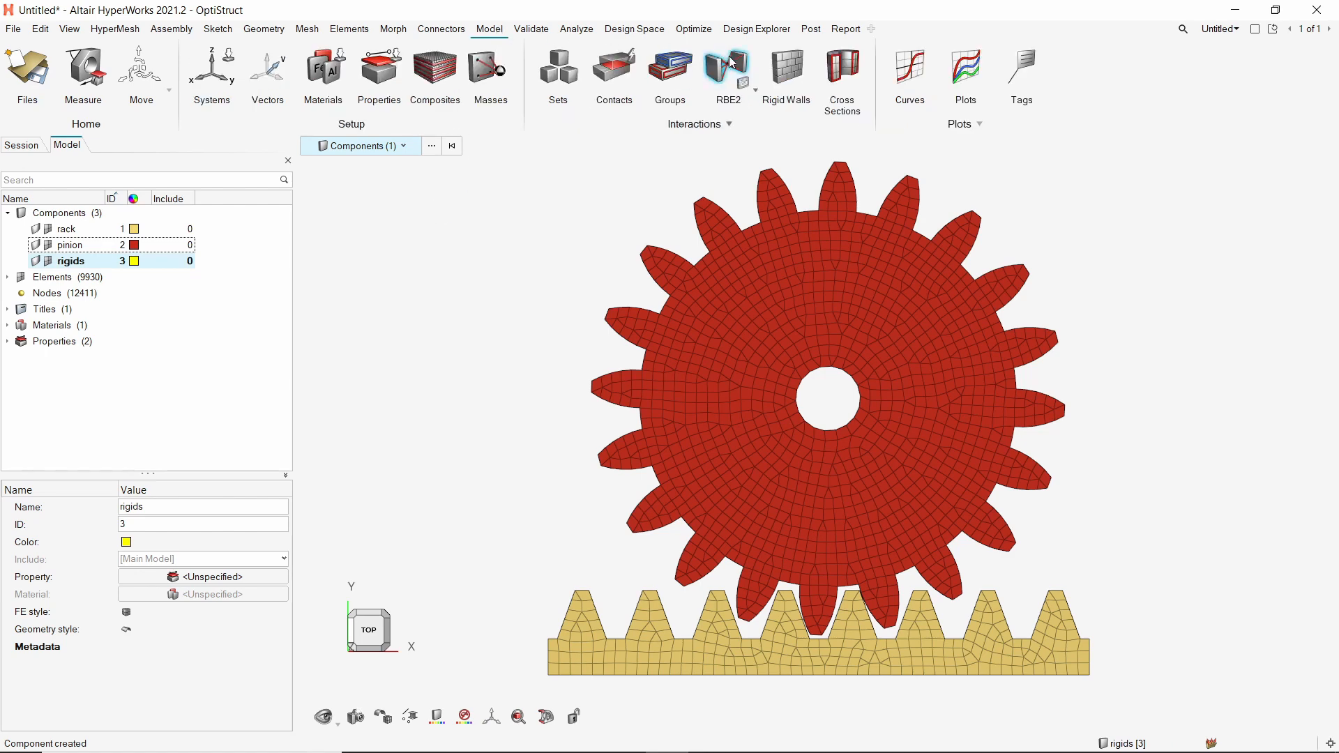
left_click(728, 65)
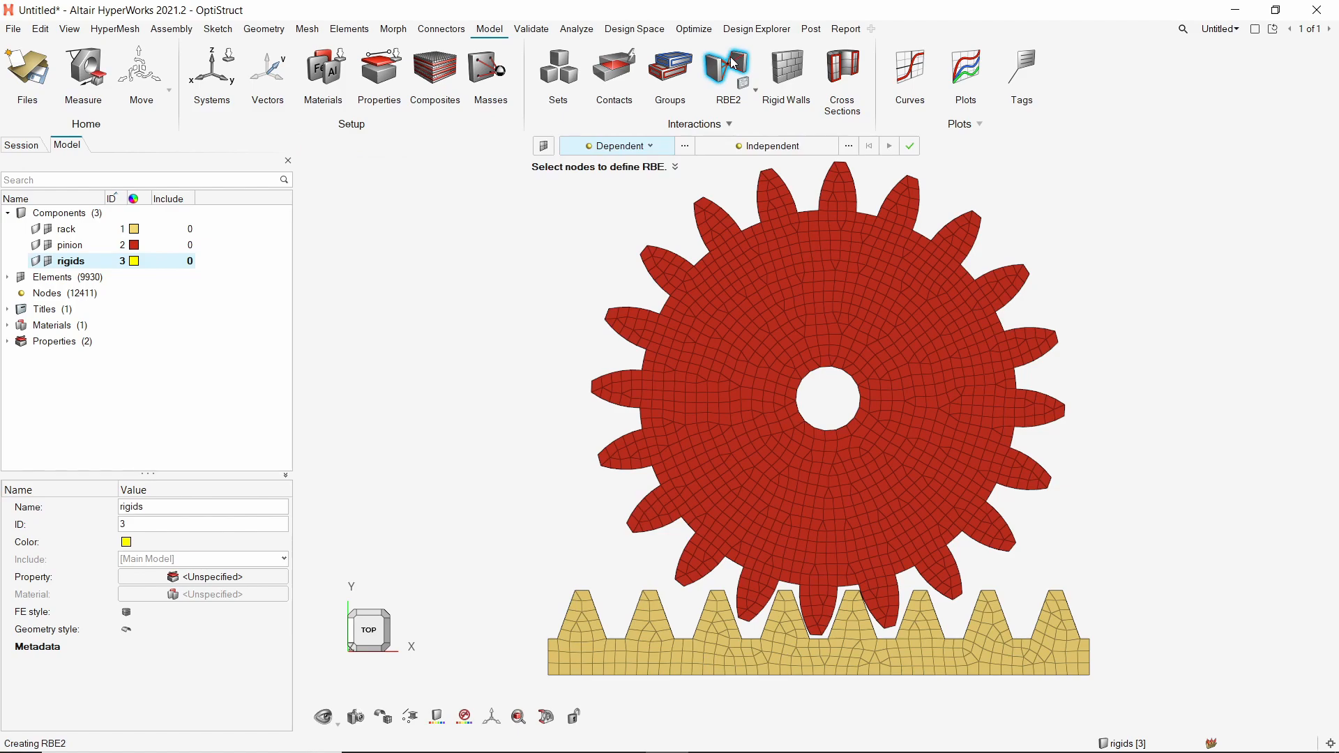
left_click(650, 147)
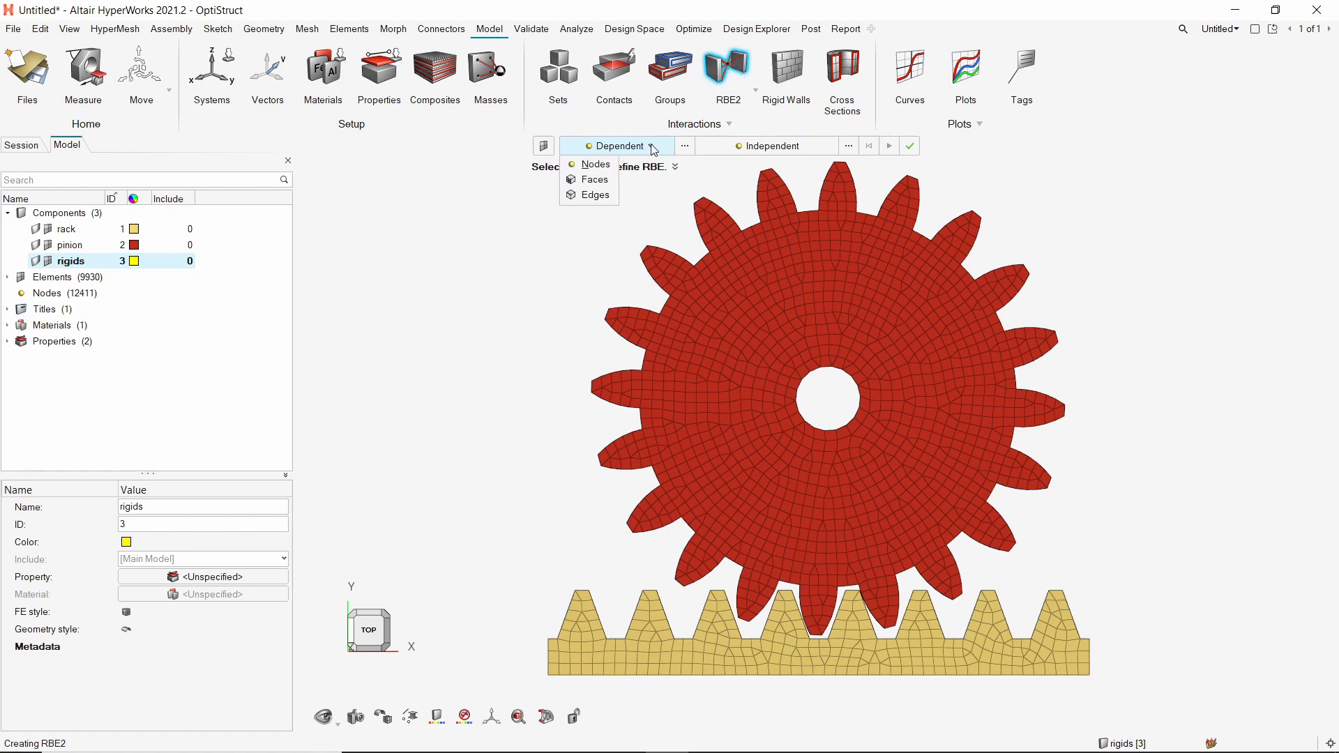
left_click(596, 165)
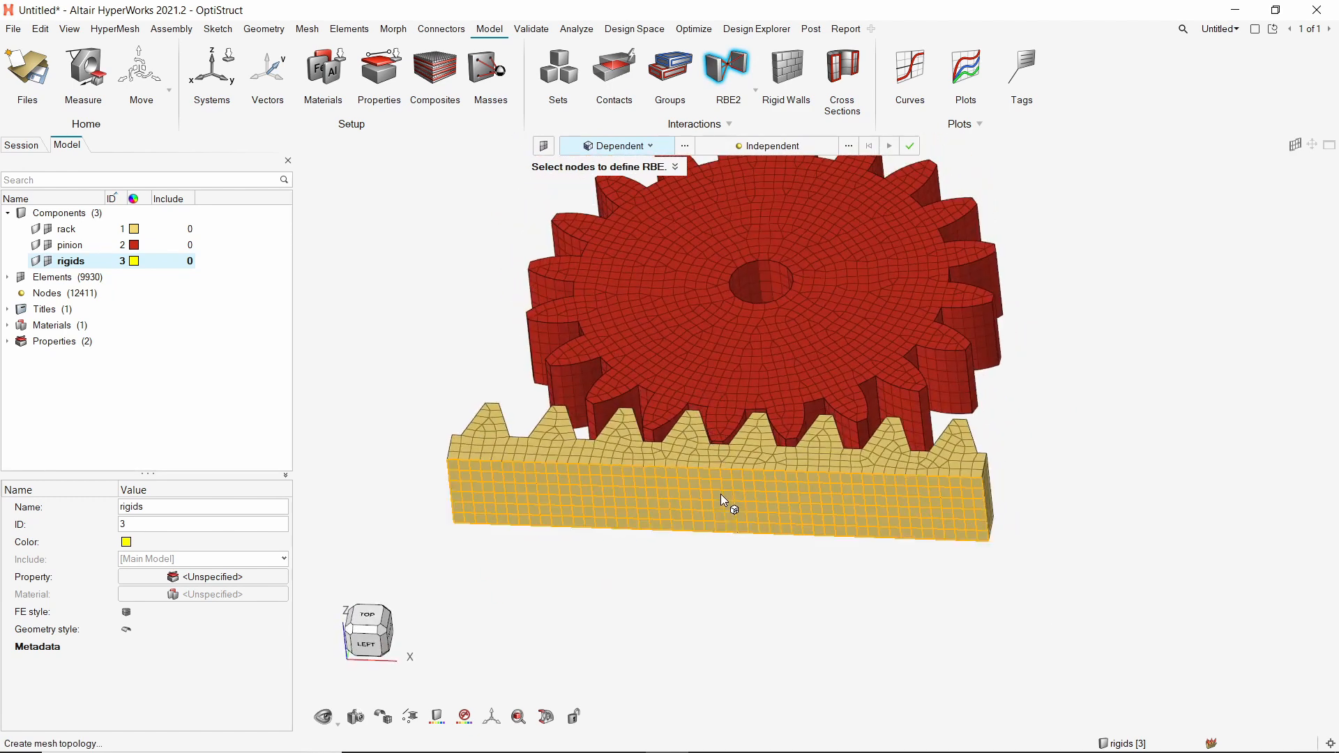
left_click(721, 510)
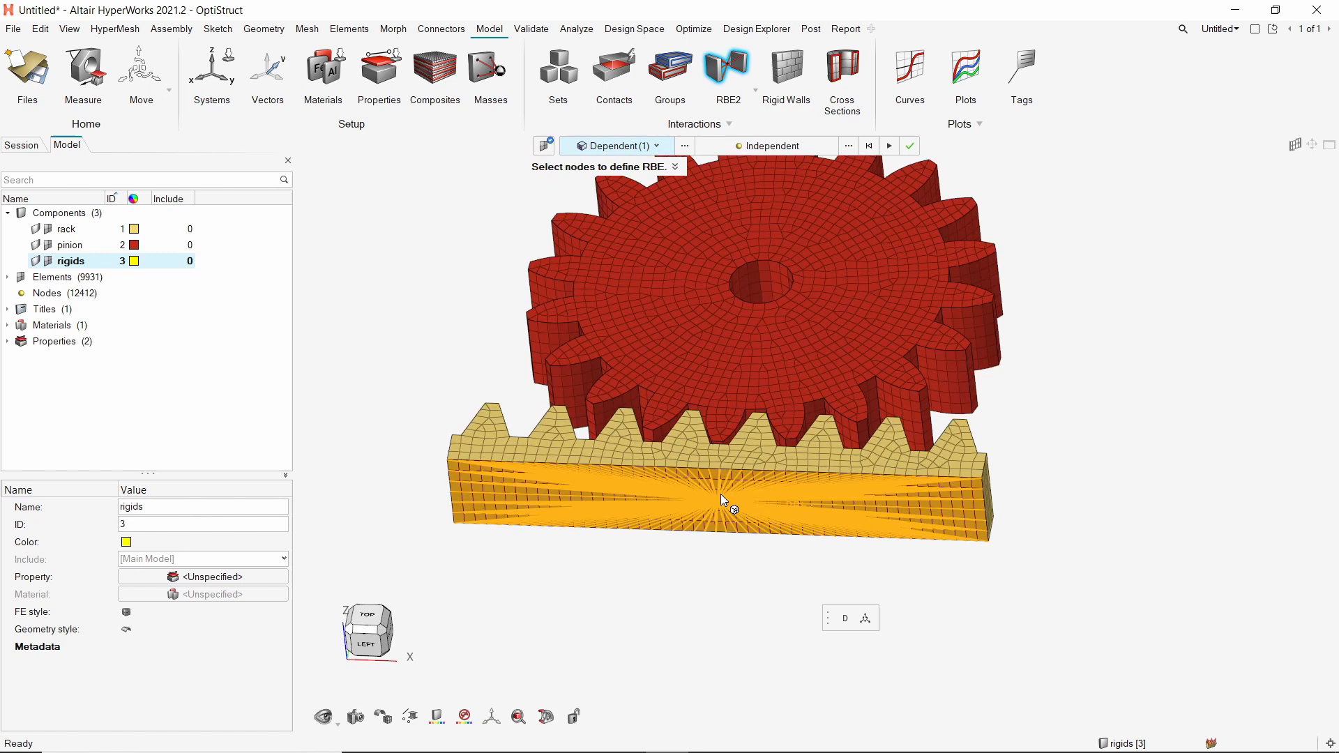
left_click(846, 632)
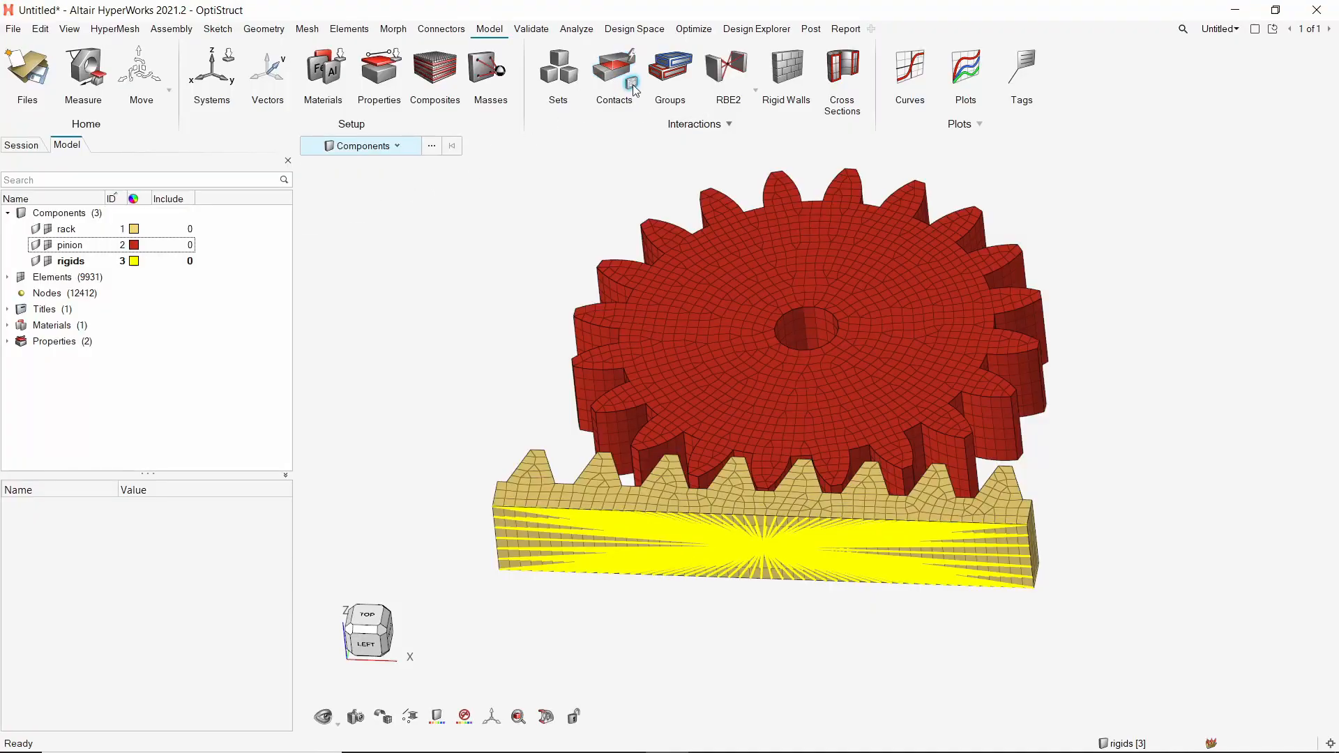
- Auto-create the contact CSurf_pinion_CSurf_rack between the rack and pinion surfaces
left_click(613, 66)
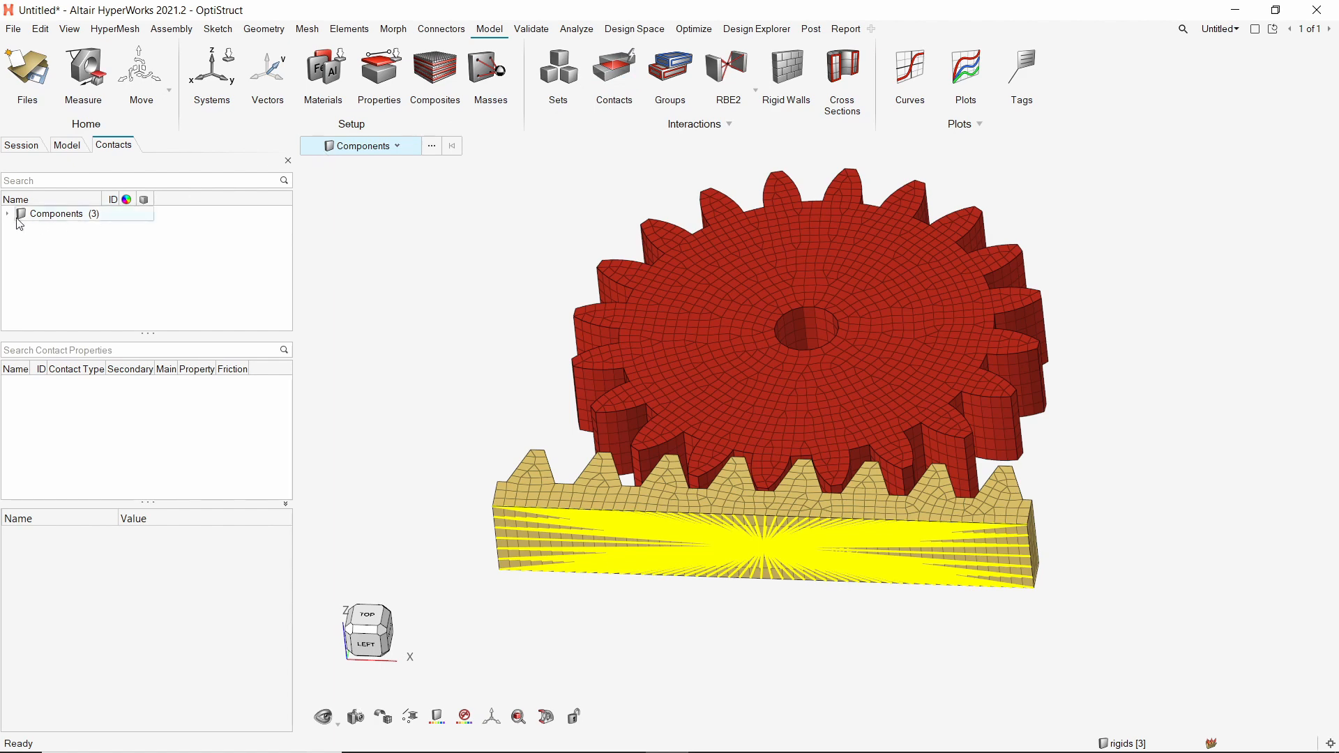
left_click(11, 215)
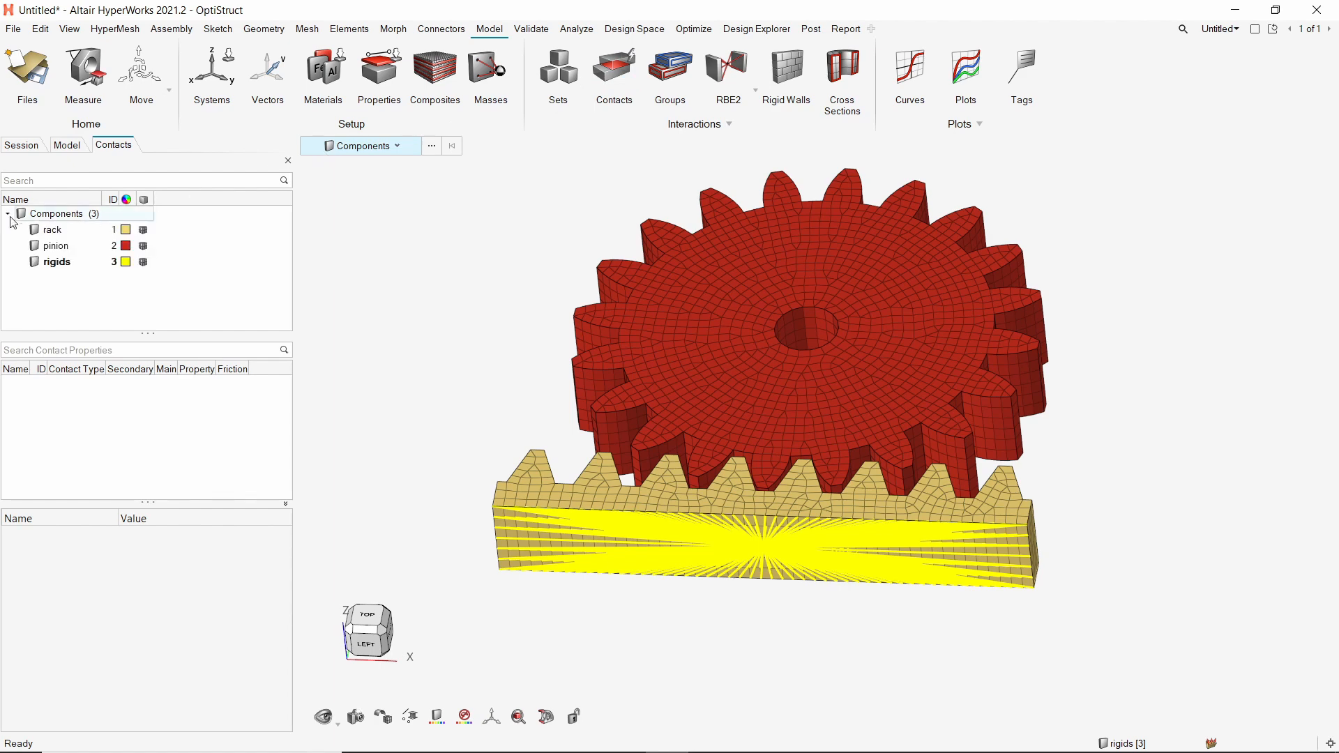
left_click(50, 229)
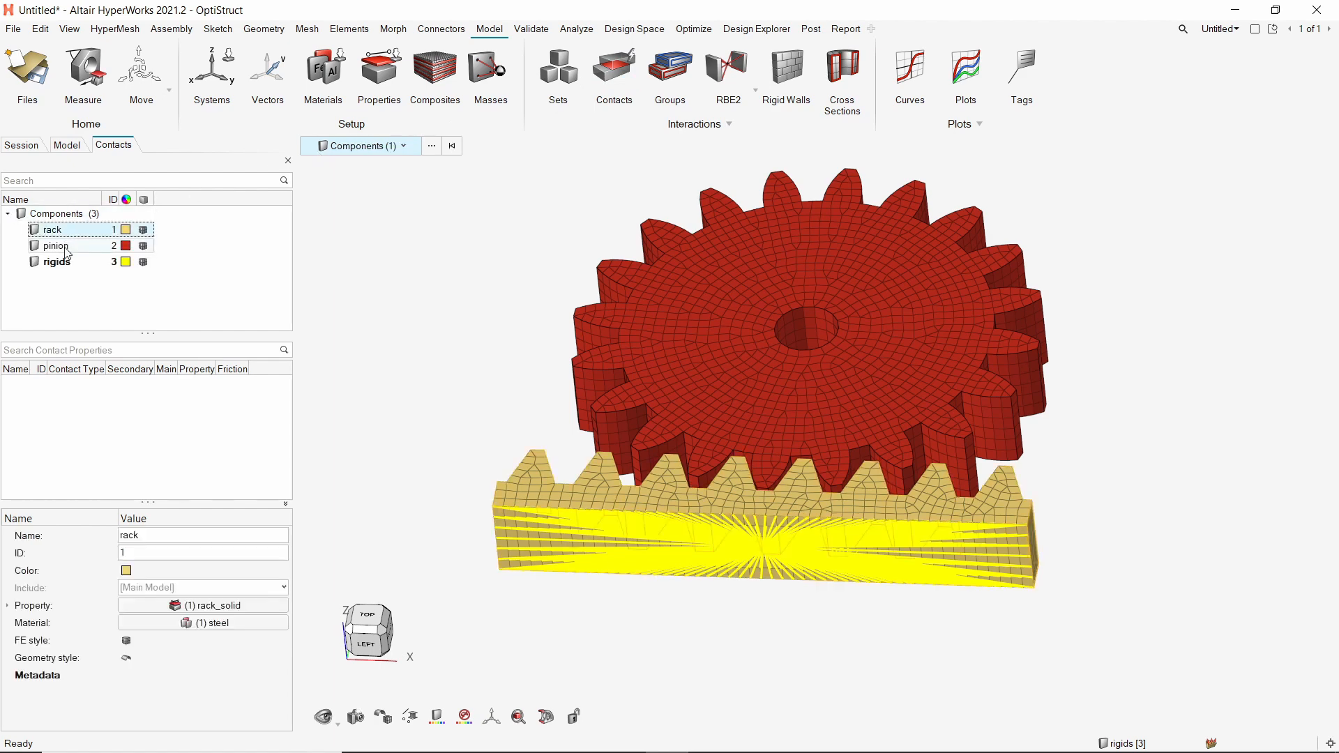
right_click(54, 245)
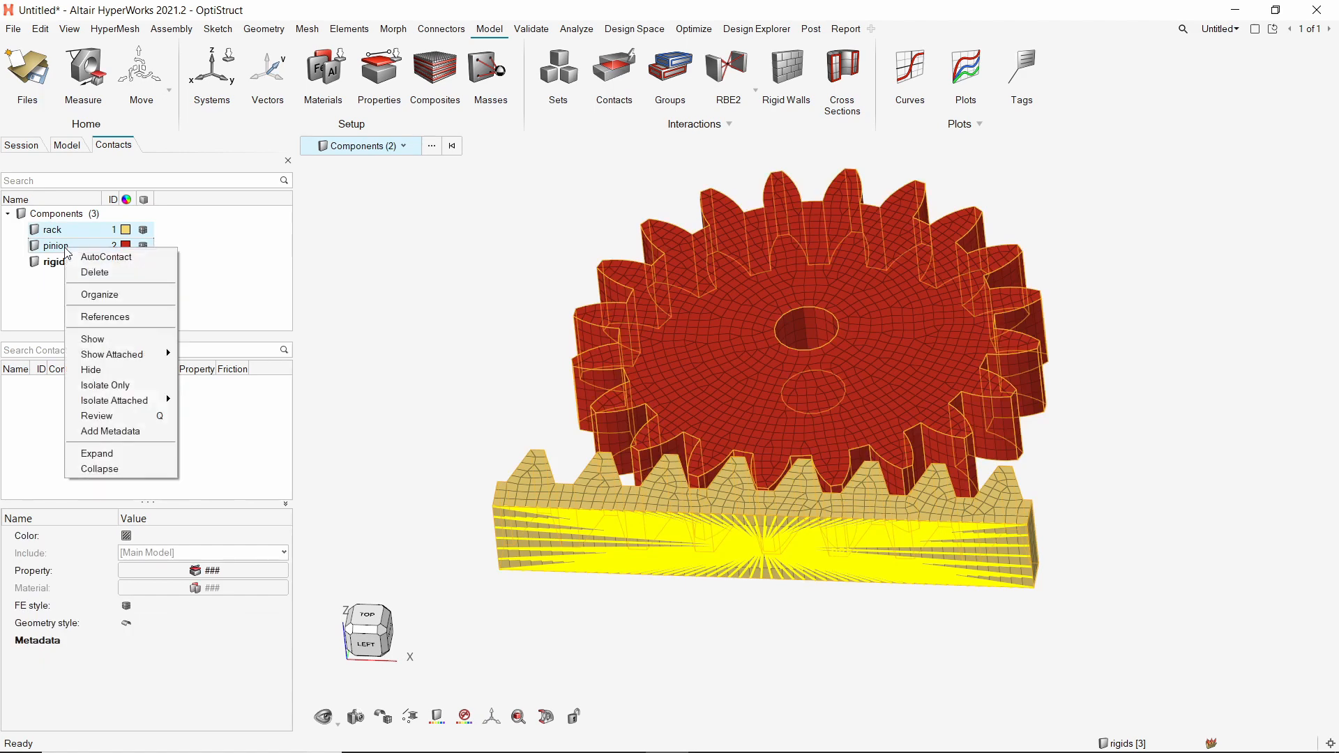
left_click(106, 257)
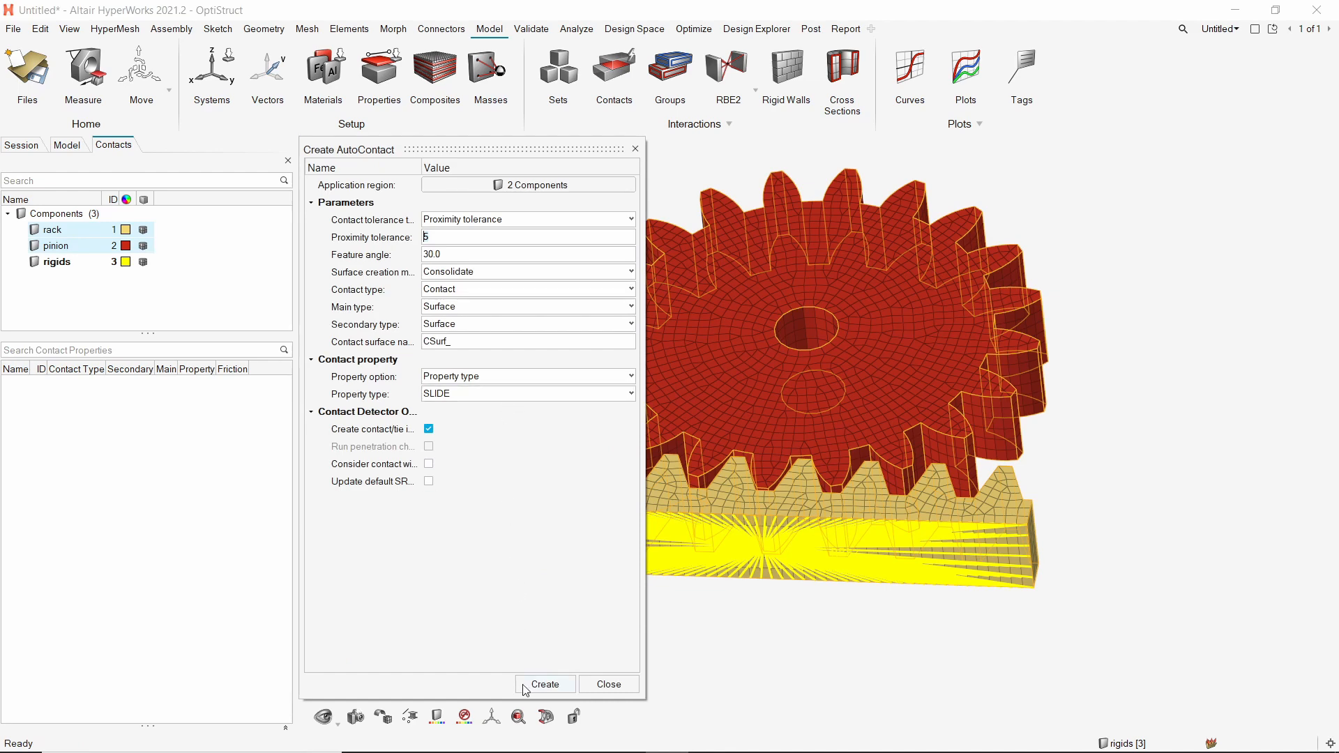
left_click(544, 684)
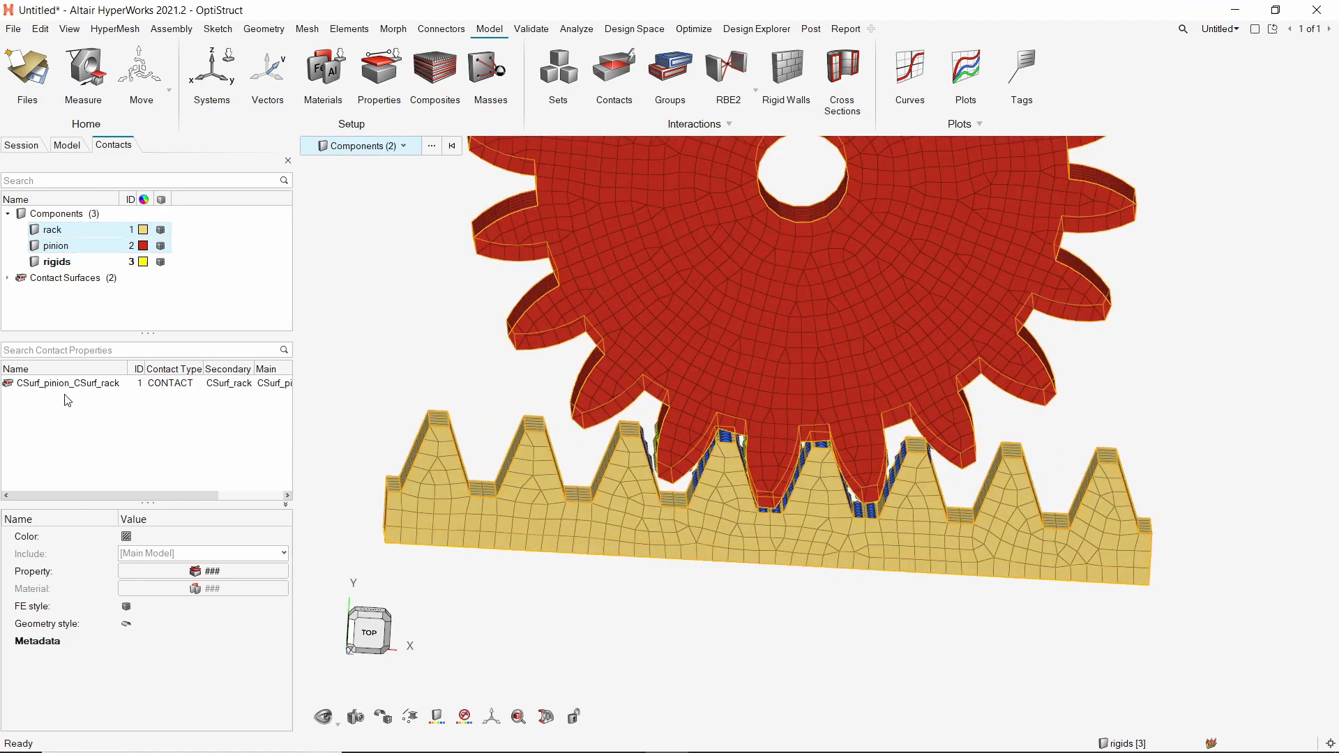
- Swap the contact's main and secondary surfaces so pinion is secondary and rack is main
left_click(67, 382)
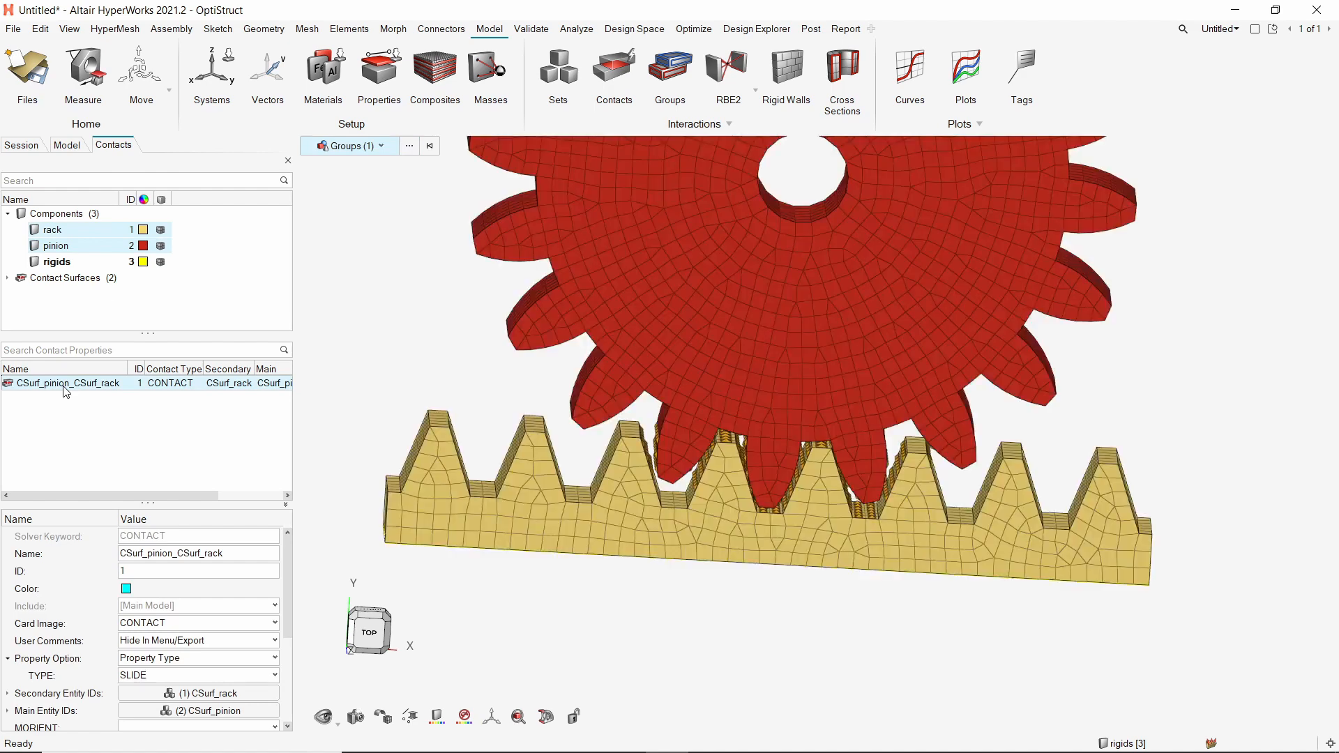
right_click(63, 383)
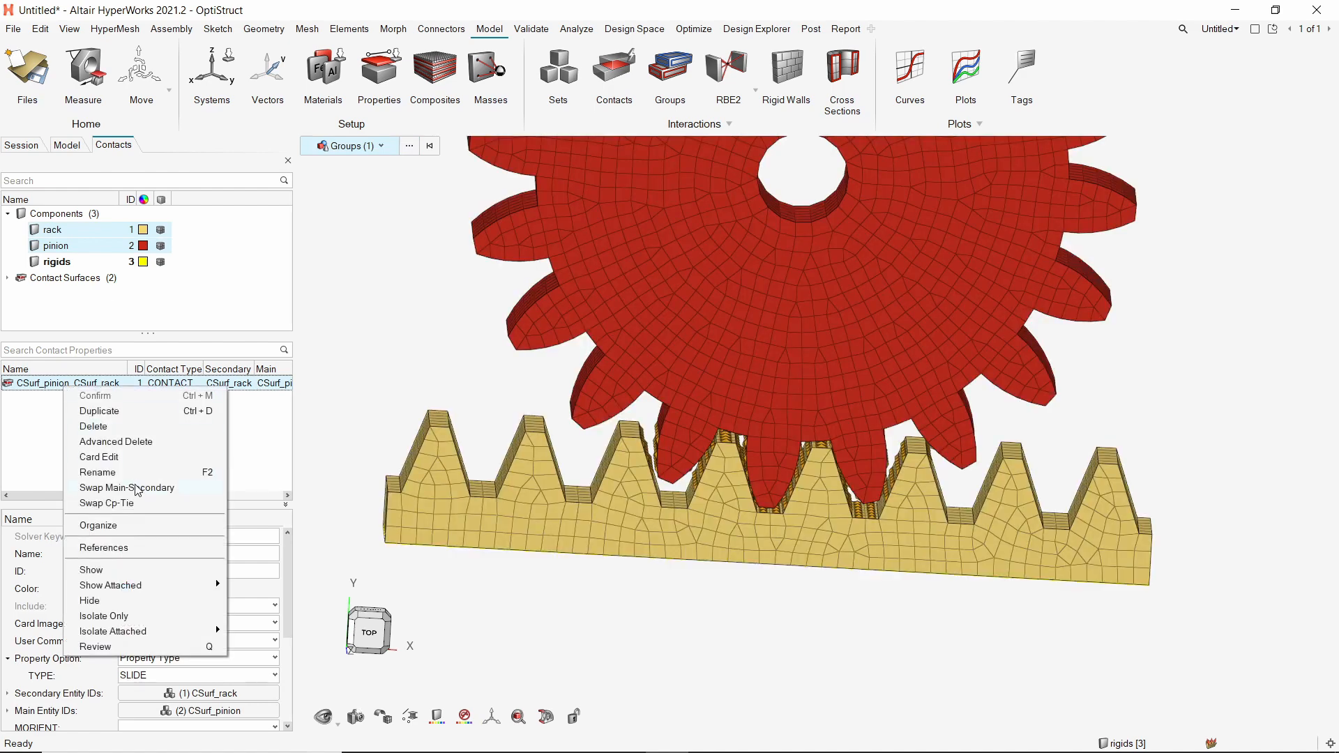
left_click(127, 488)
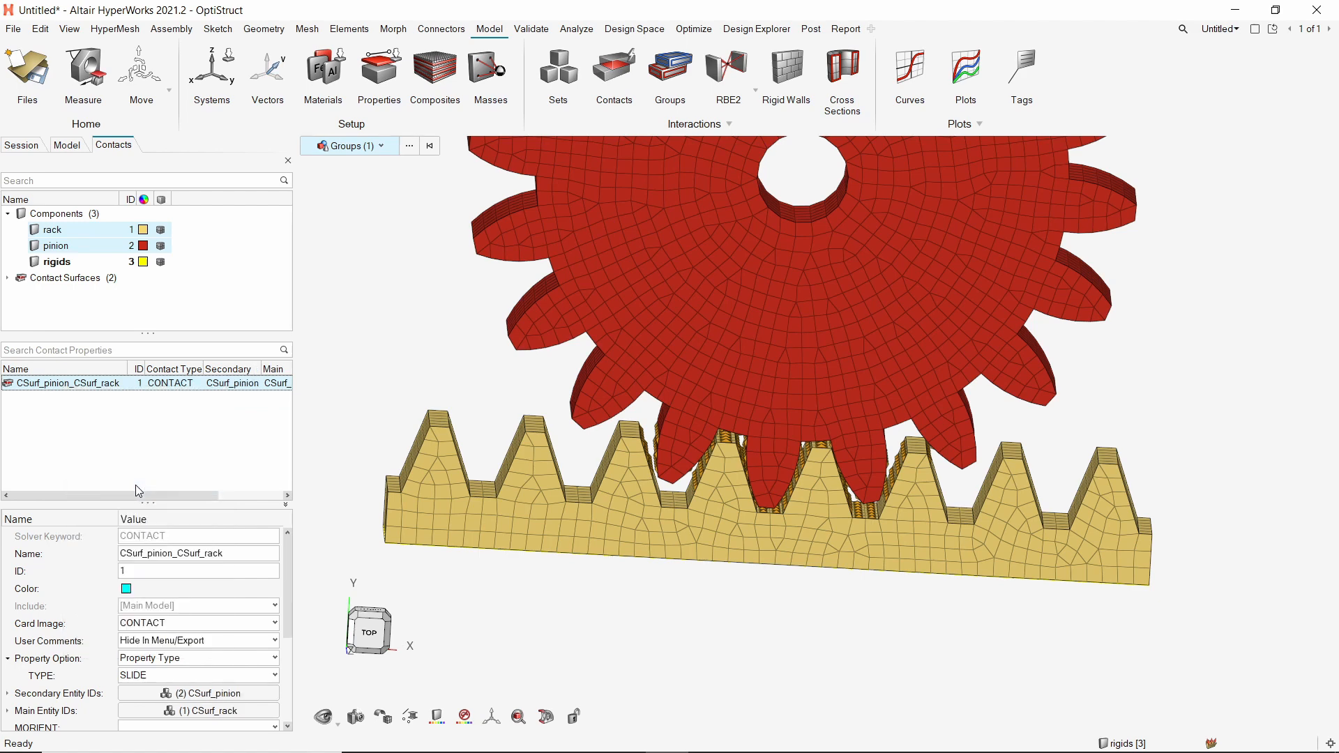
mouse_move(287, 572)
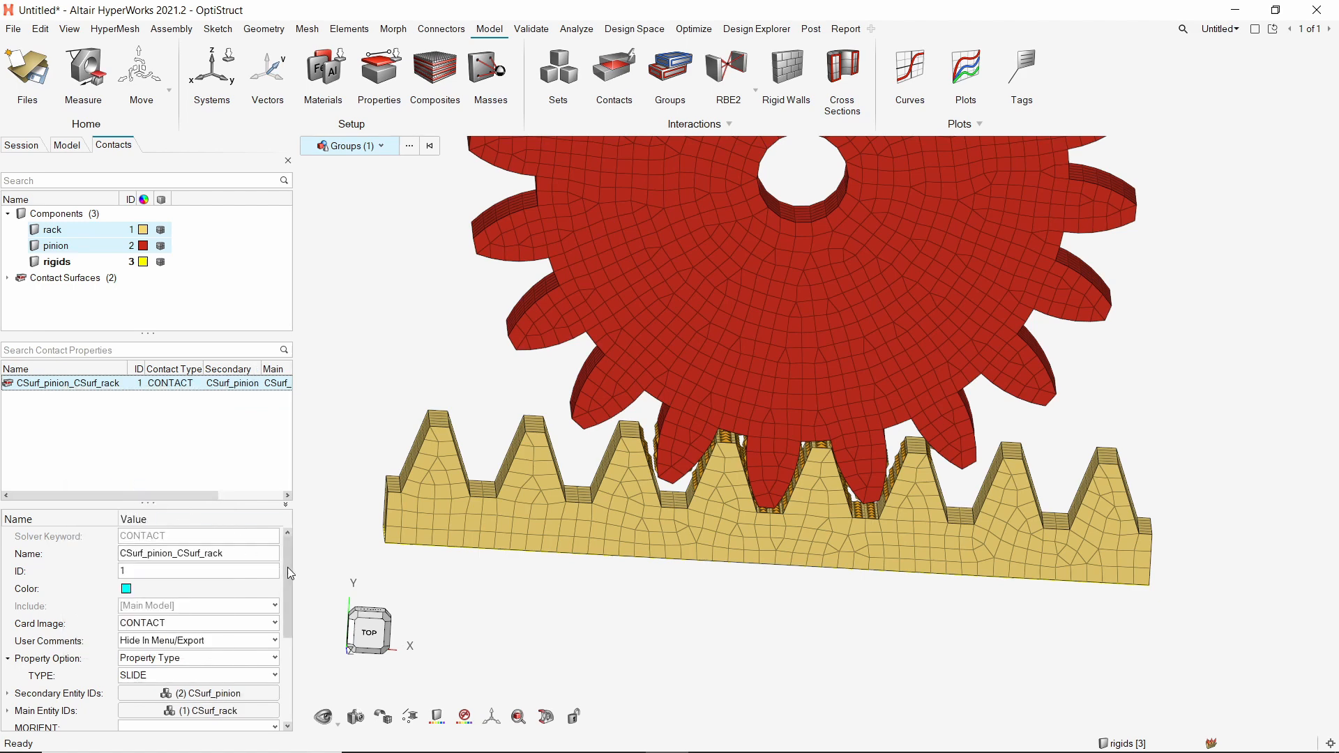
- Set the contact clearance to real value 0.0, S2S discretization and CONSLI tracking
scroll("down", 3)
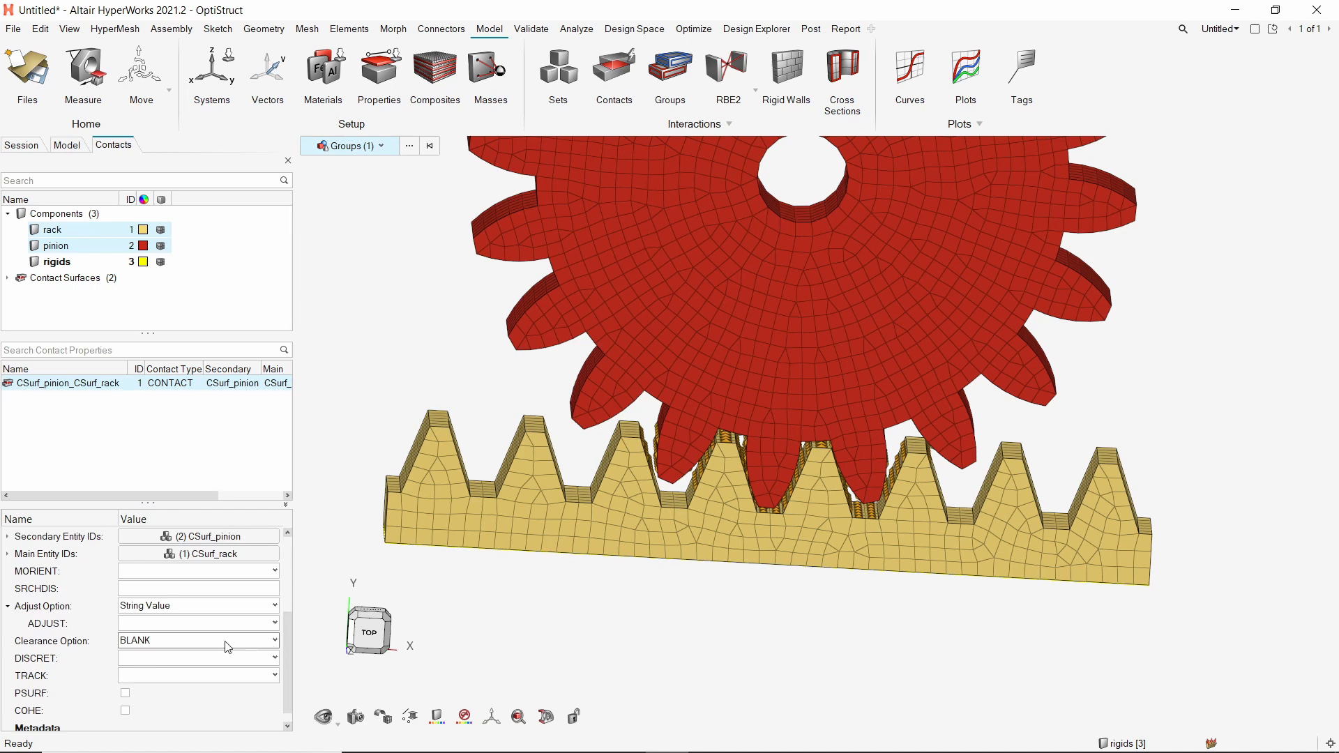
left_click(224, 640)
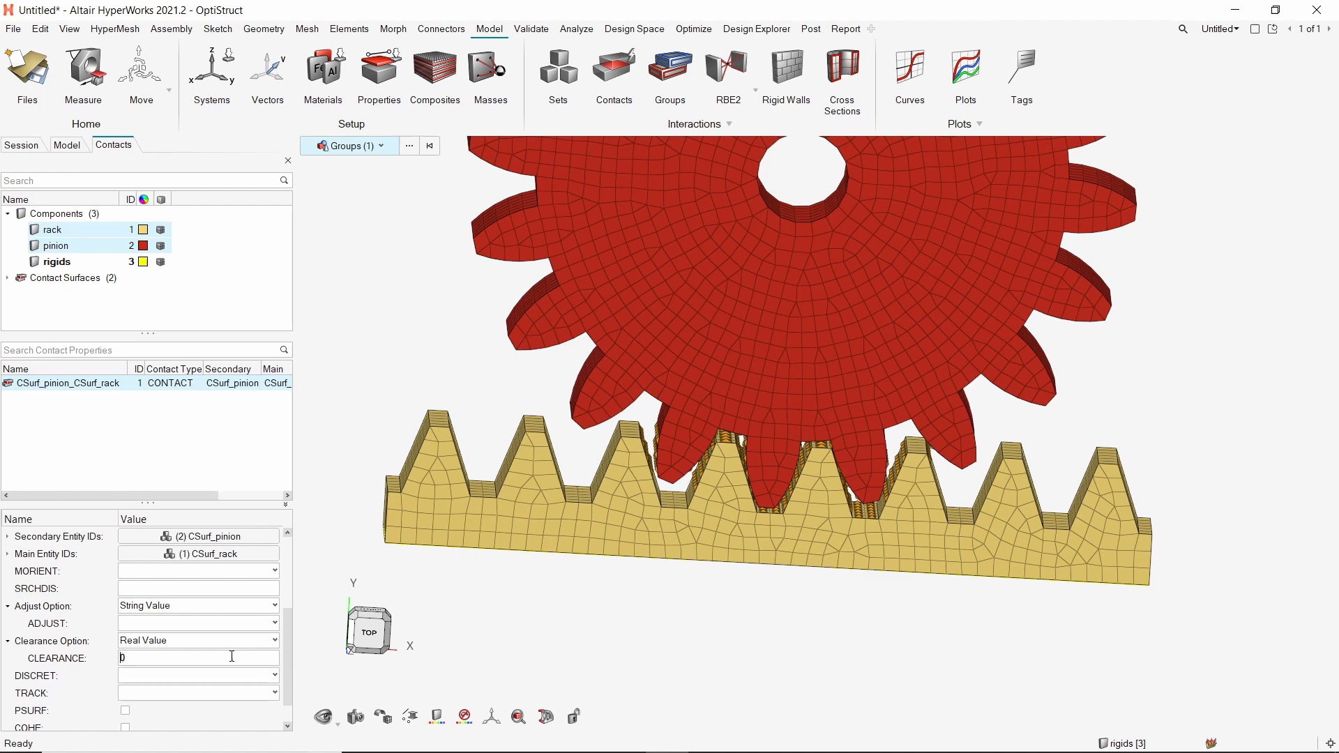
type("0.0")
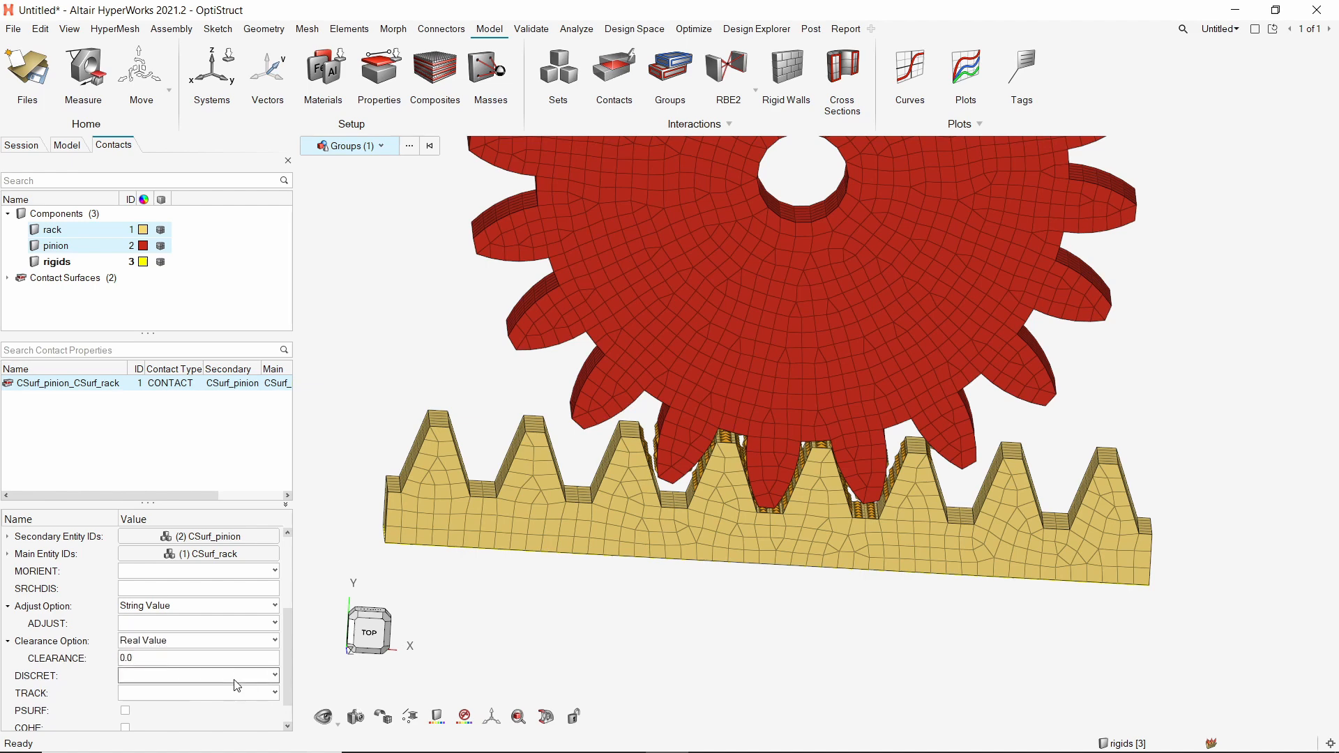
left_click(274, 675)
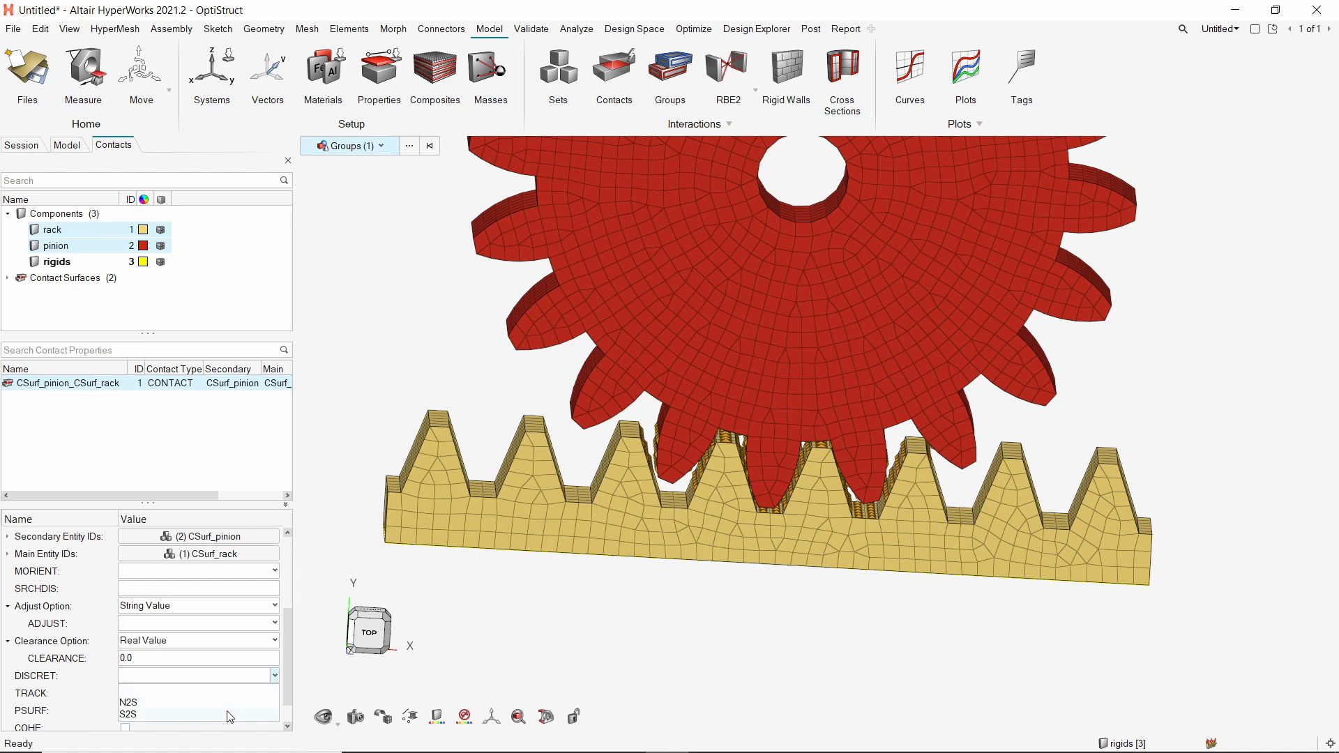
left_click(123, 713)
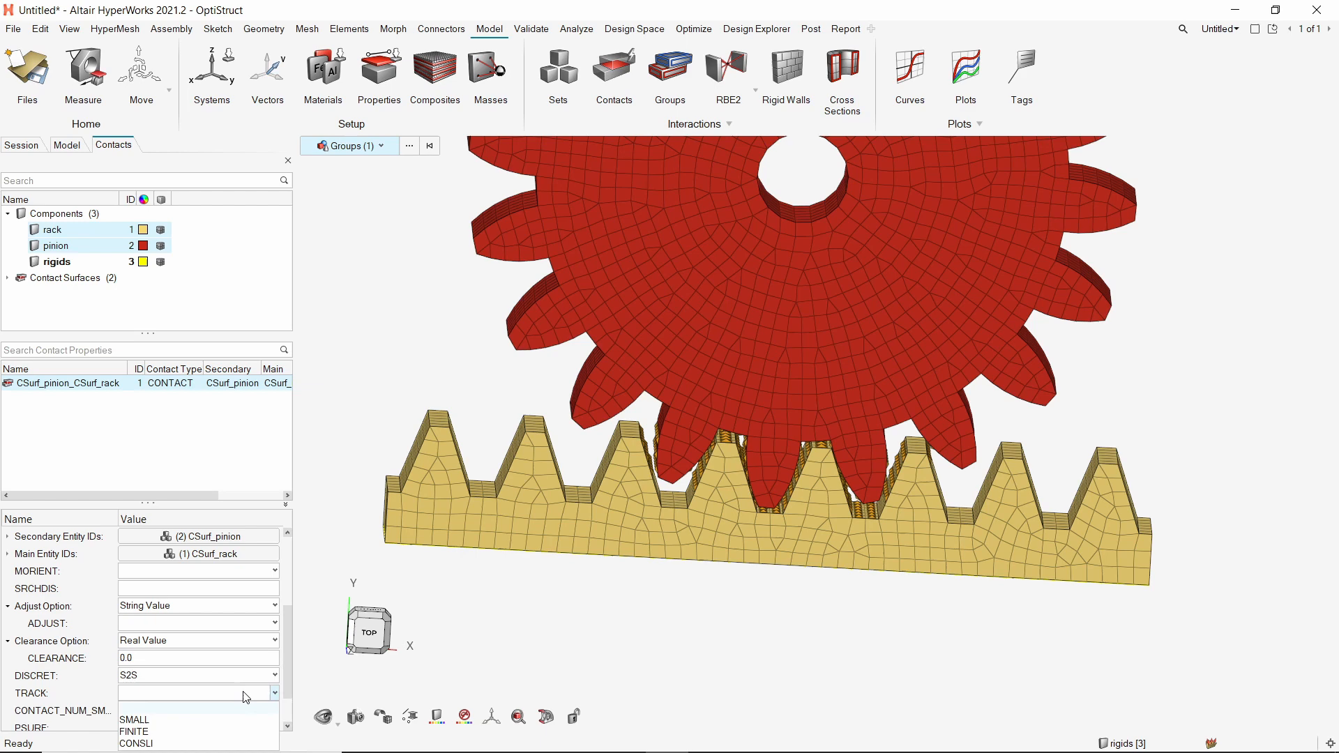
left_click(143, 742)
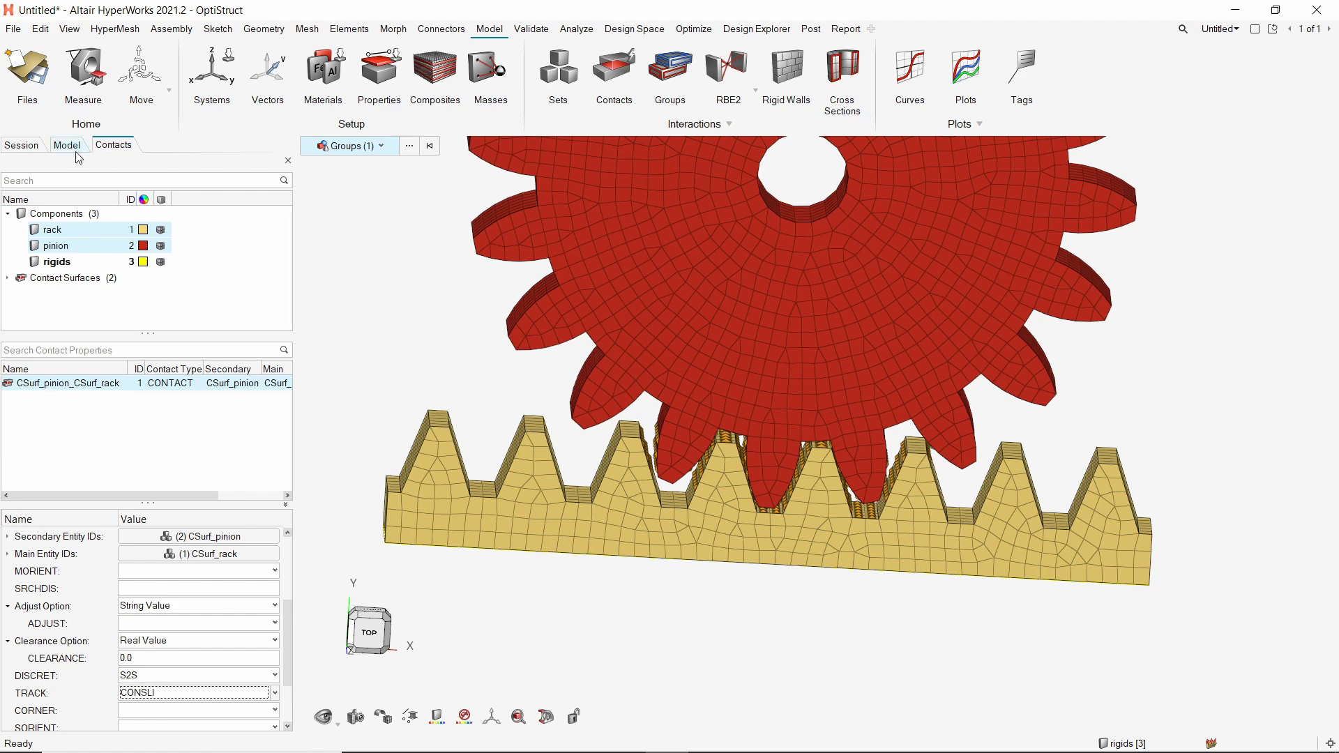
- Create a load collector named spc in the Model browser
left_click(67, 145)
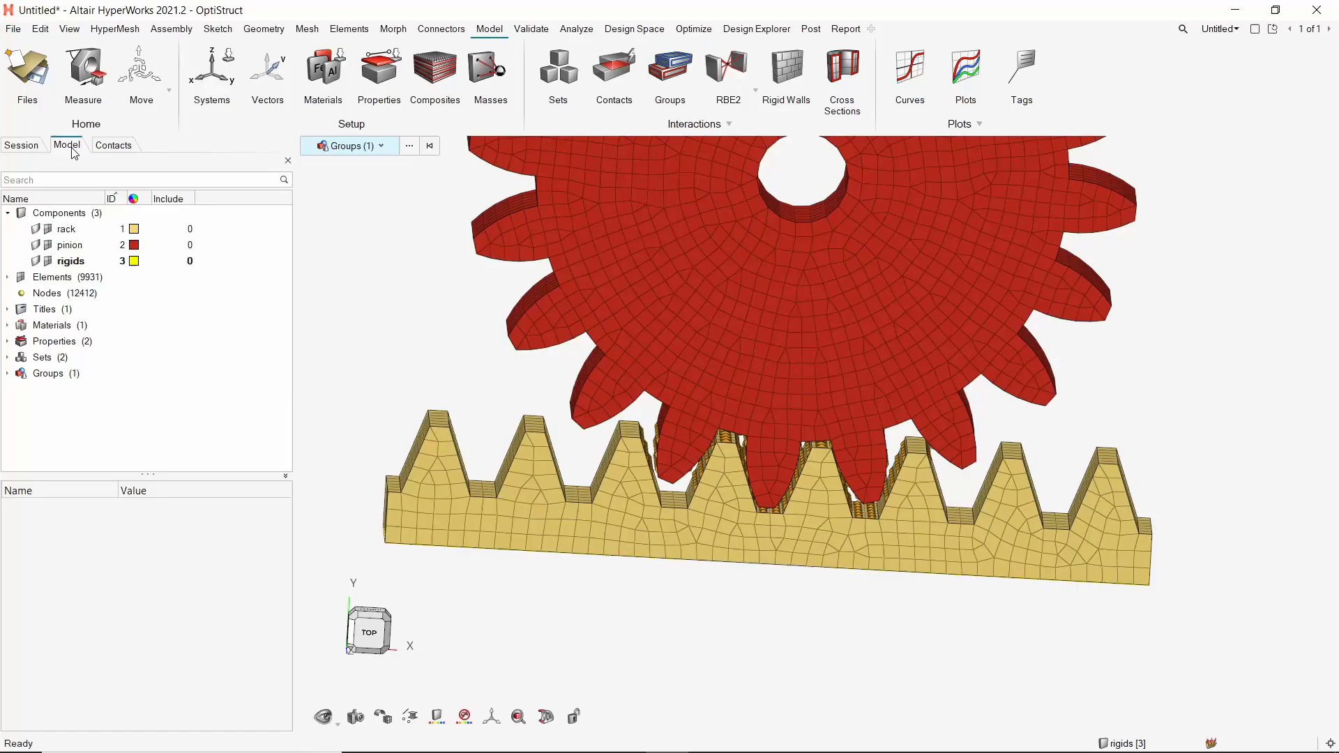
right_click(244, 240)
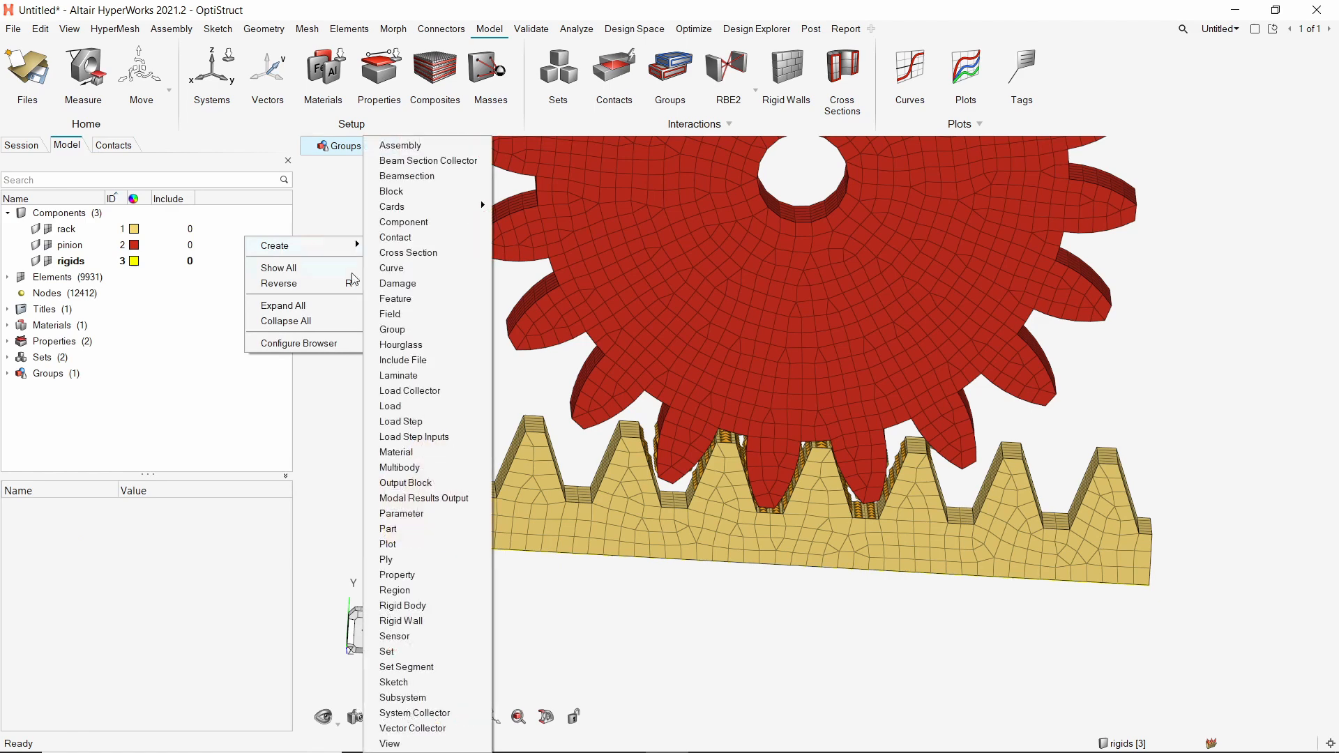
left_click(410, 390)
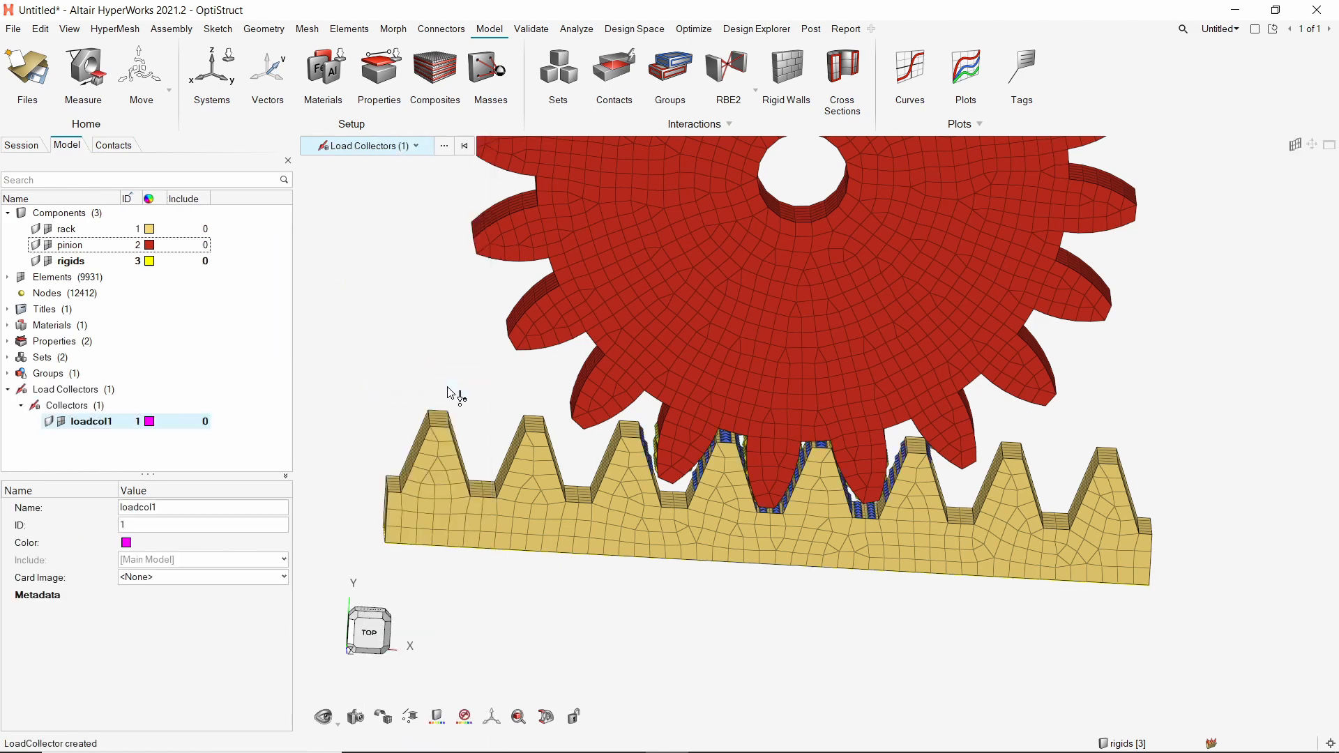
type("spc")
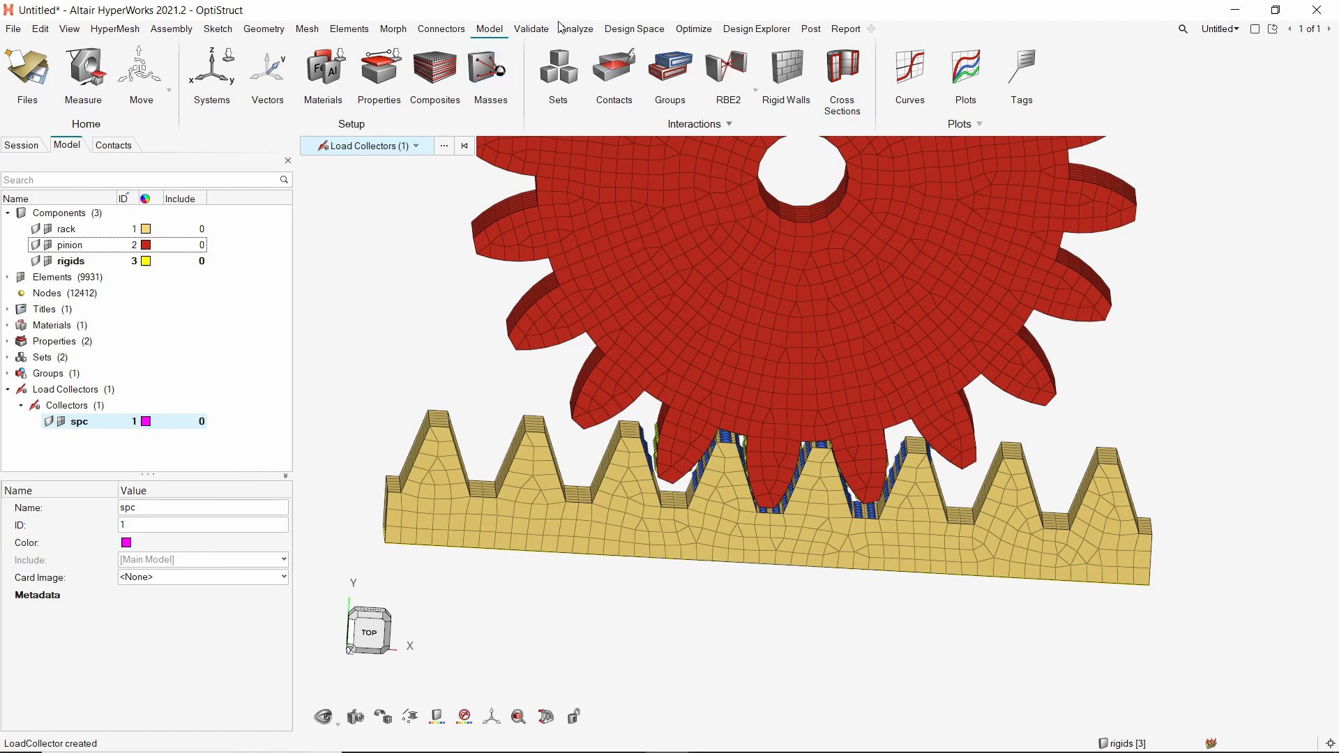
left_click(576, 28)
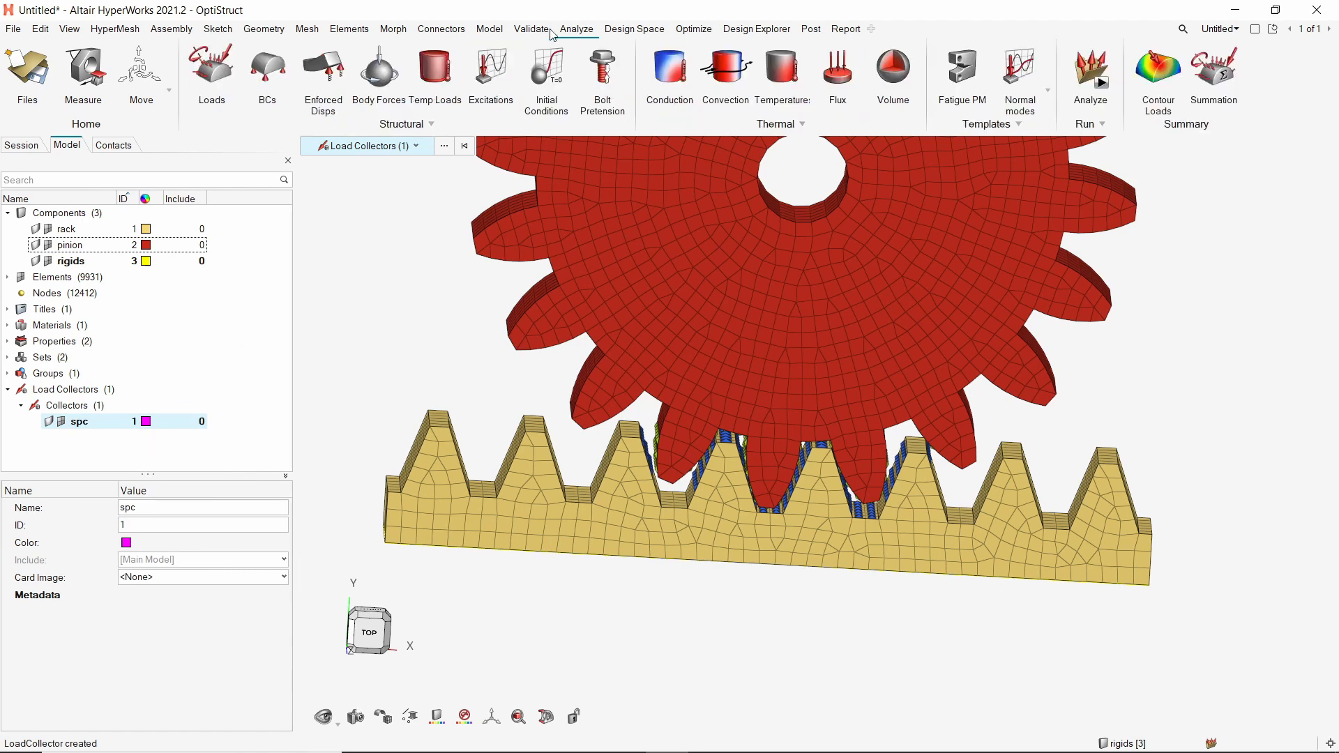
- Constrain the rack's central rigid node in all directions except X translation
left_click(266, 69)
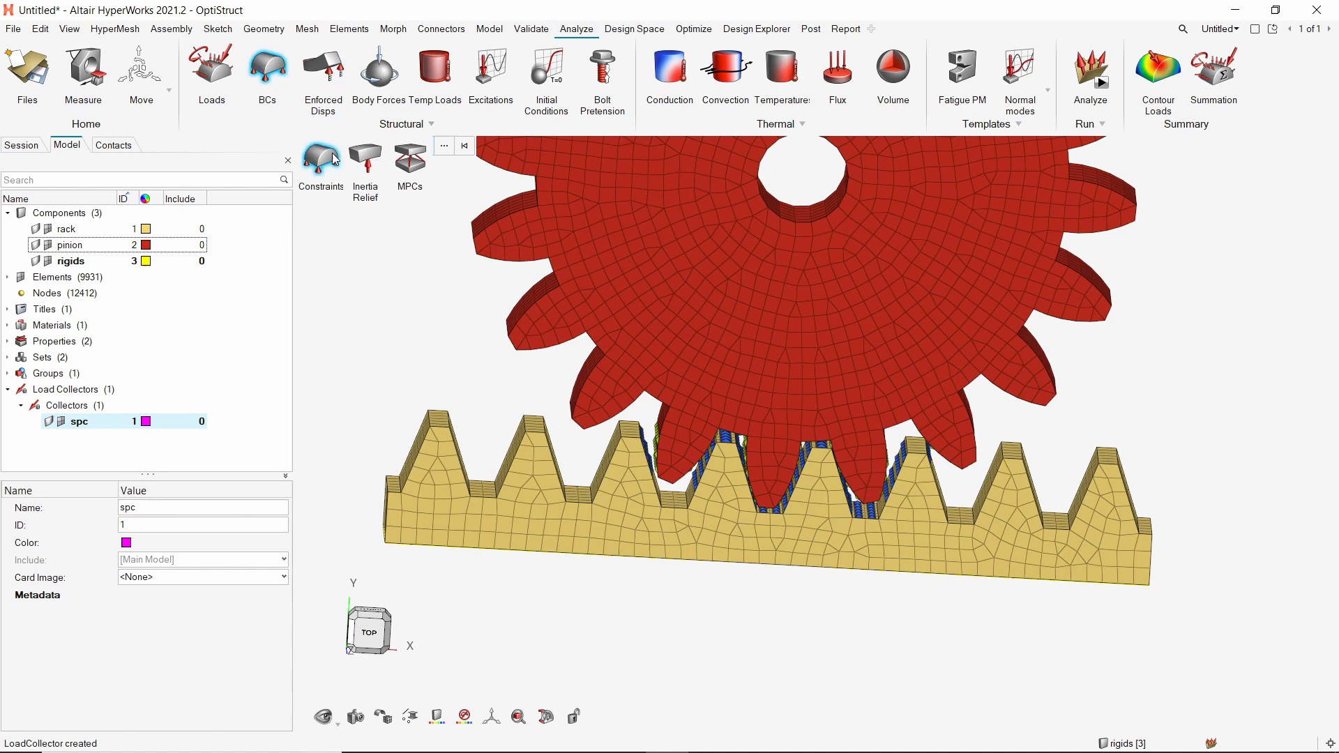
left_click(320, 156)
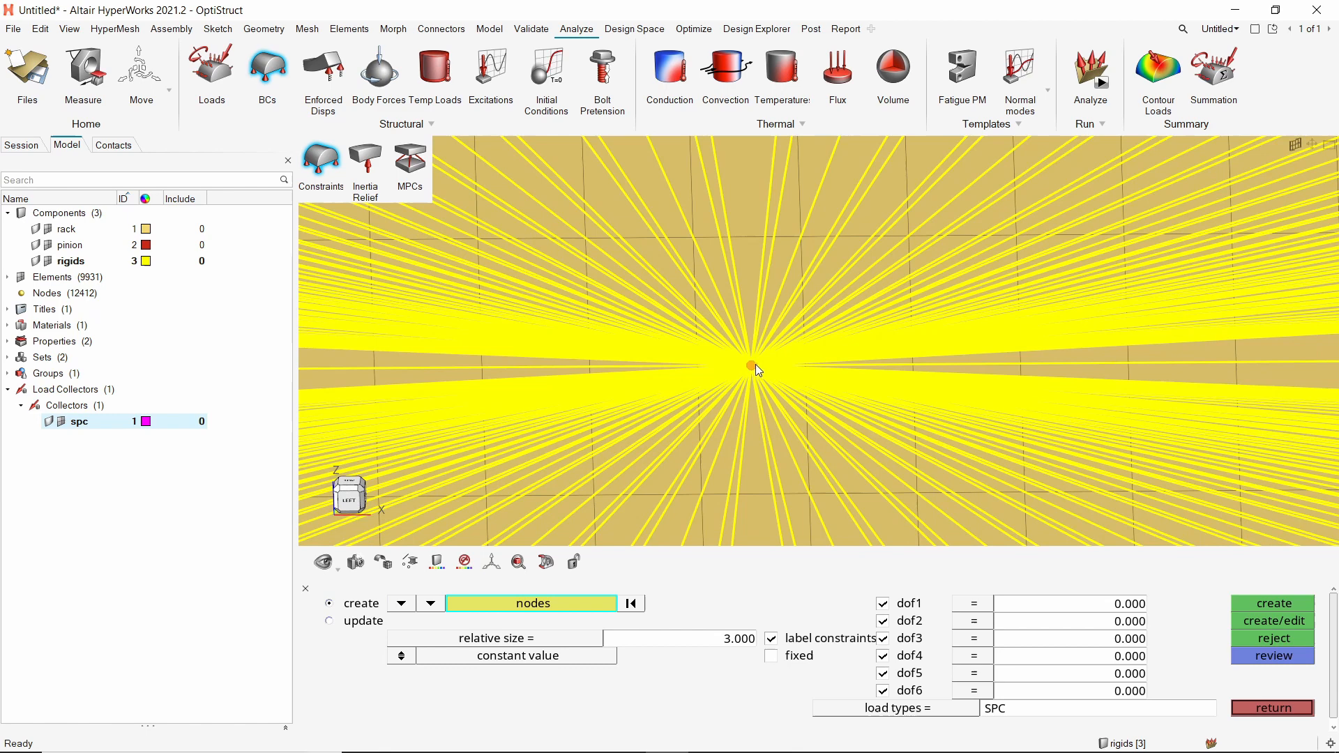
left_click(883, 603)
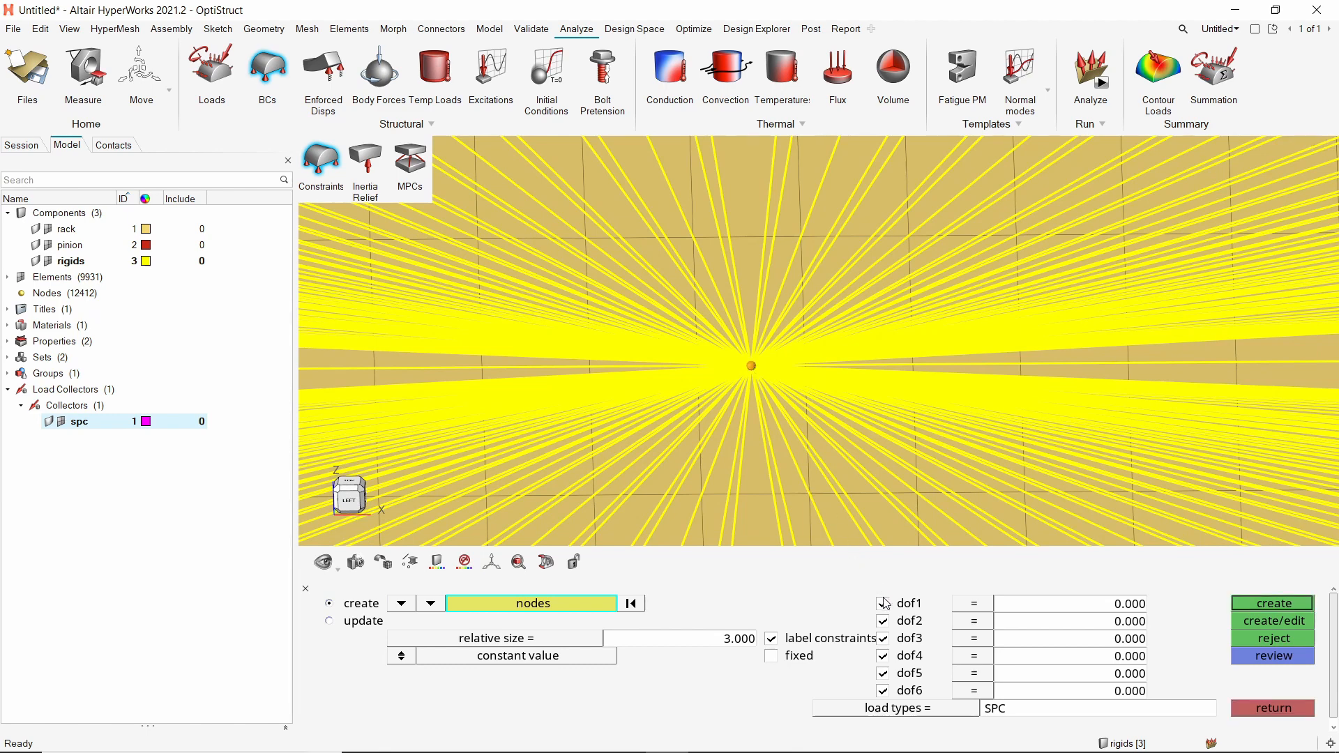
left_click(882, 602)
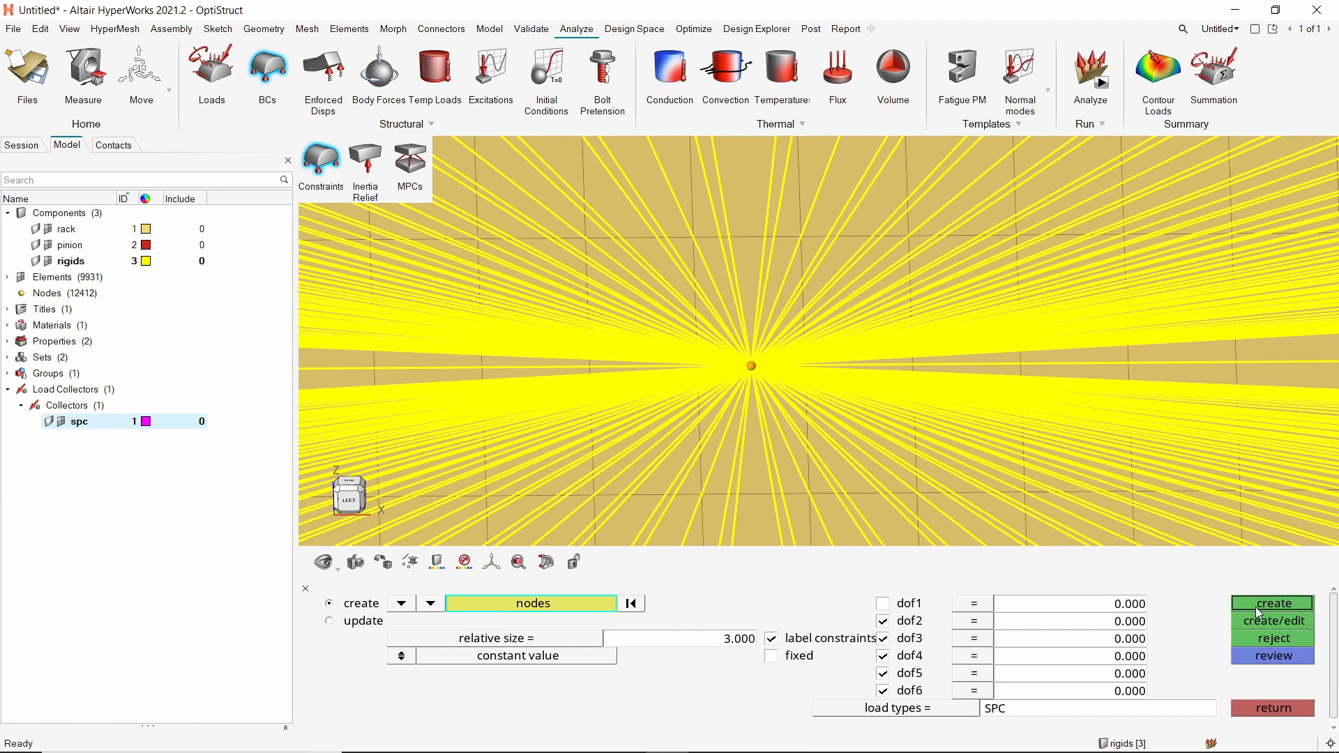
left_click(1274, 602)
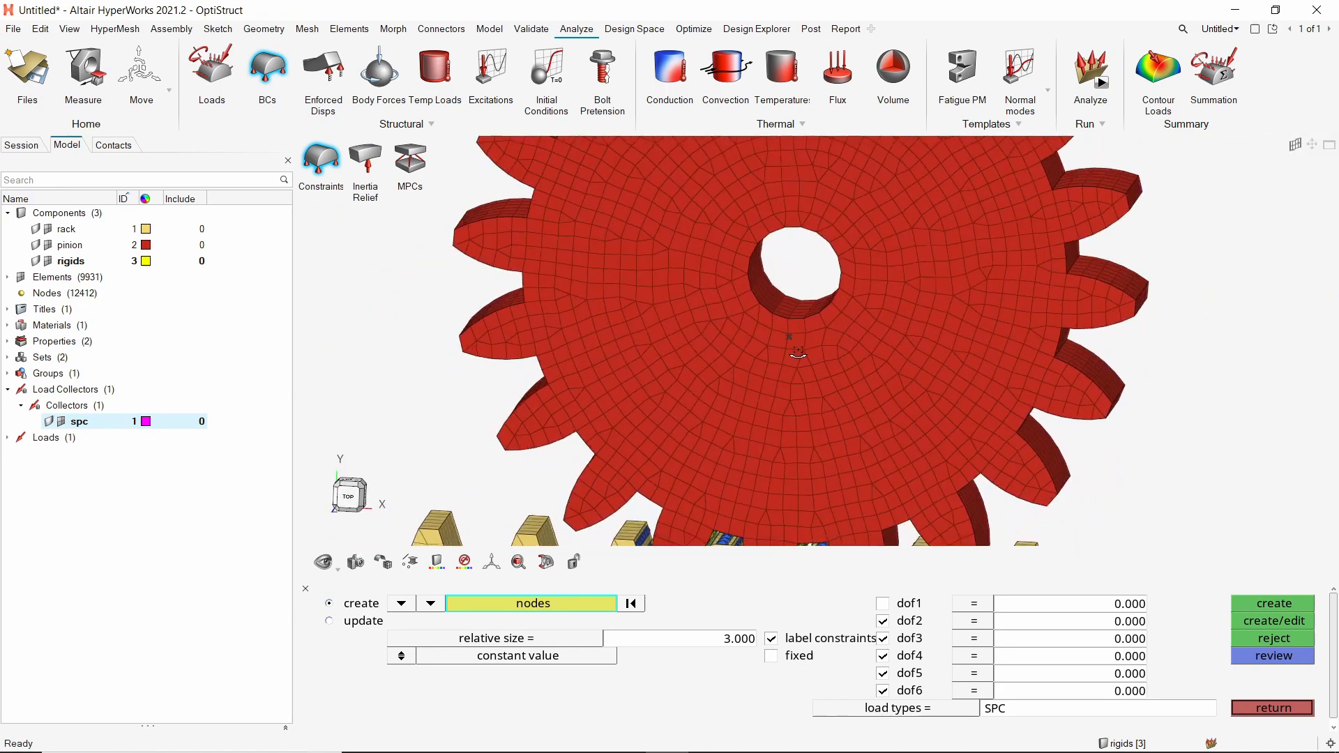
- Fix the pinion bore faces in all directions
left_click(766, 346)
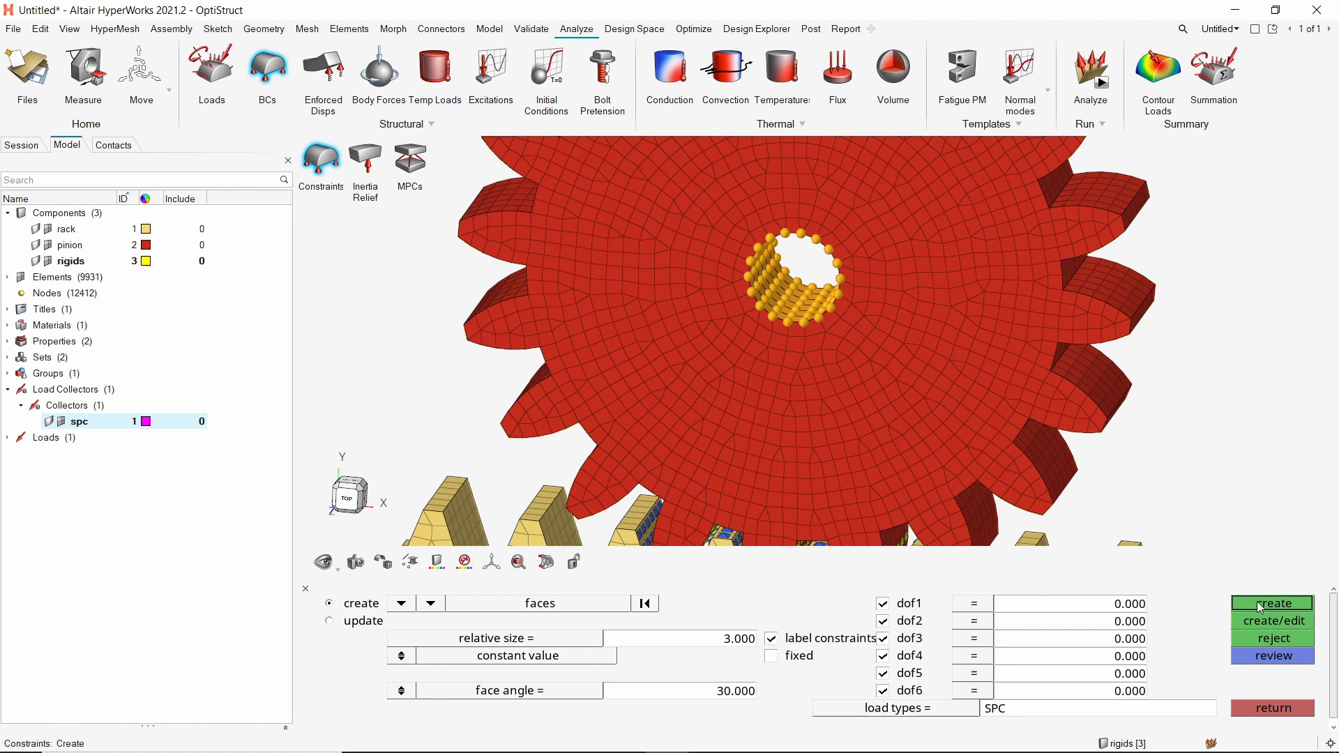
left_click(1272, 603)
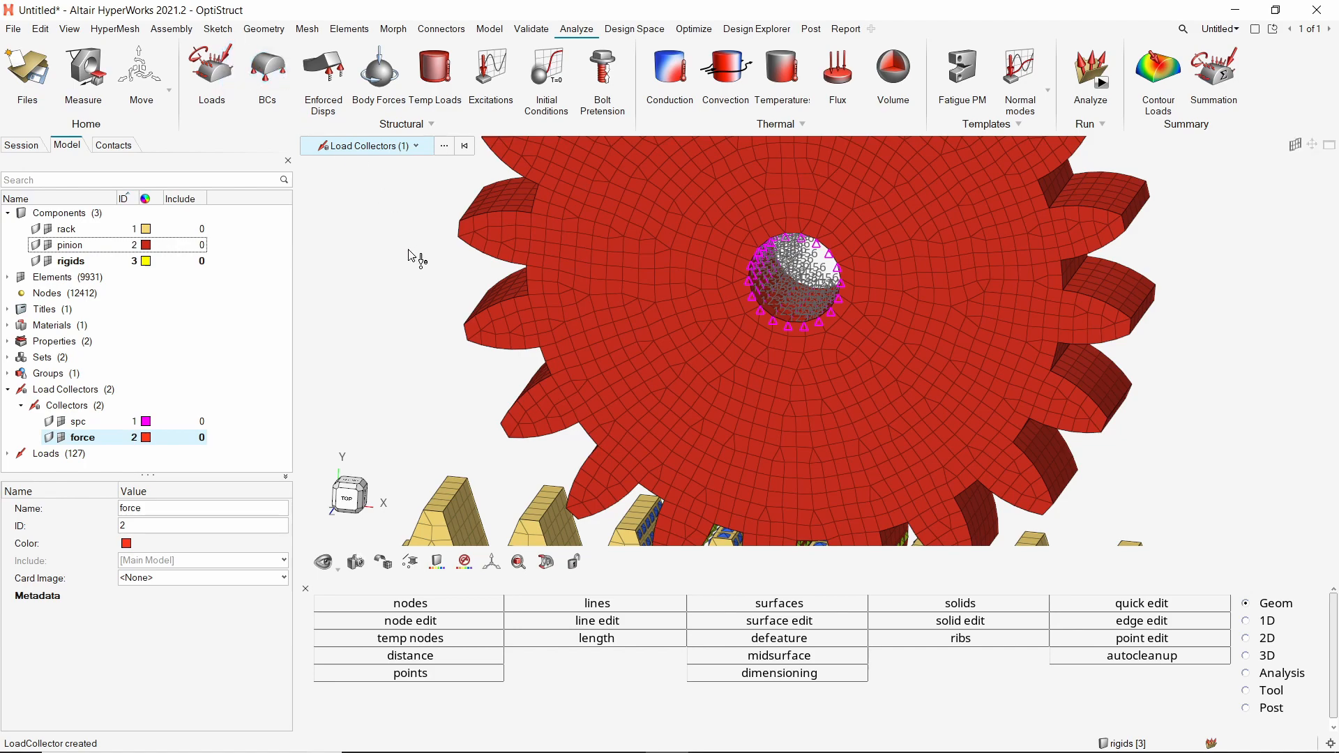
- Apply a 3000 force along the X axis at the rack's central rigid node
left_click(212, 66)
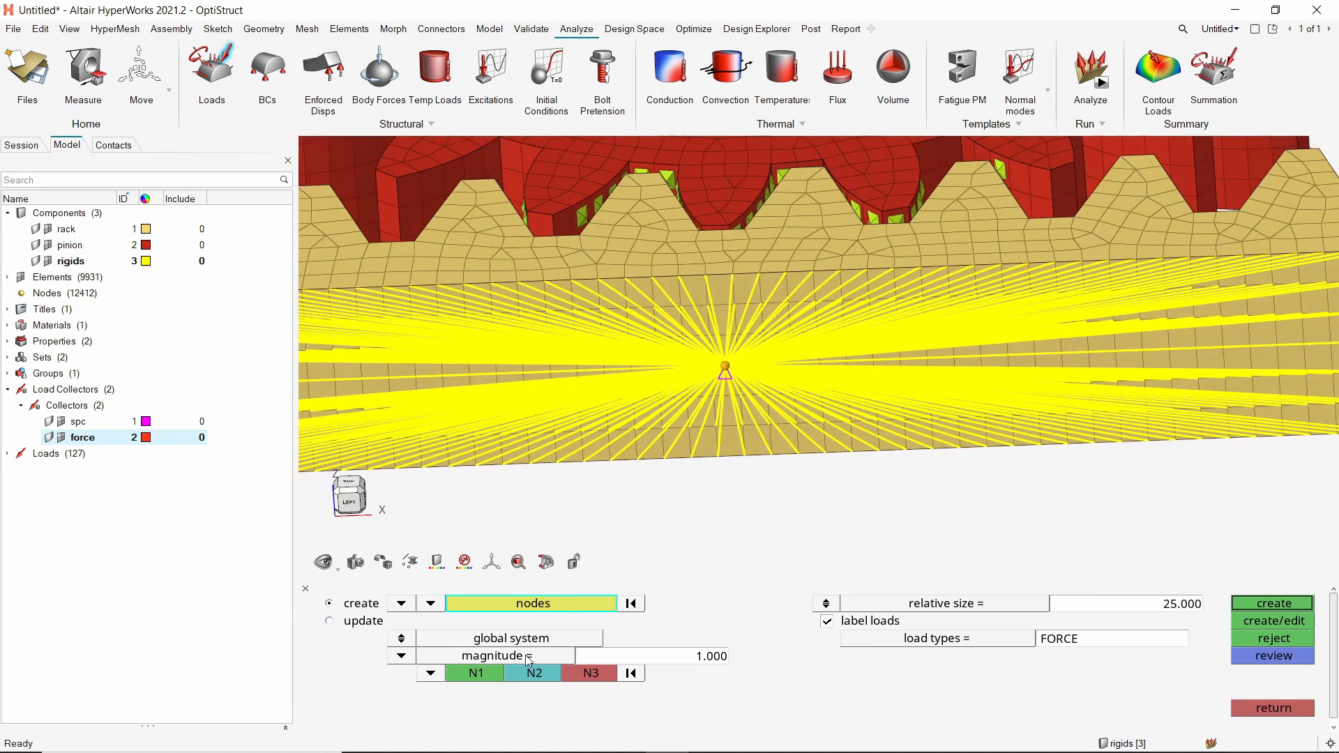
left_click(667, 655)
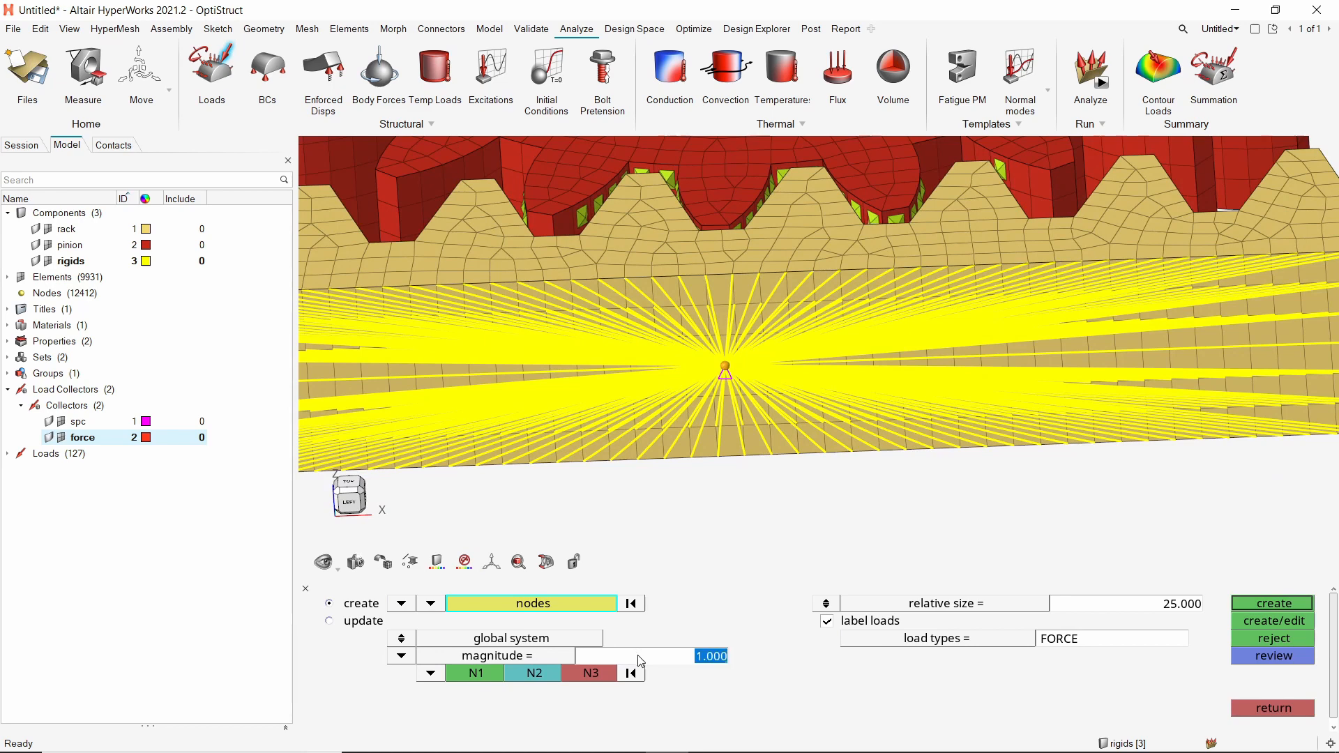
type("3000.000")
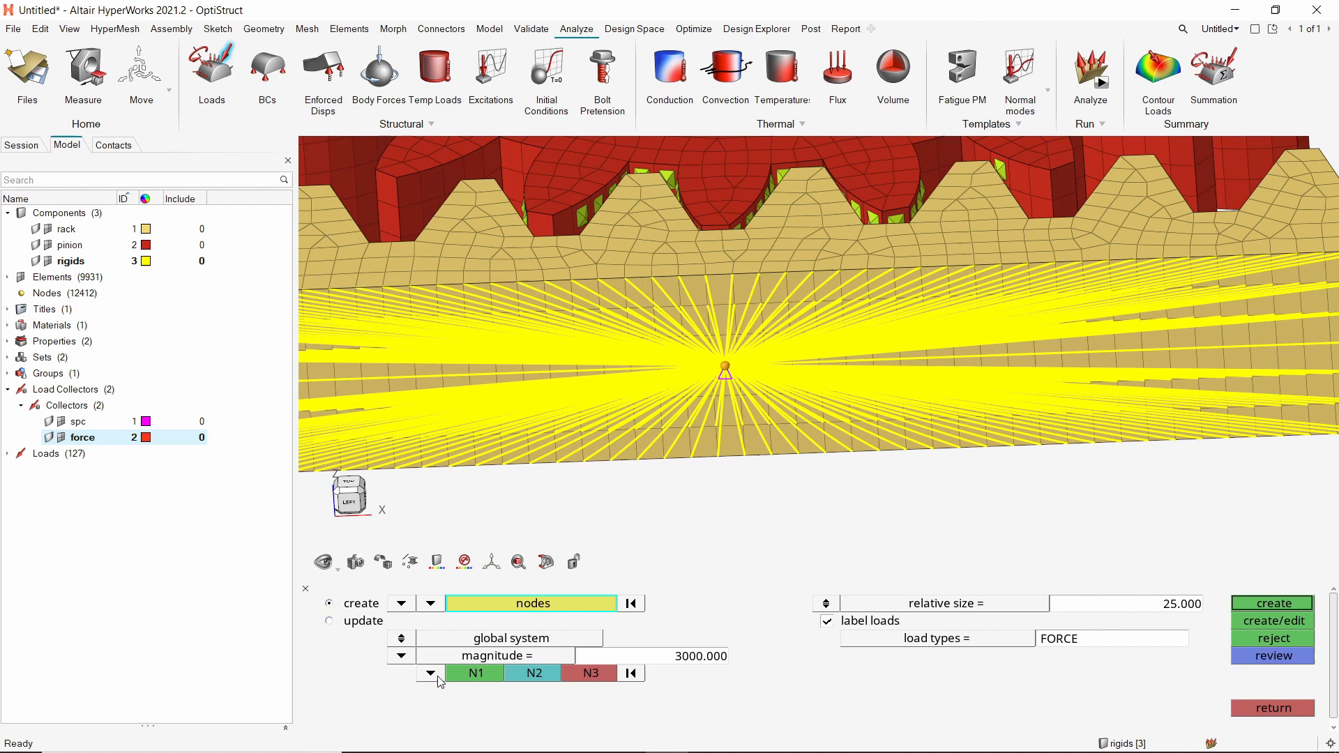
left_click(429, 674)
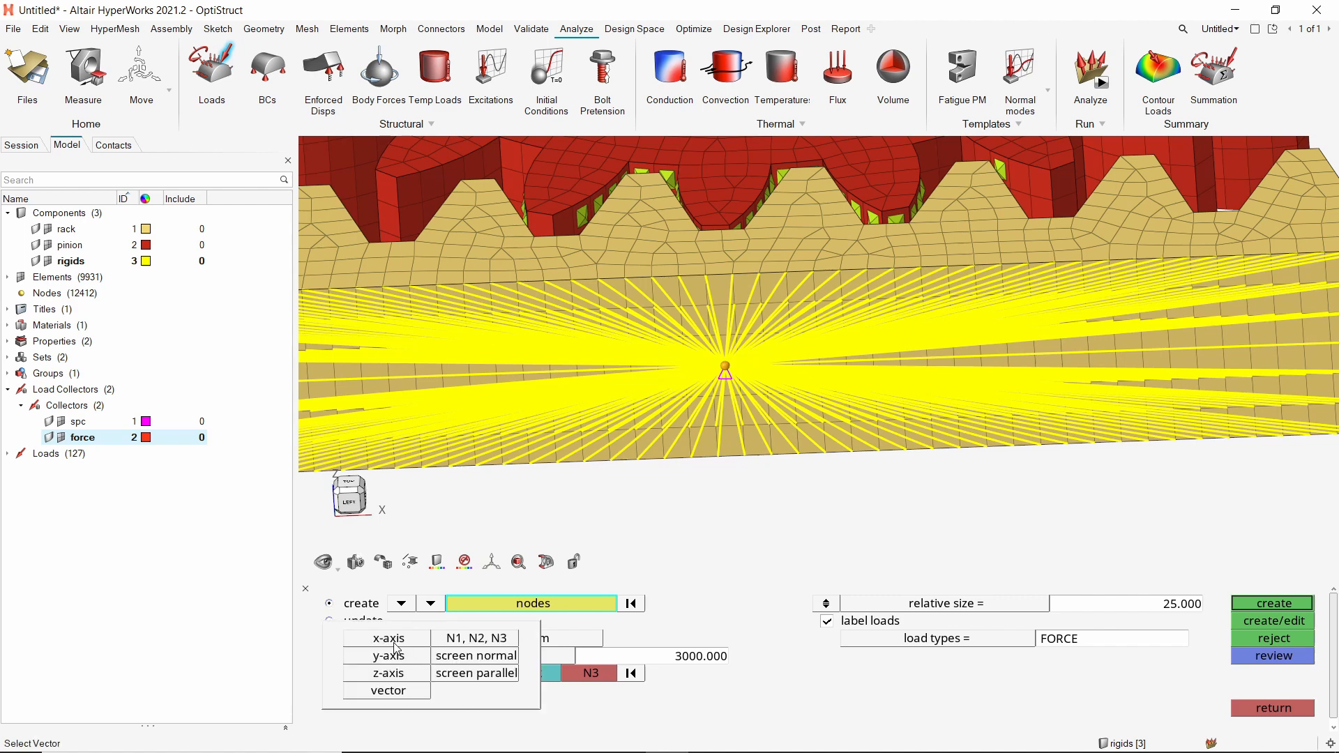
left_click(388, 639)
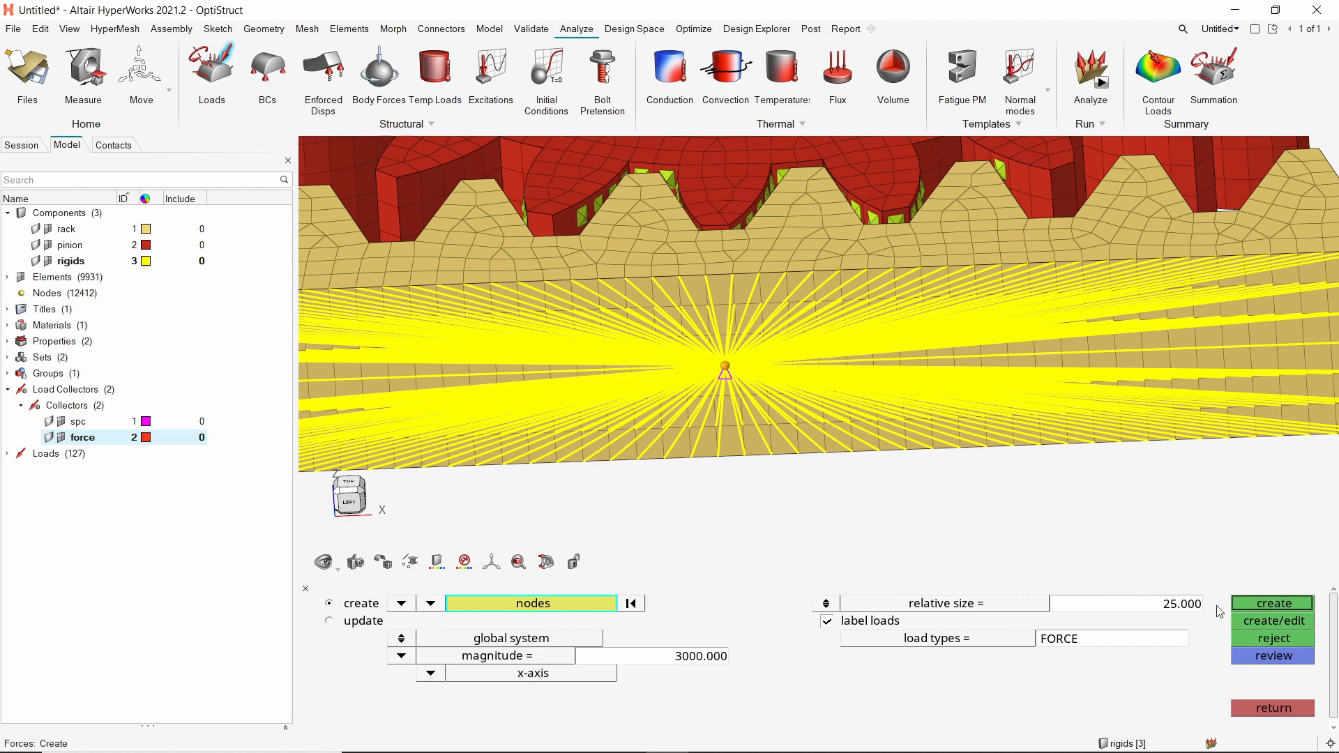
left_click(1273, 602)
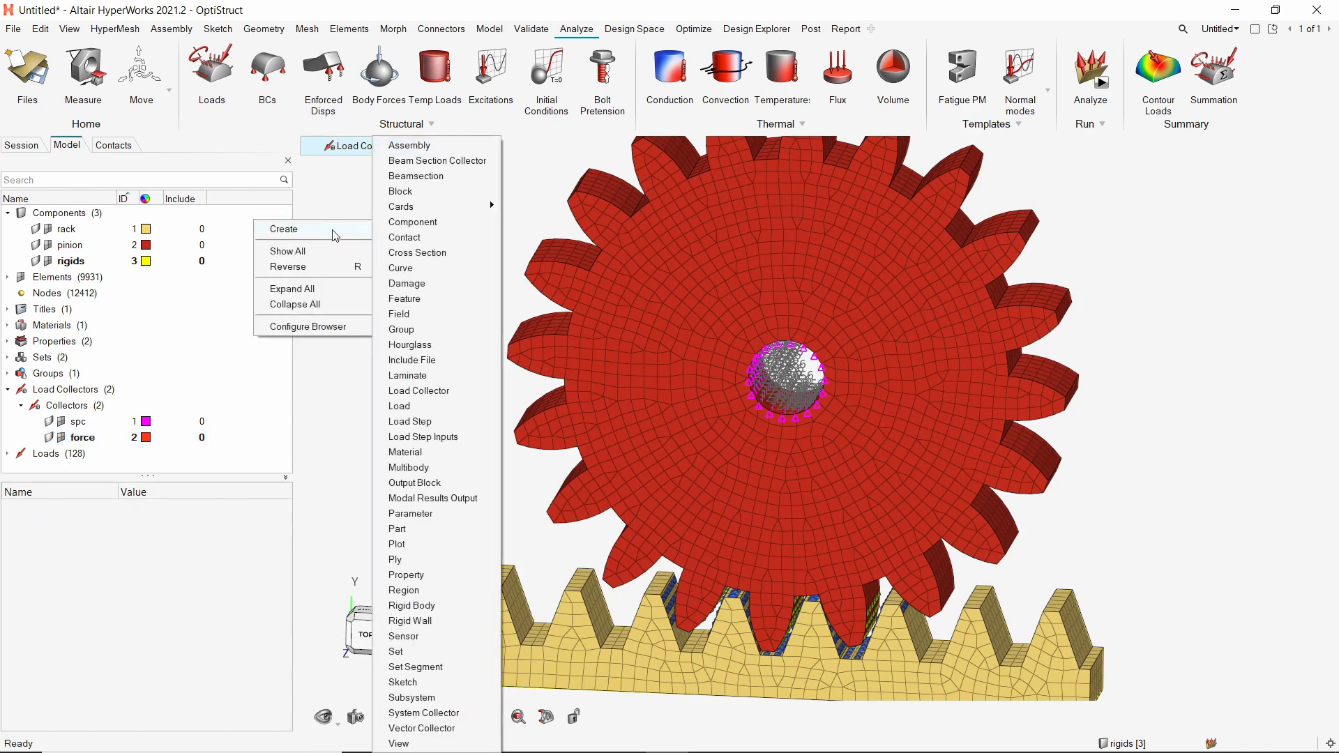
mouse_move(469, 424)
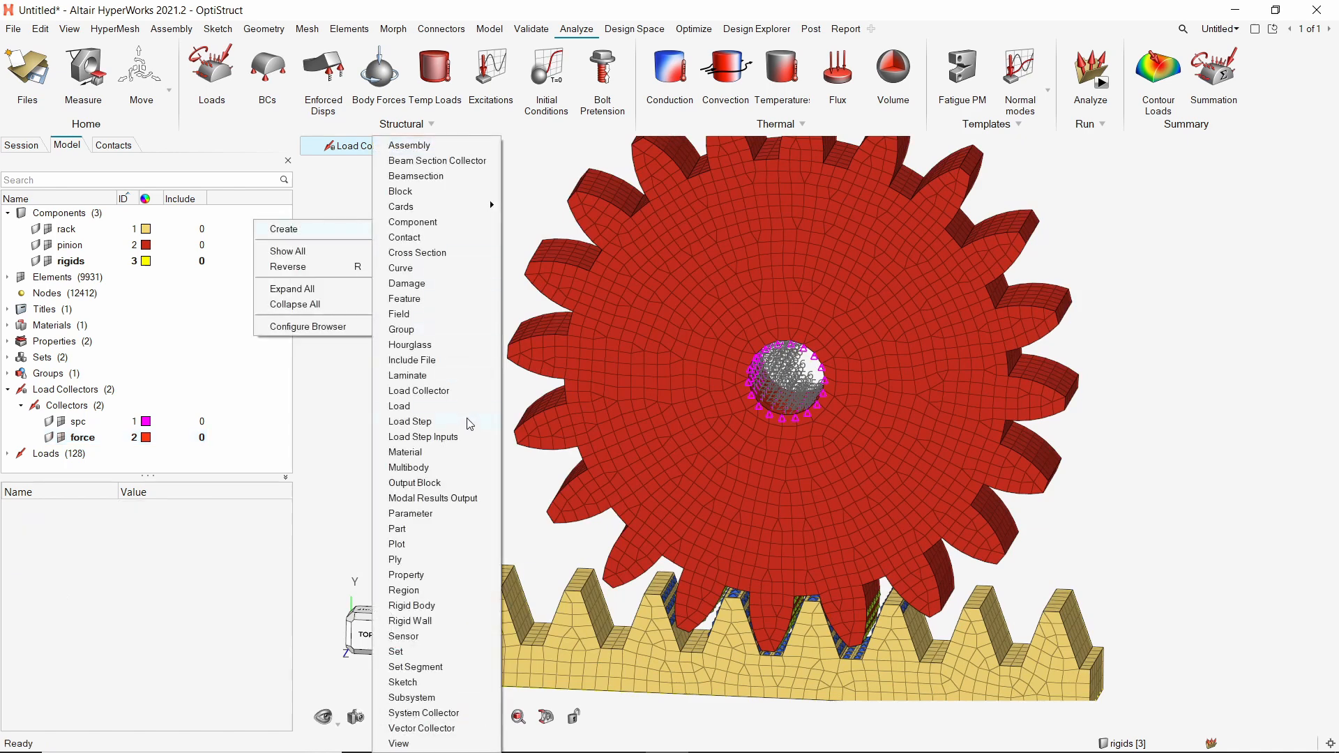
- Create a non-linear static load step nl_stat and assign spc as its constraint set
left_click(410, 421)
type("nl_stat")
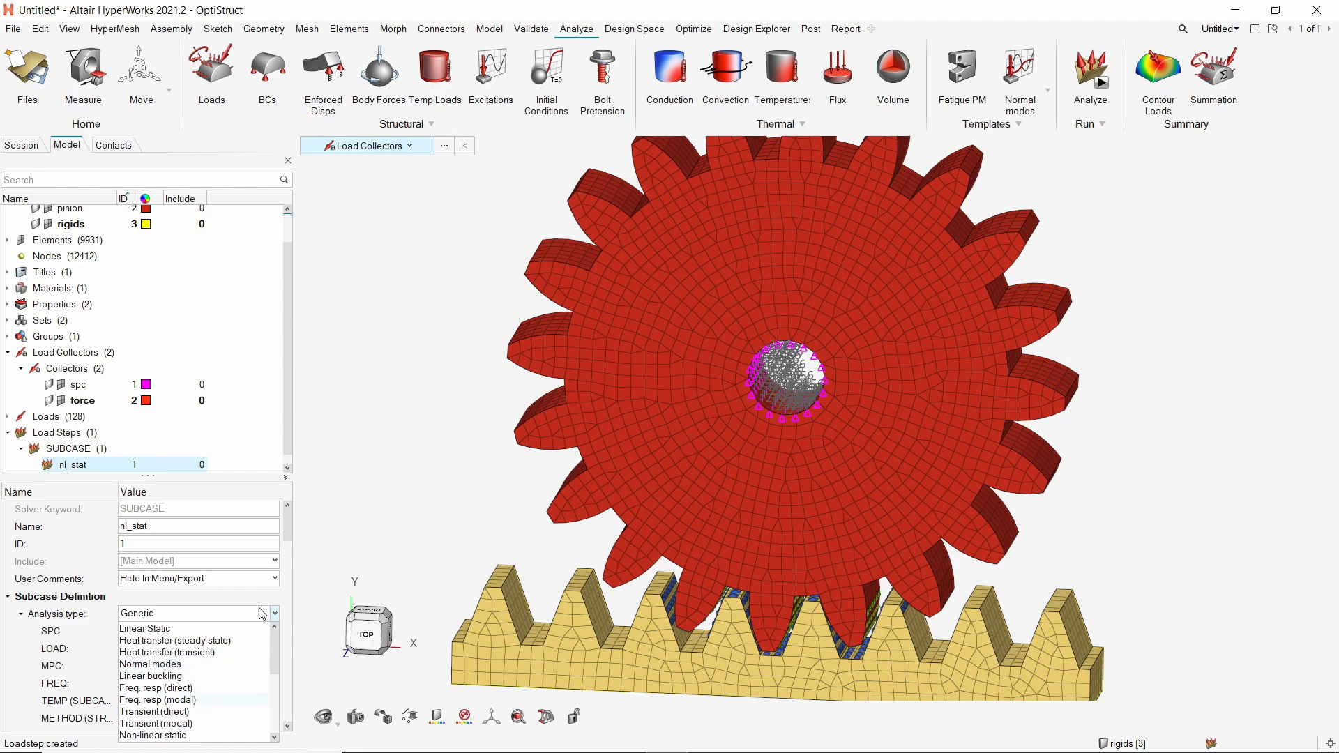
left_click(125, 735)
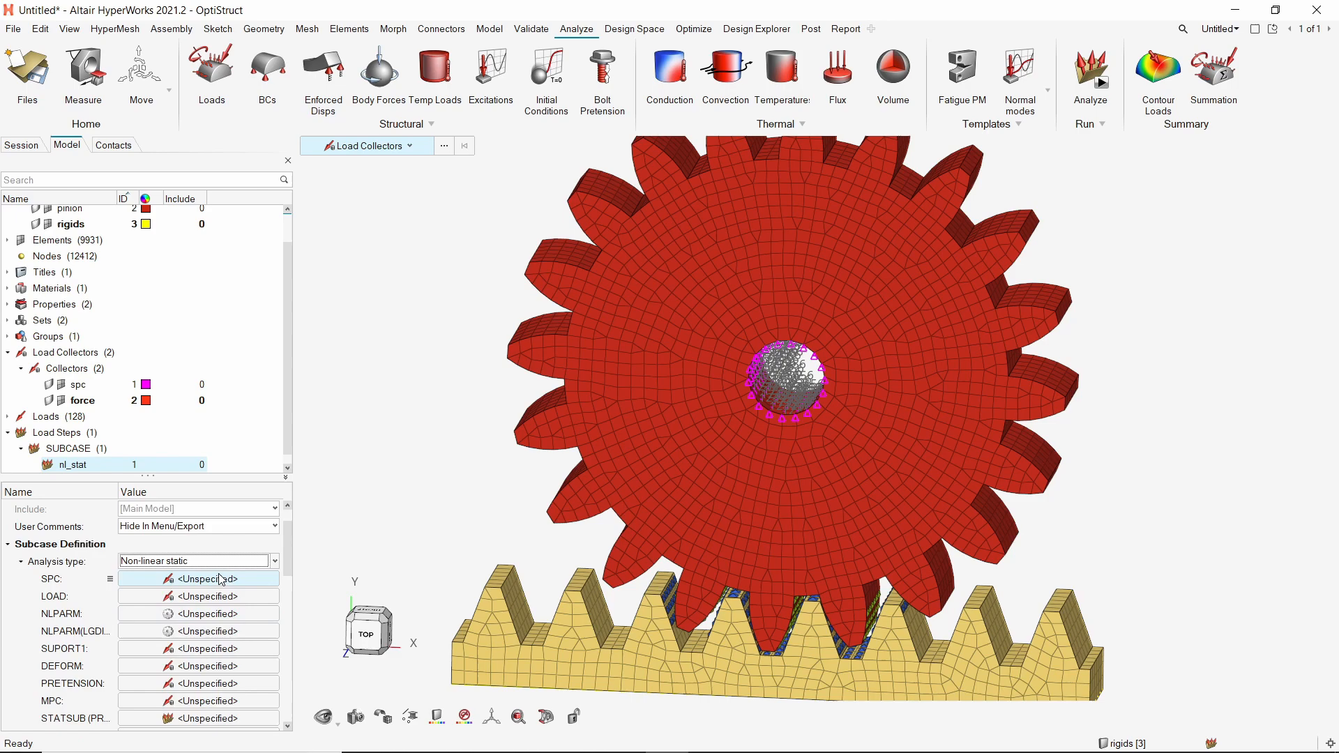
left_click(199, 579)
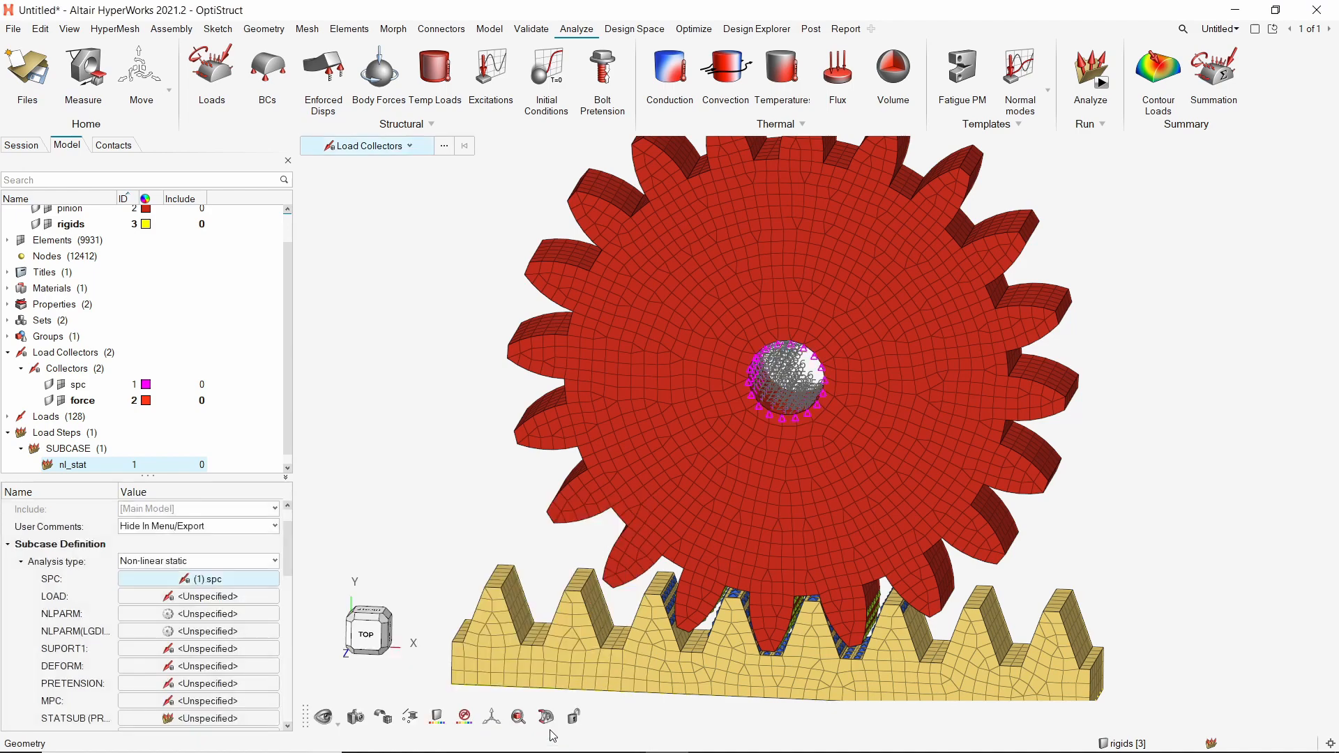
- Assign the force collector as the load step's LOAD via Advanced Selection
left_click(199, 597)
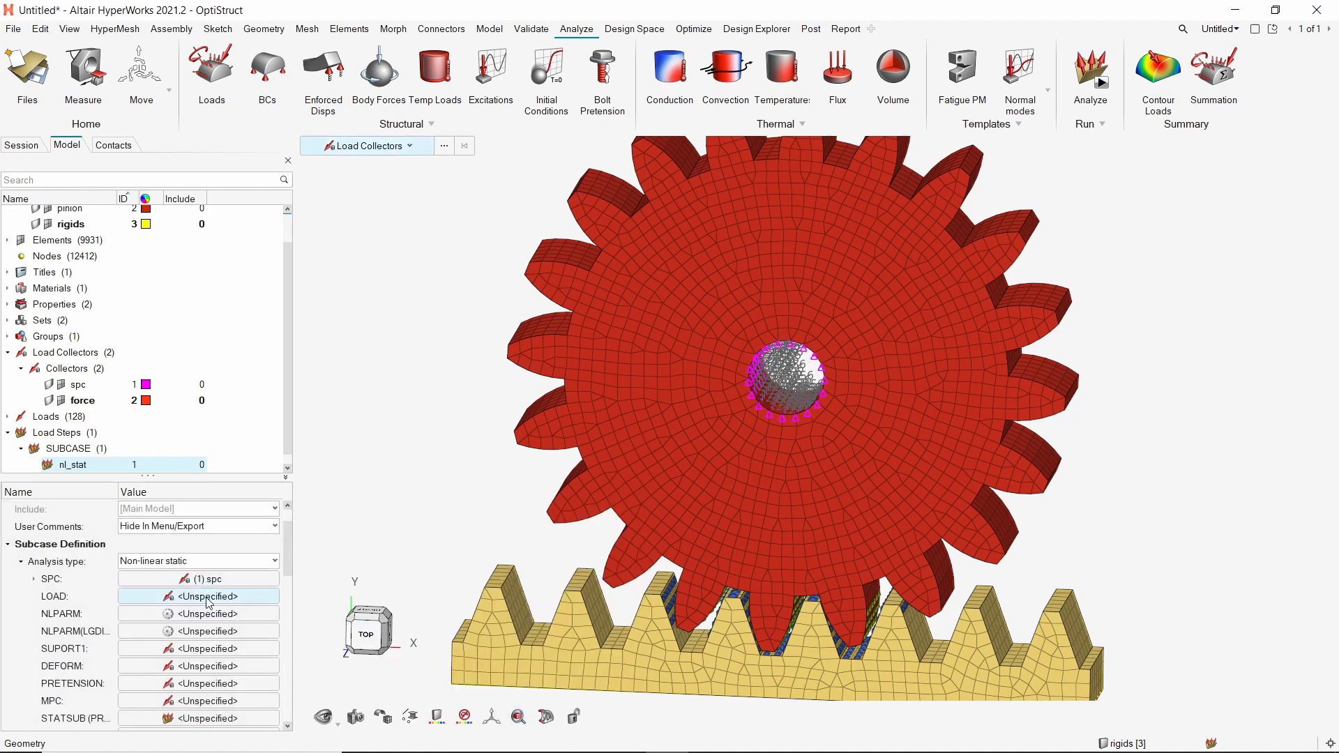
left_click(206, 597)
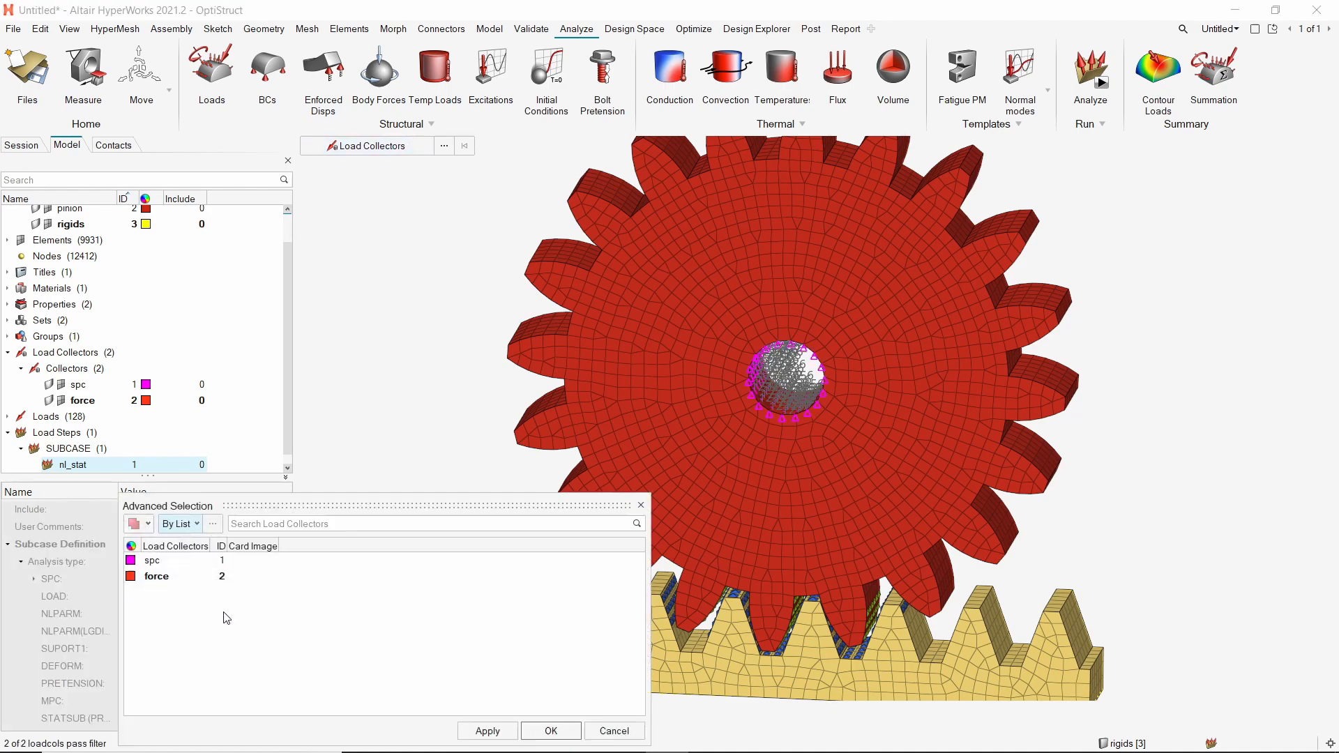
left_click(156, 576)
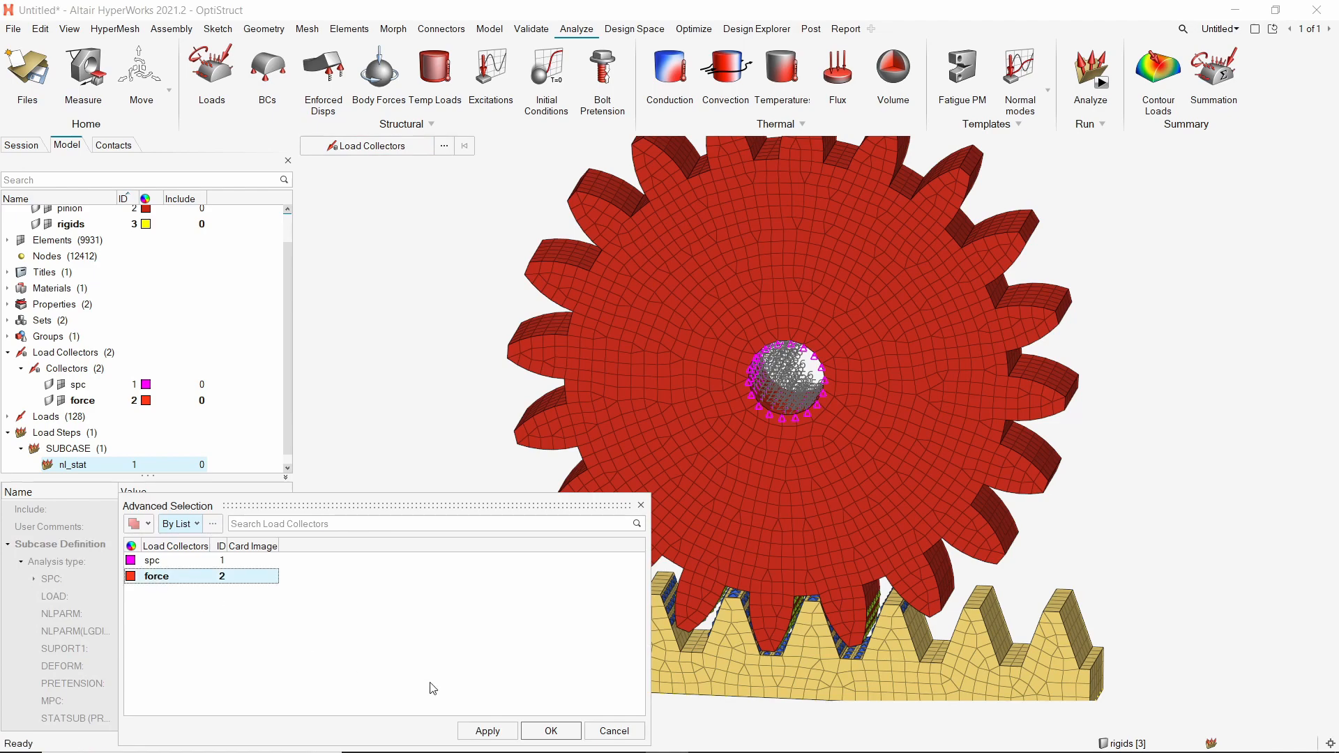
left_click(551, 731)
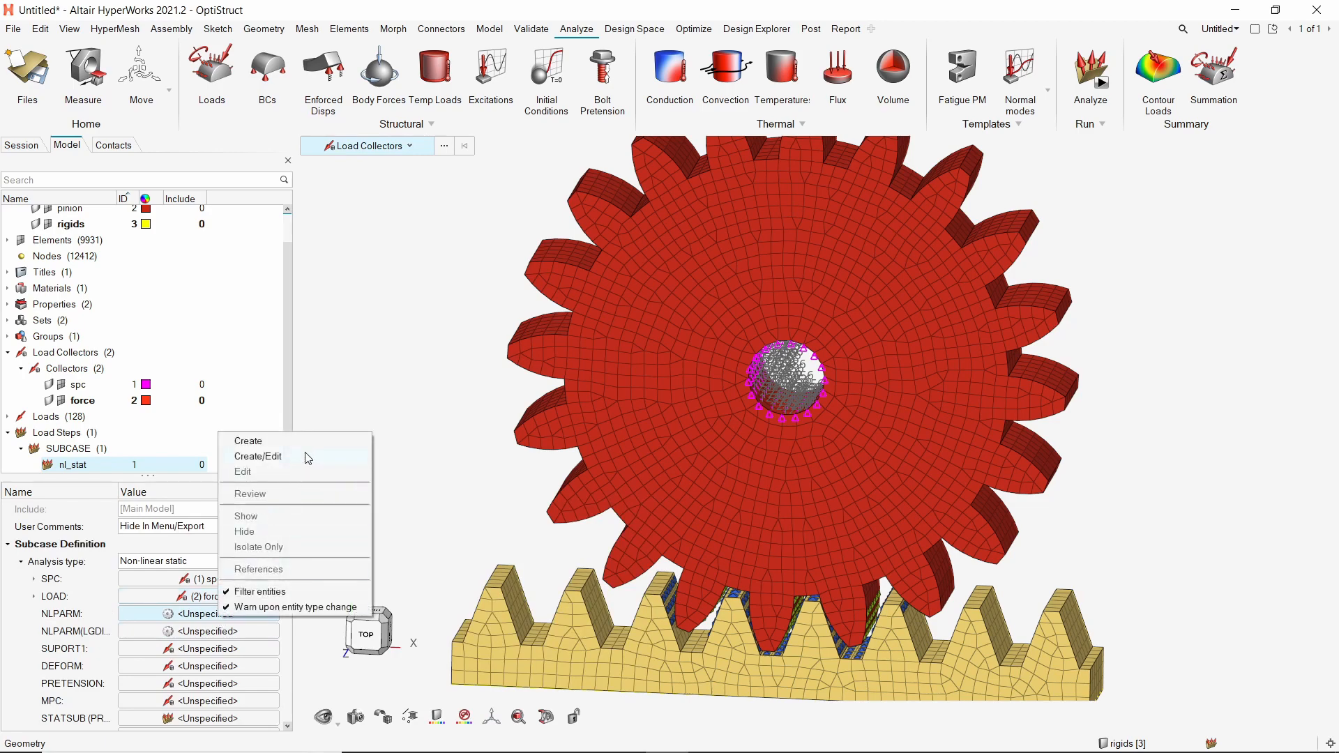
- Create the nlparm nonlinear parameter set with DT 0.1 and assign it to nl_stat
left_click(257, 456)
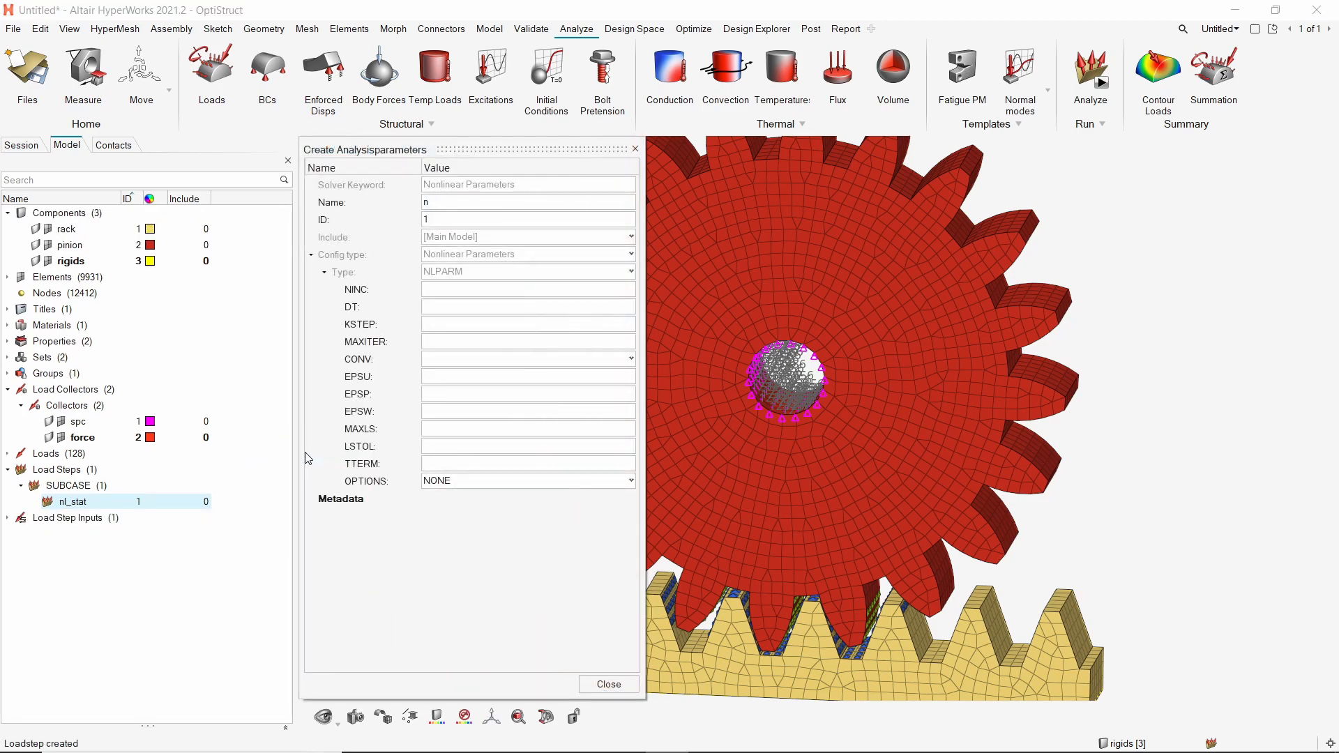
type("nlparm")
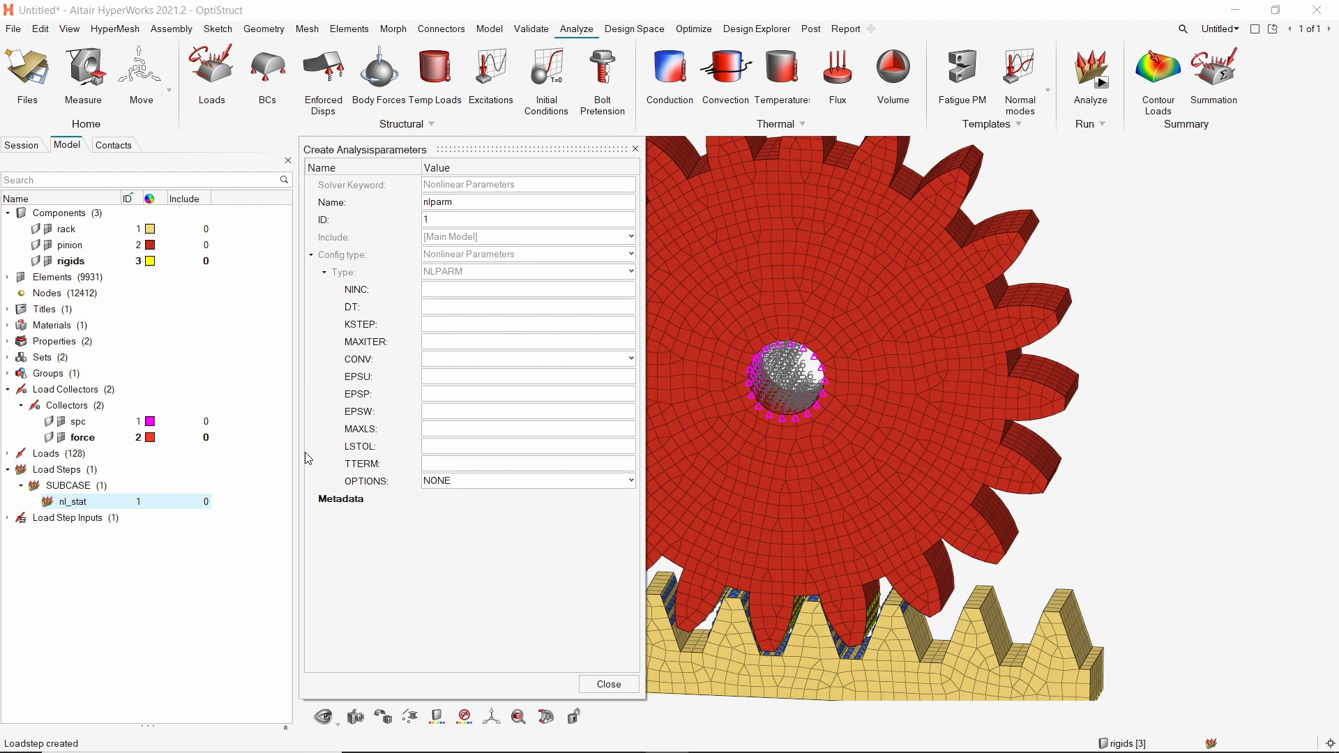
type("0.0")
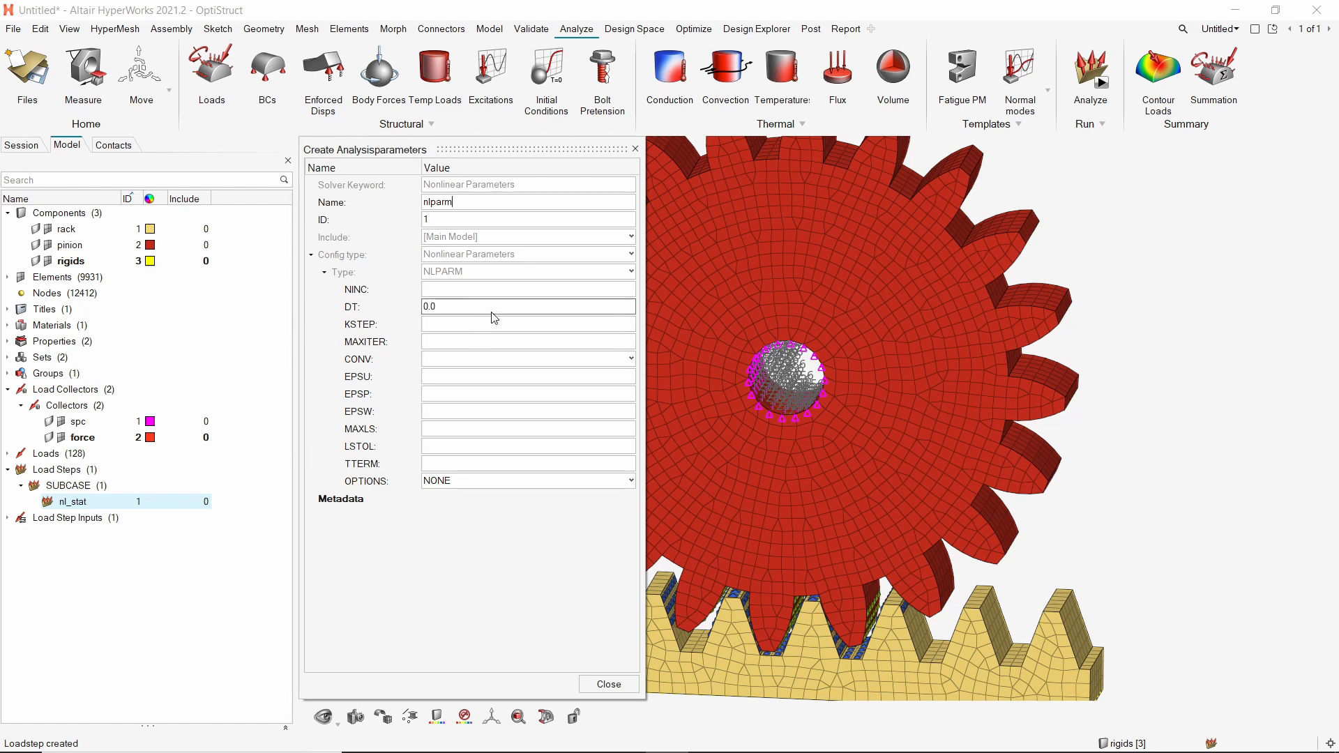
left_click(492, 307)
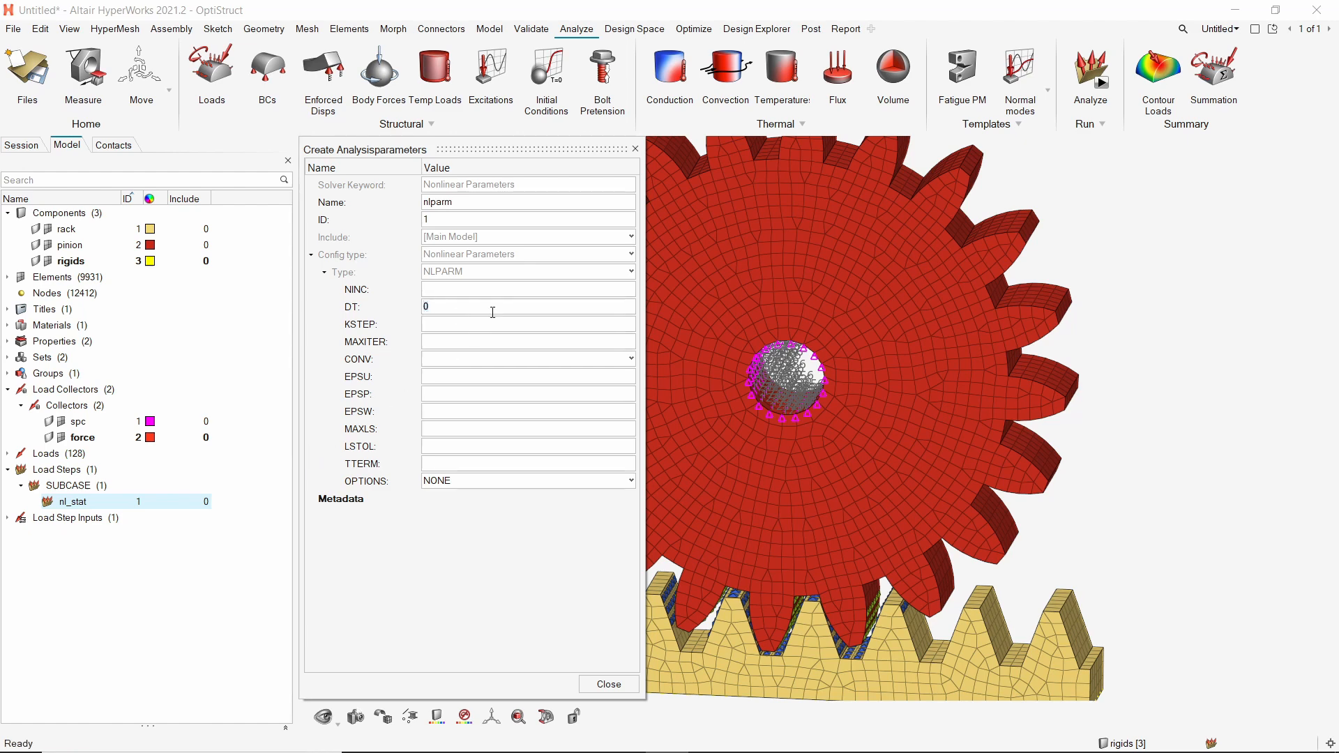
type("0.1")
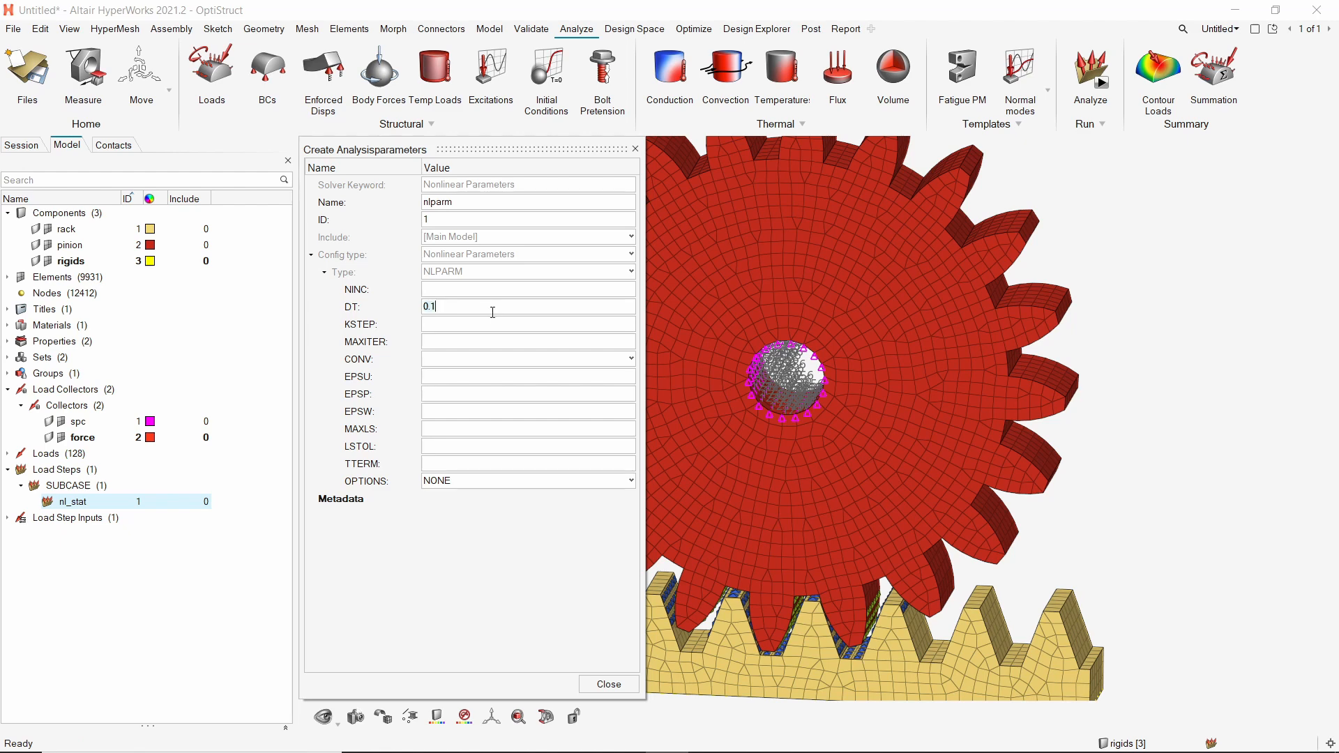
mouse_move(575, 594)
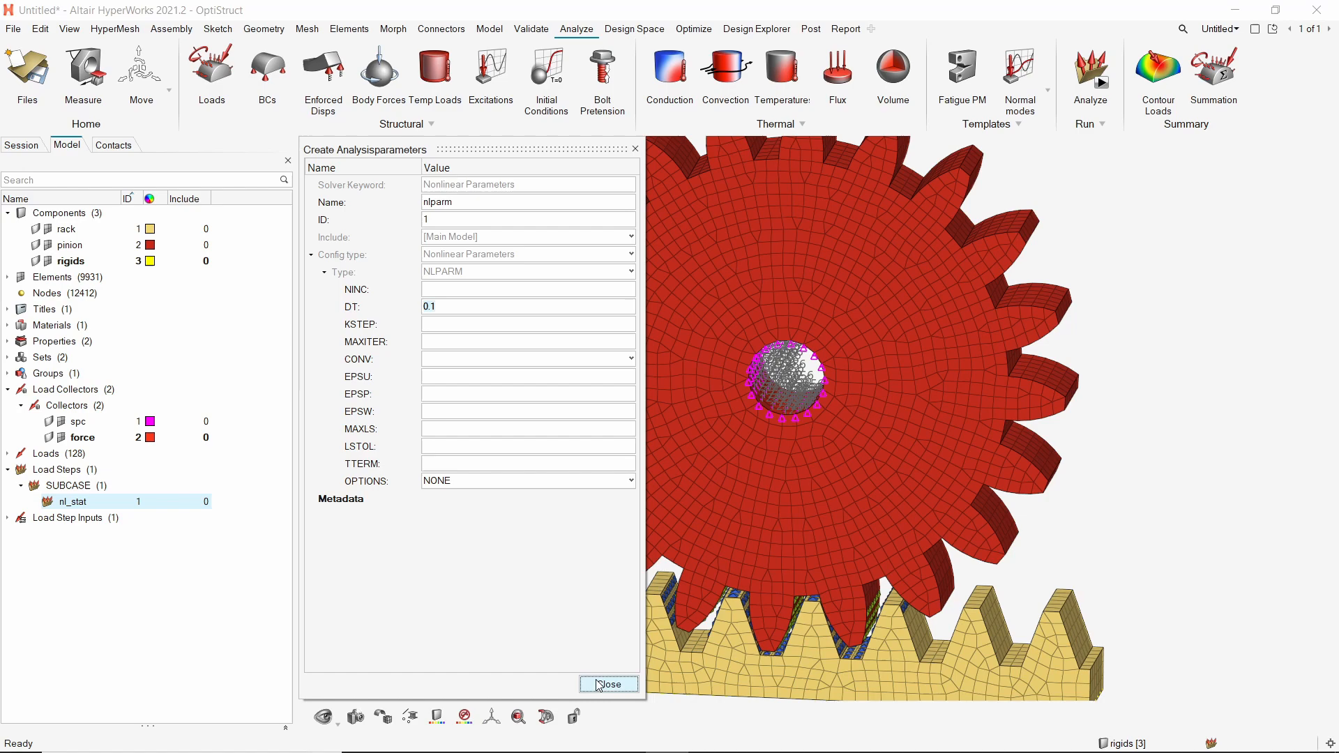
left_click(608, 684)
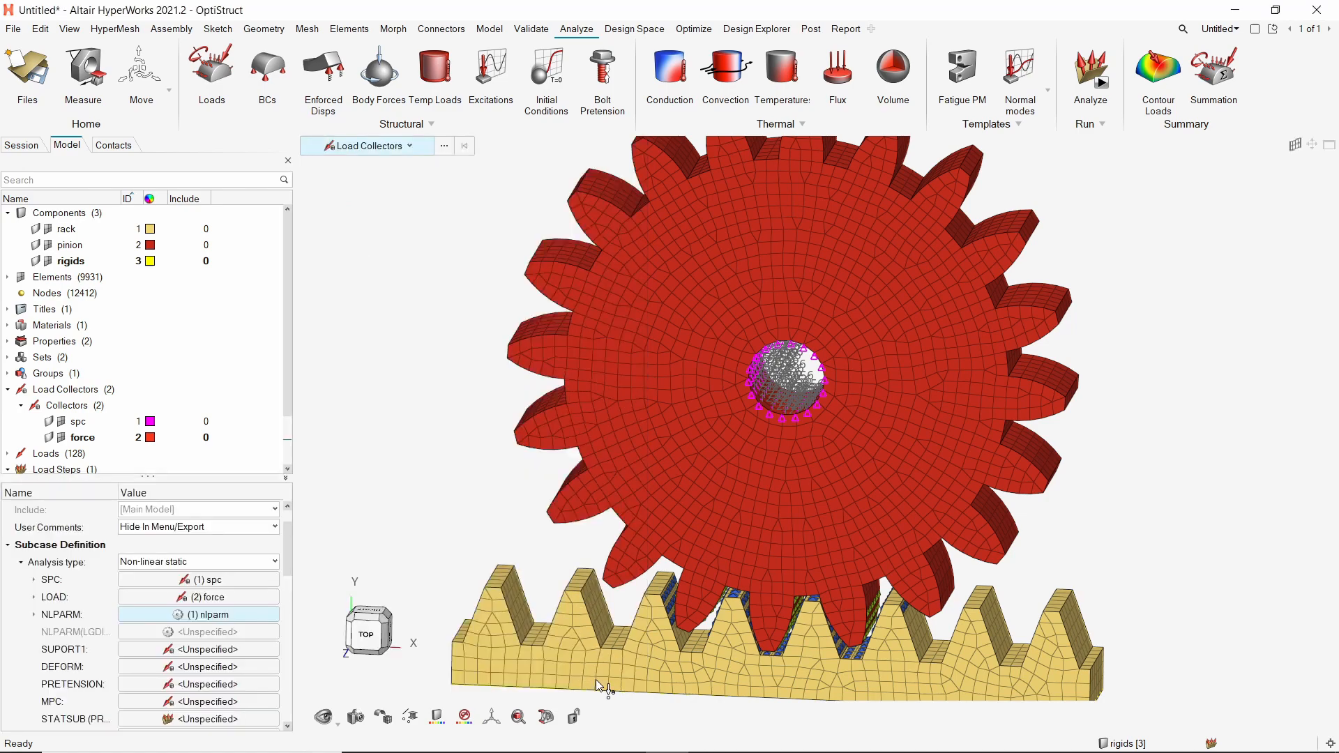
- Create an nlout output set requesting output every NINT 2 increments for nl_stat
scroll("down", 3)
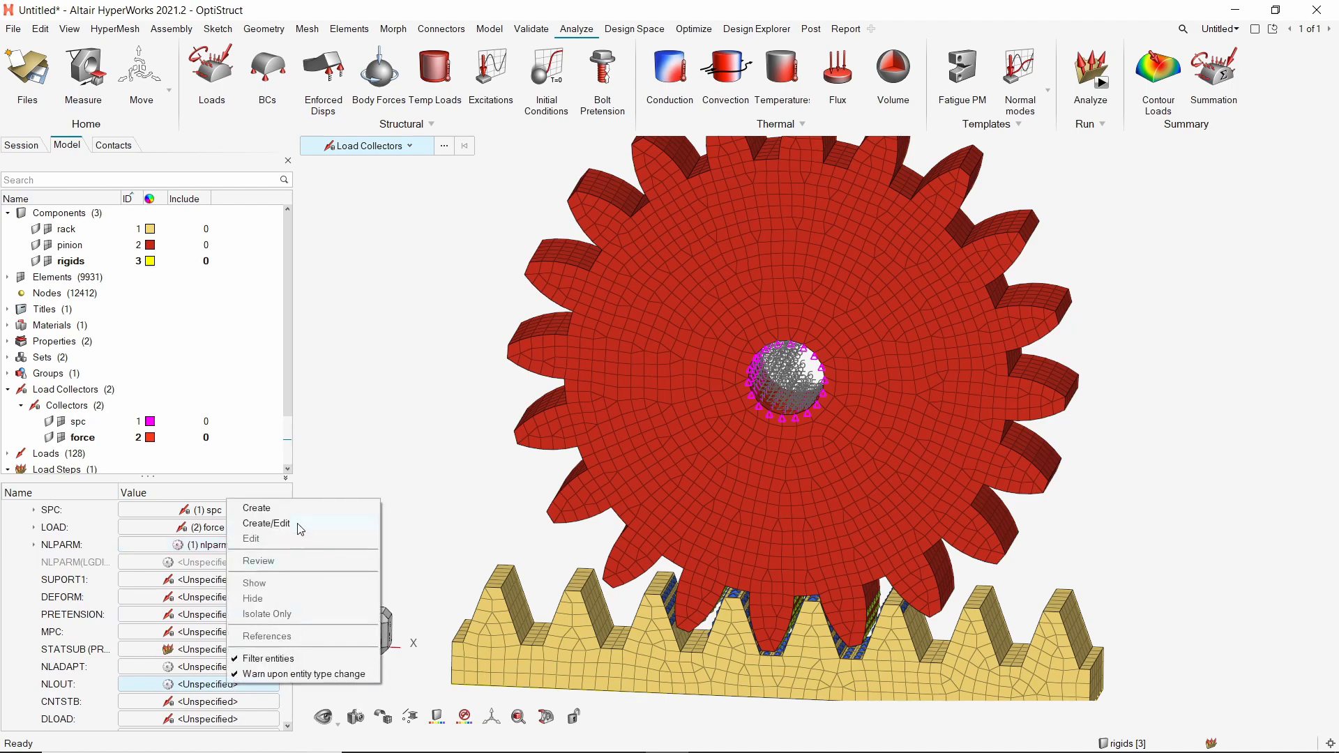
left_click(265, 523)
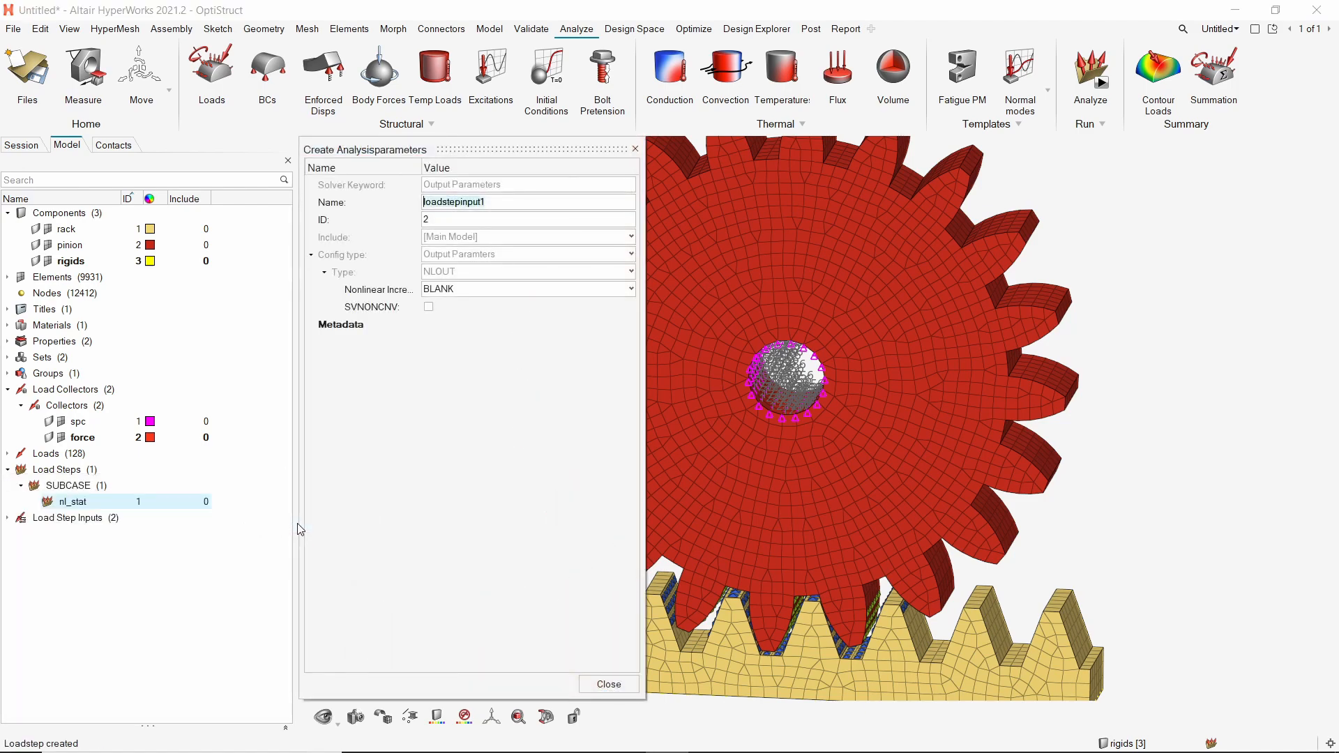
type("nlout")
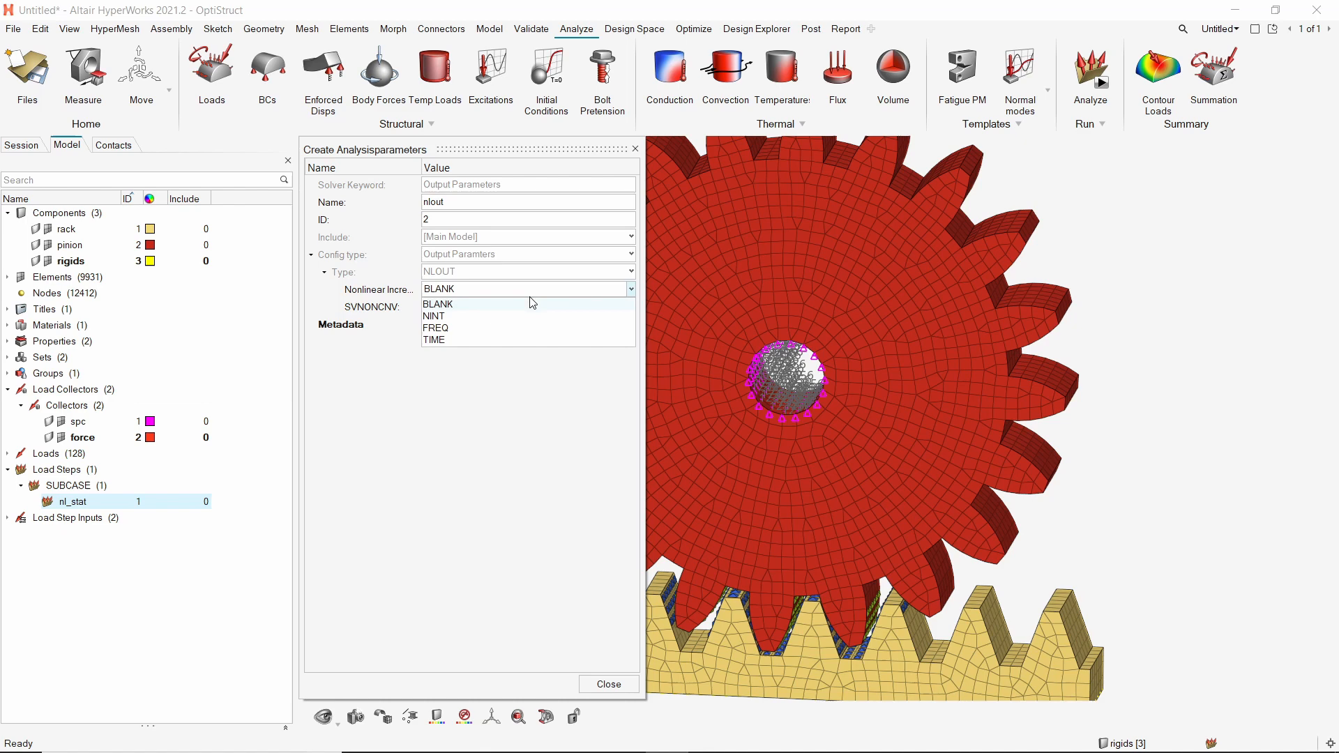
left_click(432, 316)
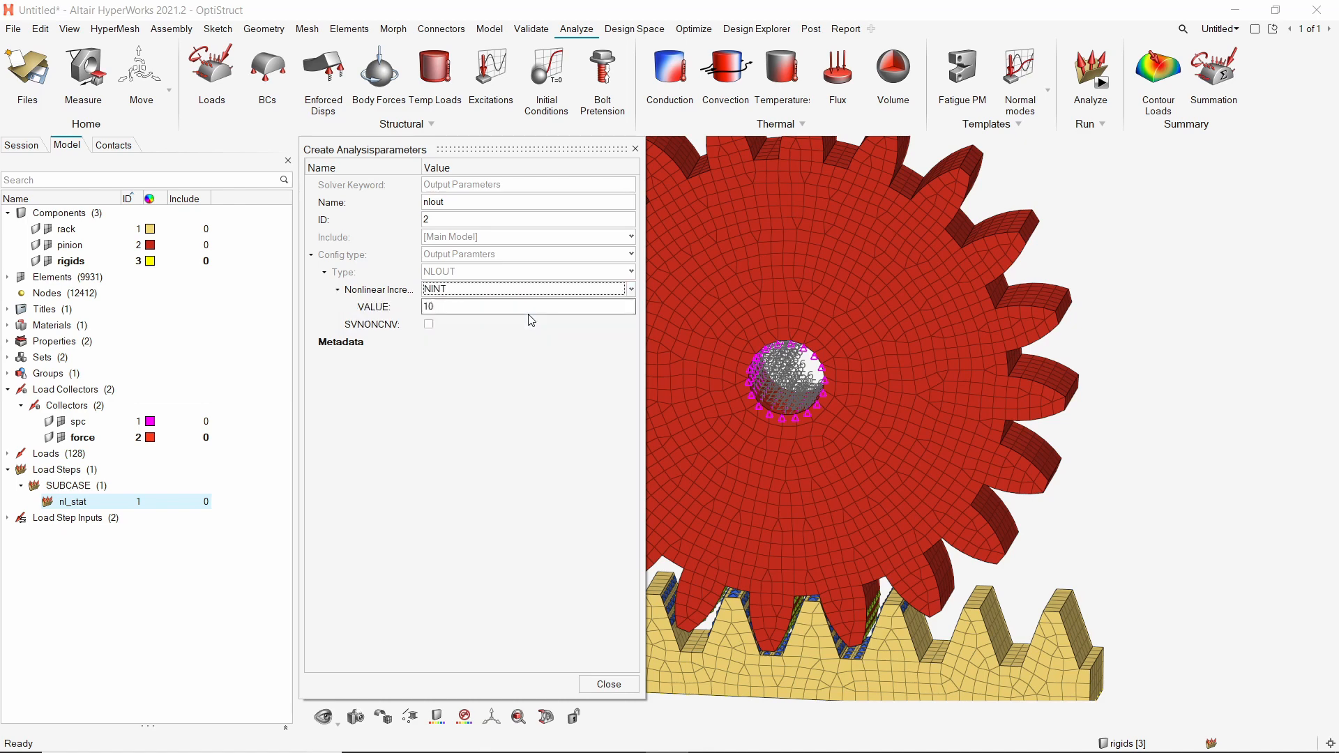
left_click(530, 306)
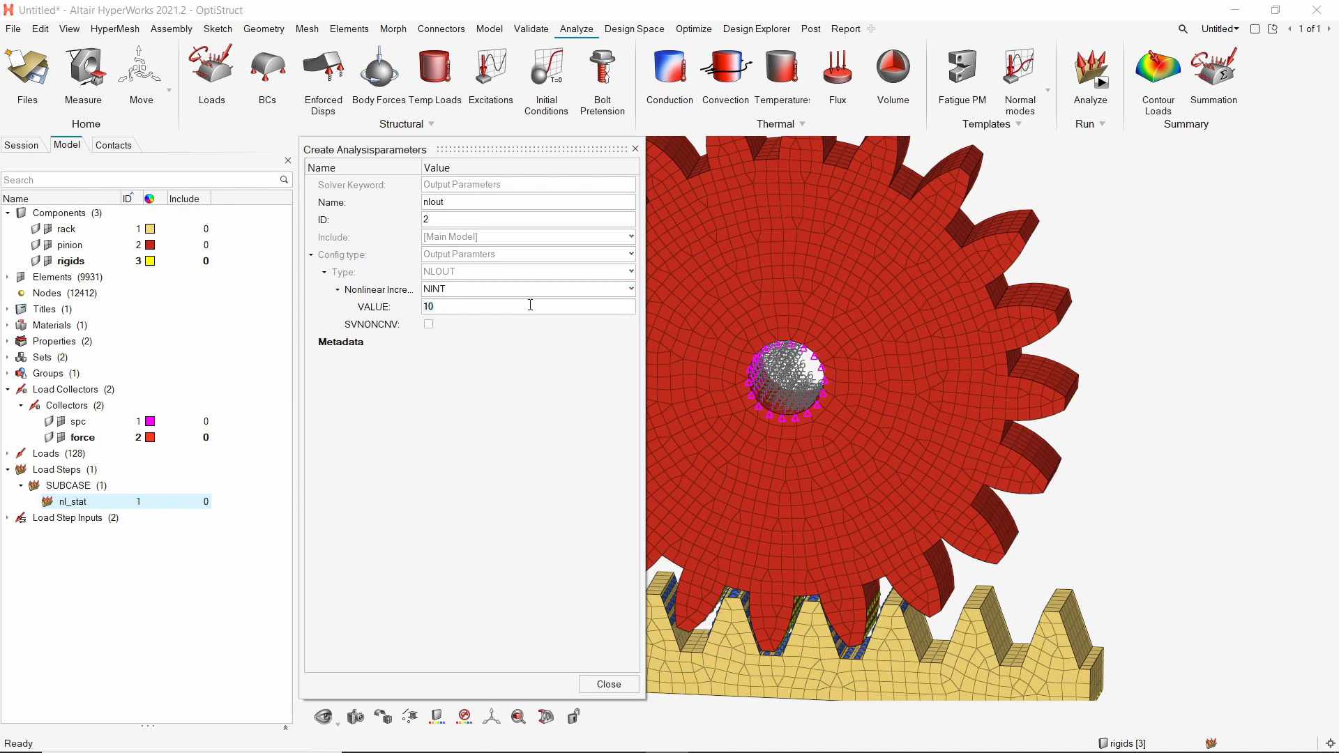
type("2")
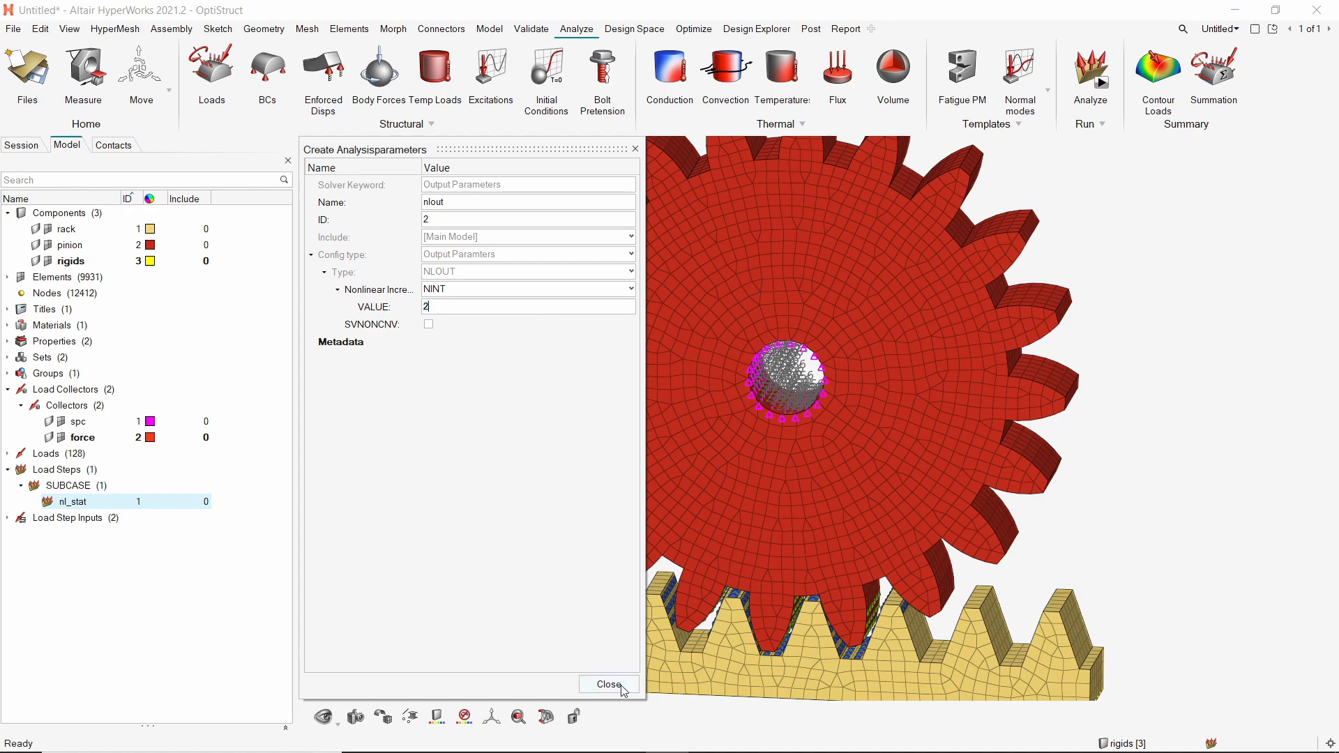
left_click(608, 683)
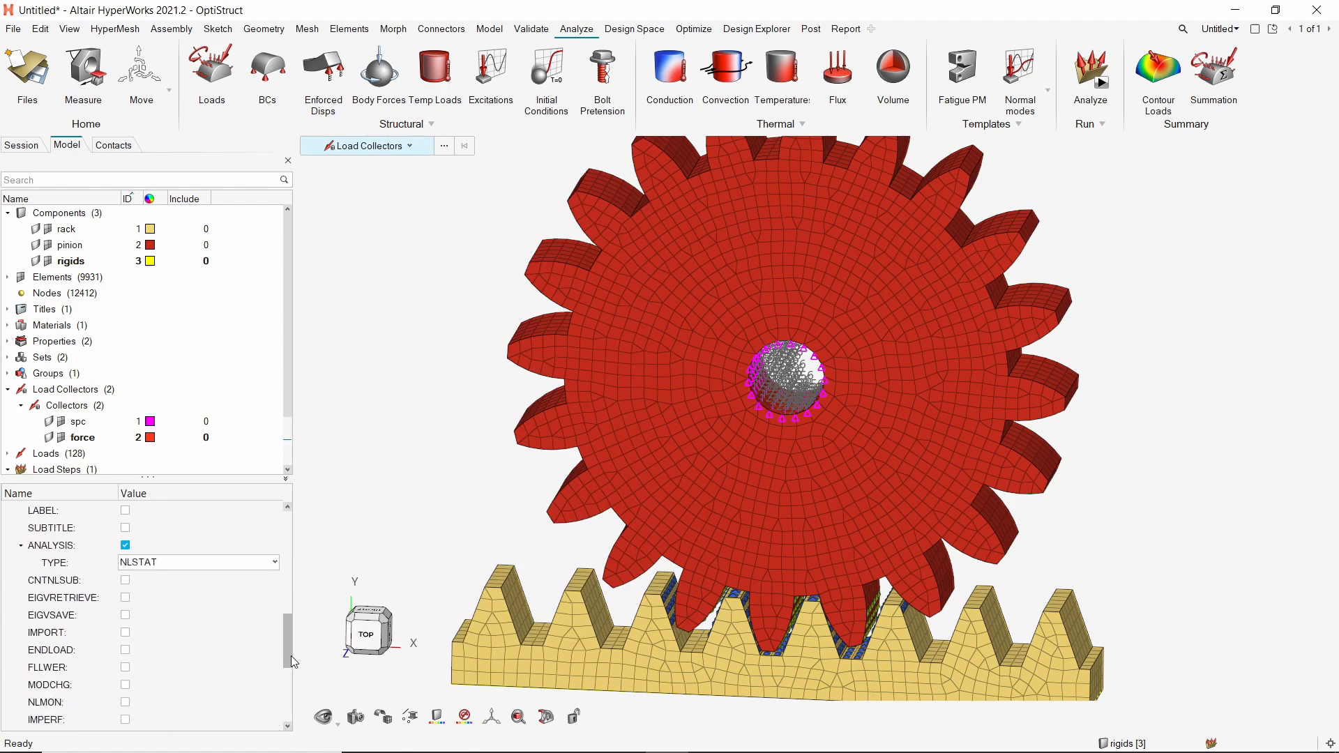
scroll("down", 3)
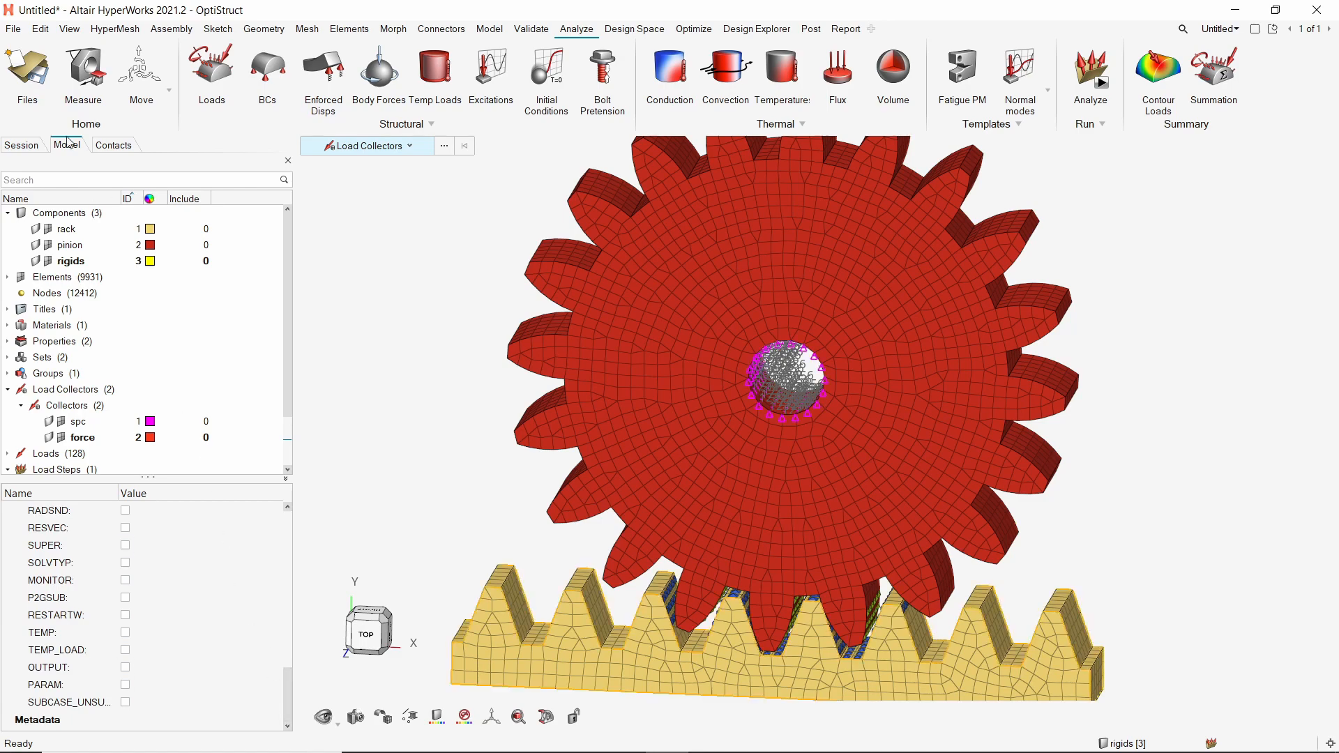
left_click(14, 28)
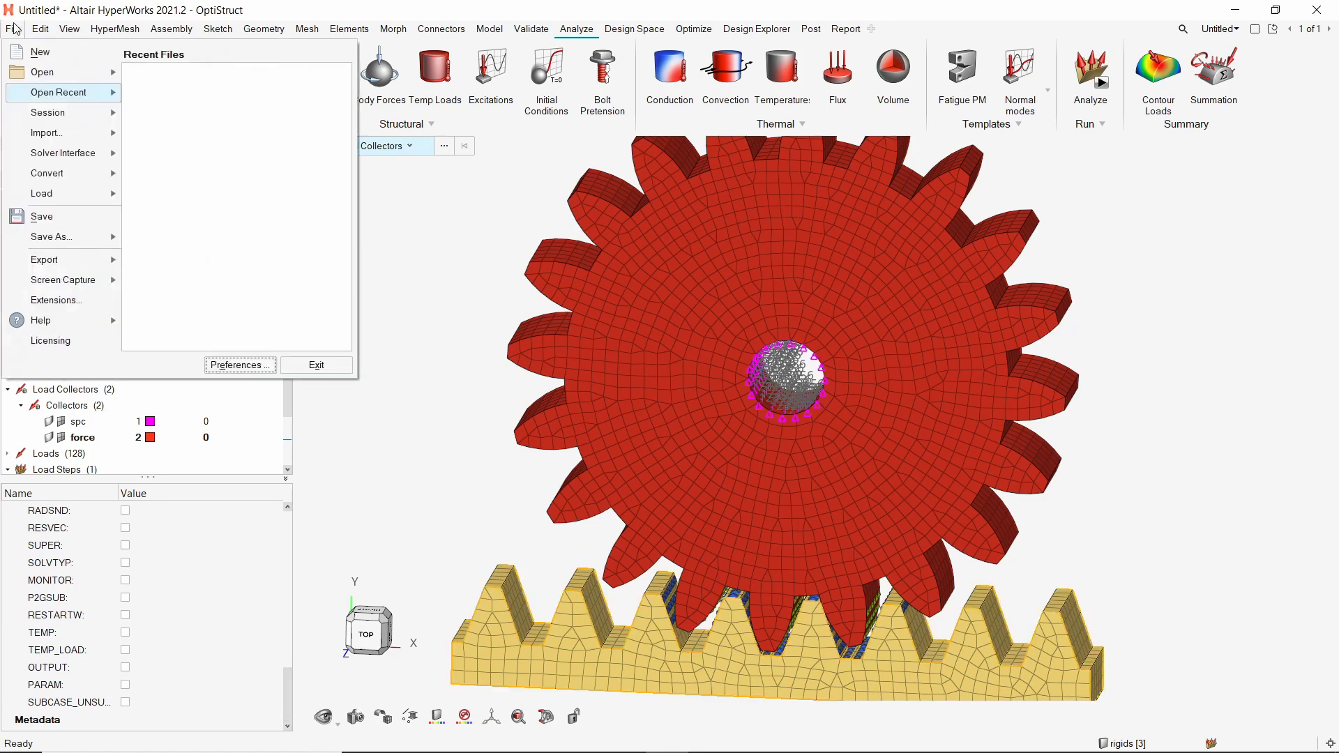
- Export the OptiStruct solver deck as run into a new run1 folder
left_click(43, 259)
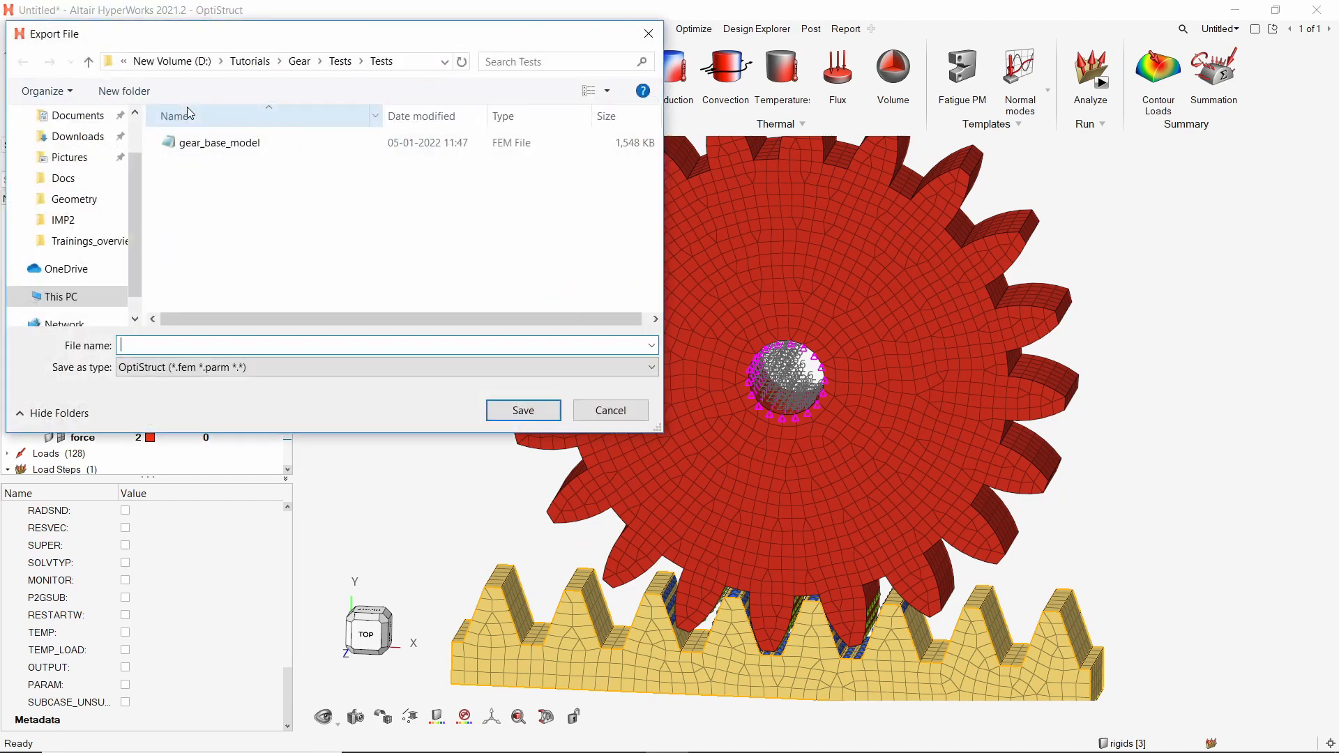
mouse_move(134, 92)
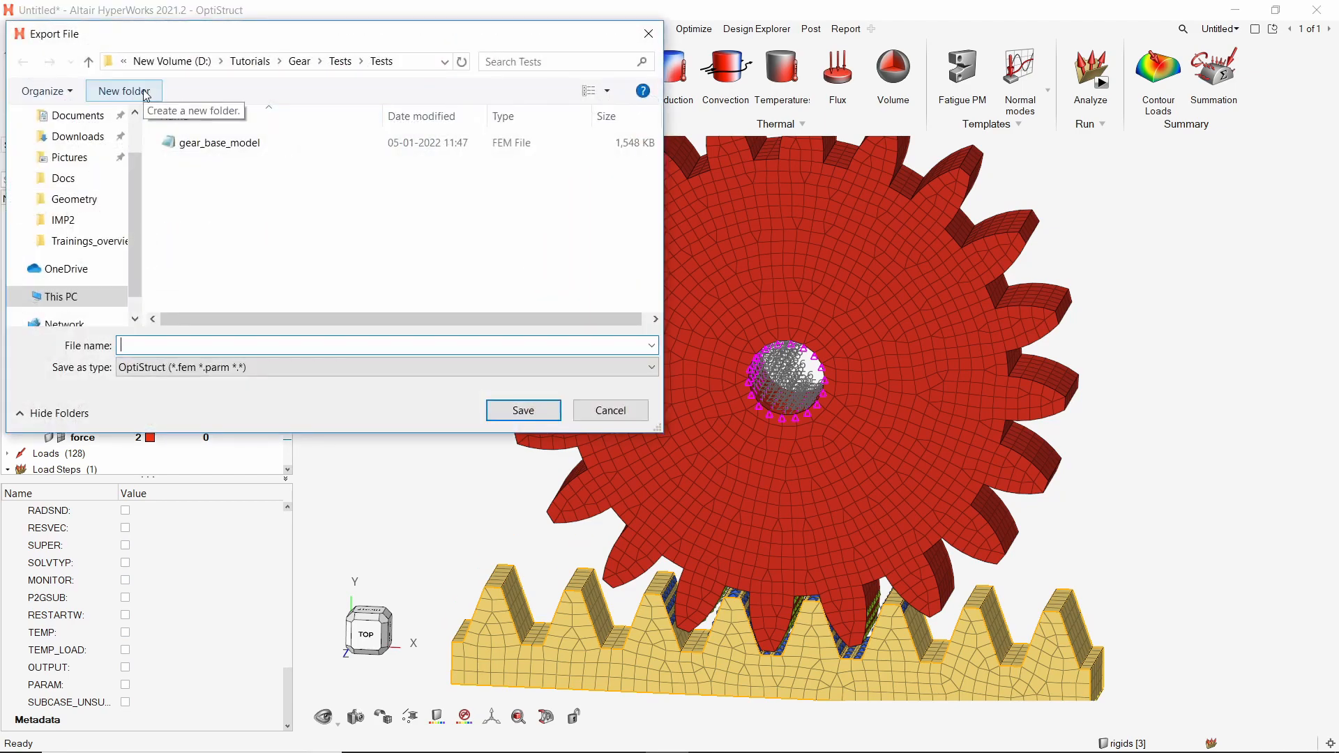
left_click(125, 92)
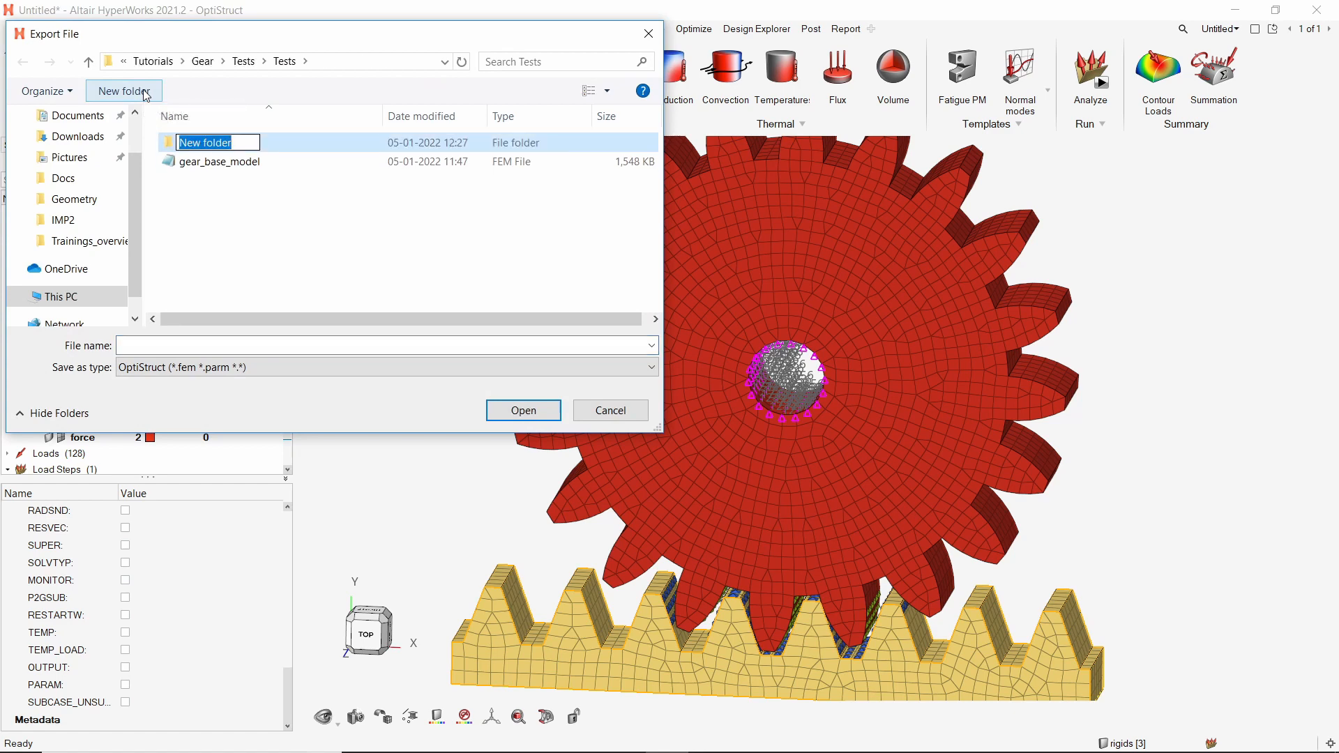
type("run")
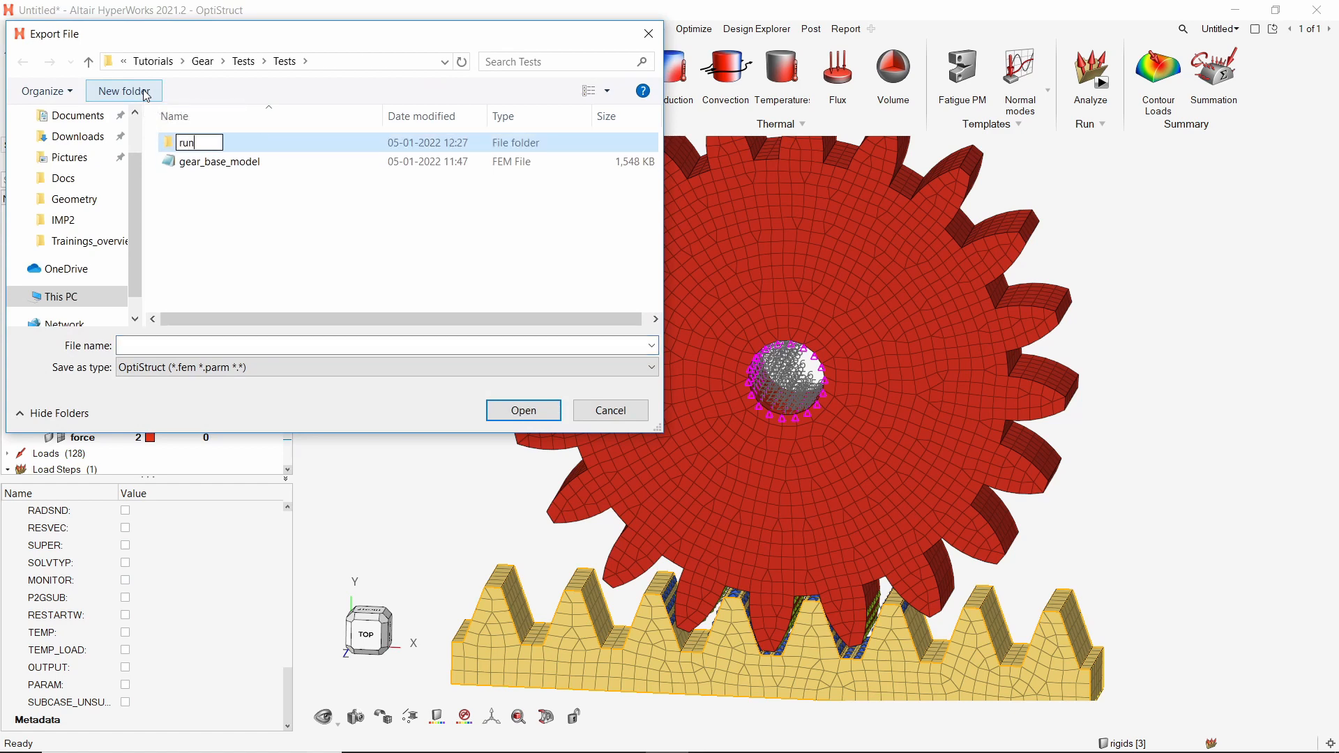
type("1")
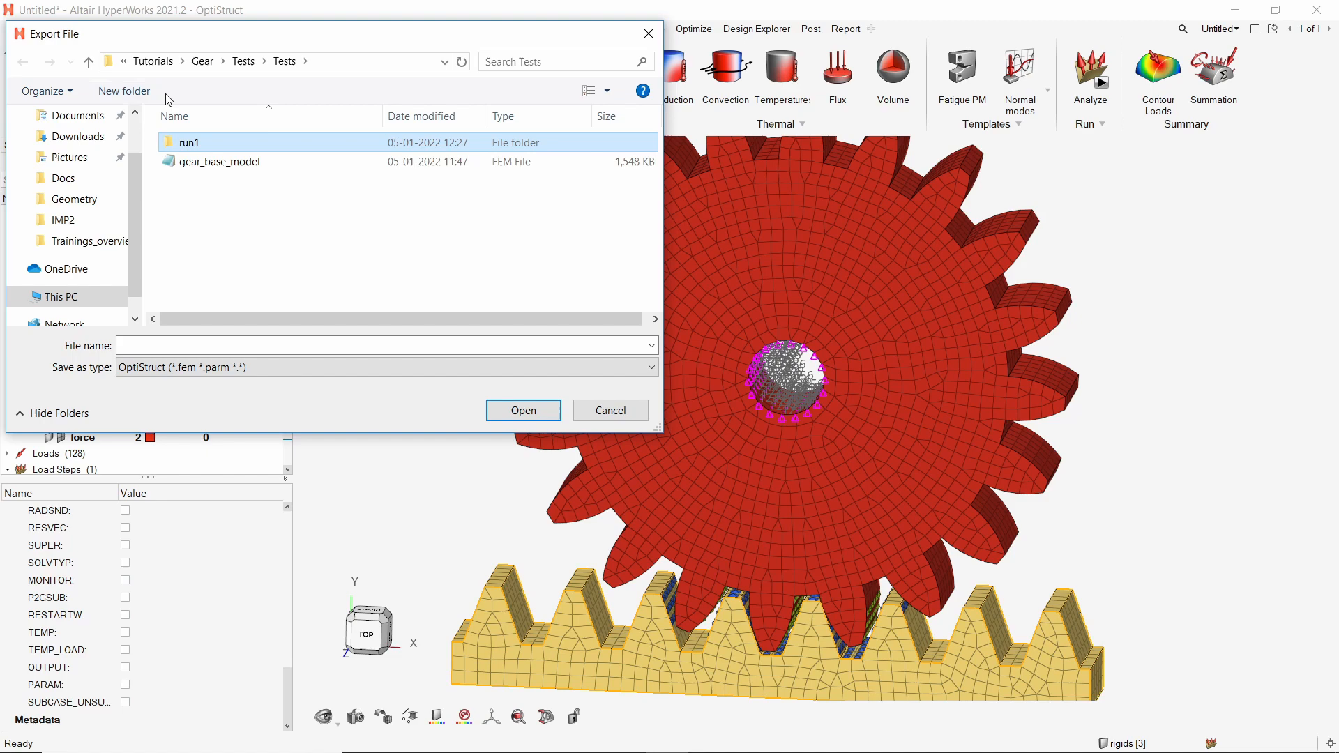
double_click(182, 142)
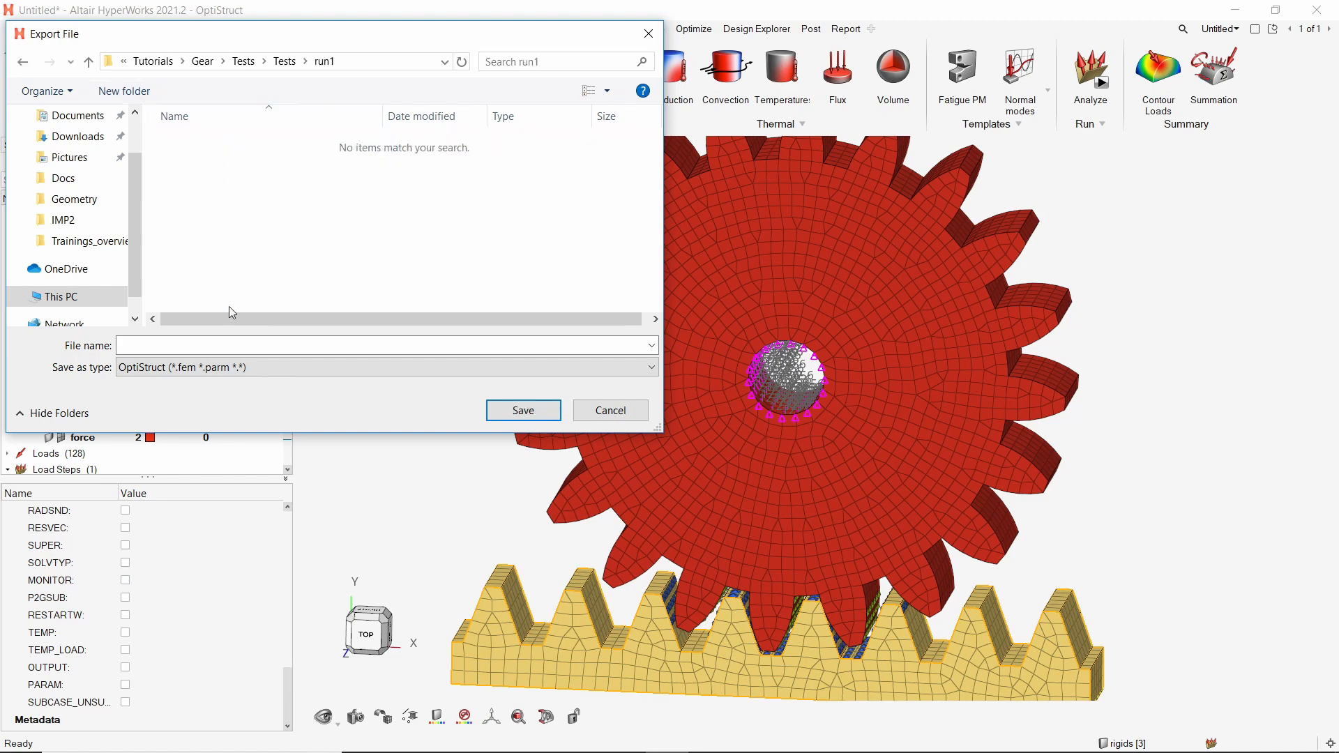
type("run")
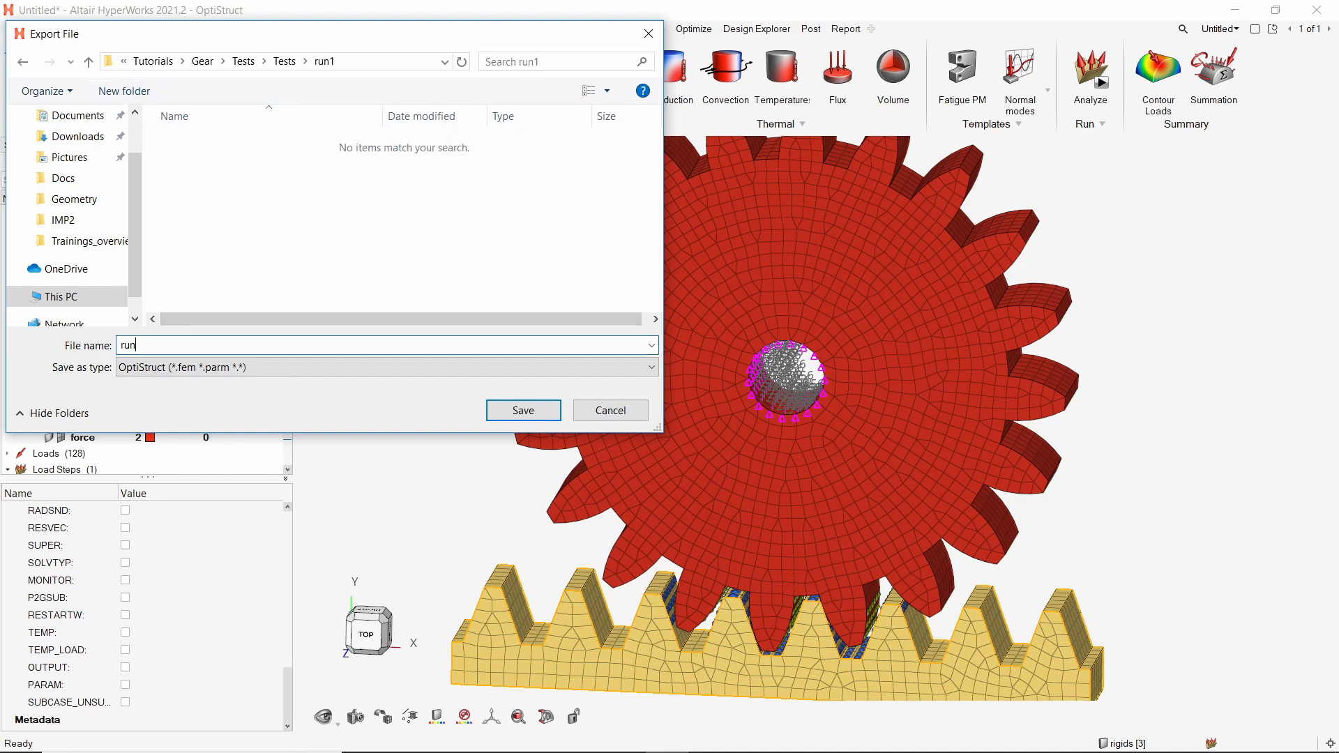
left_click(523, 410)
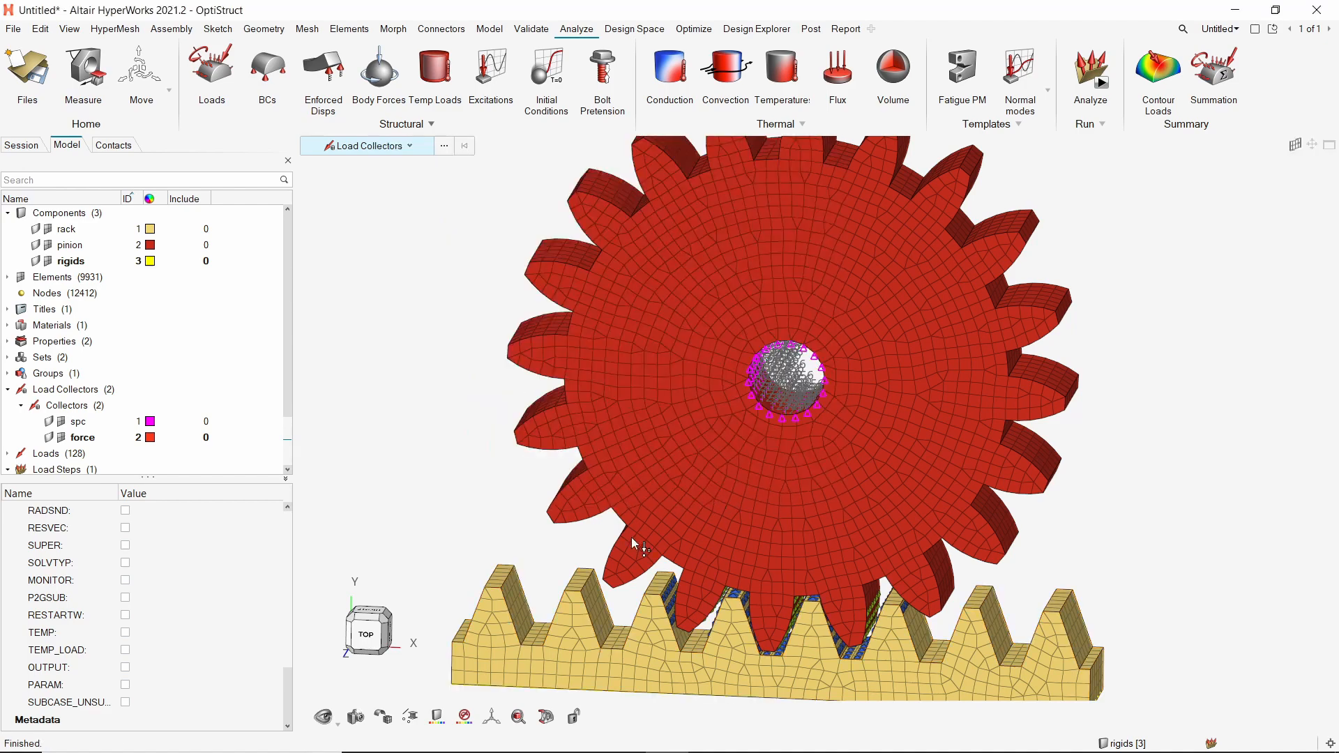
- Check the run1 folder in File Explorer and launch the Altair Compute Console
left_click(450, 736)
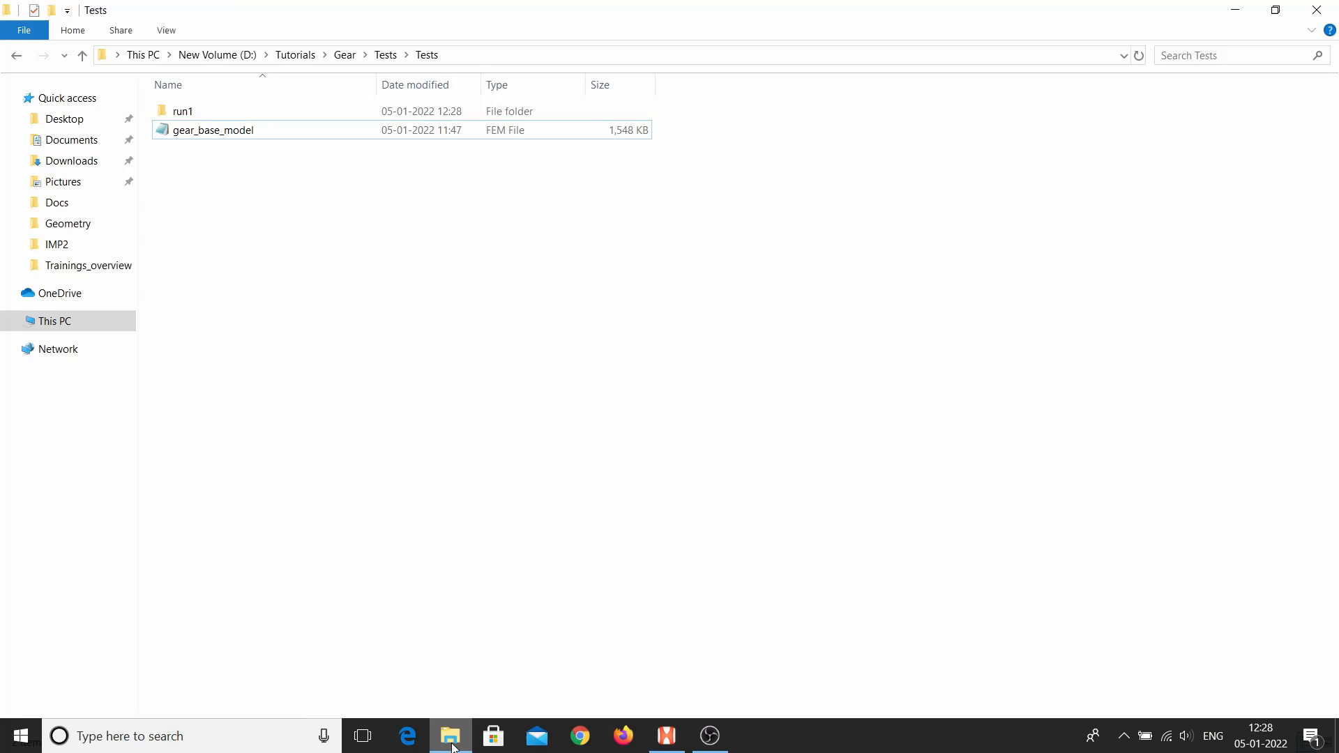
left_click(183, 112)
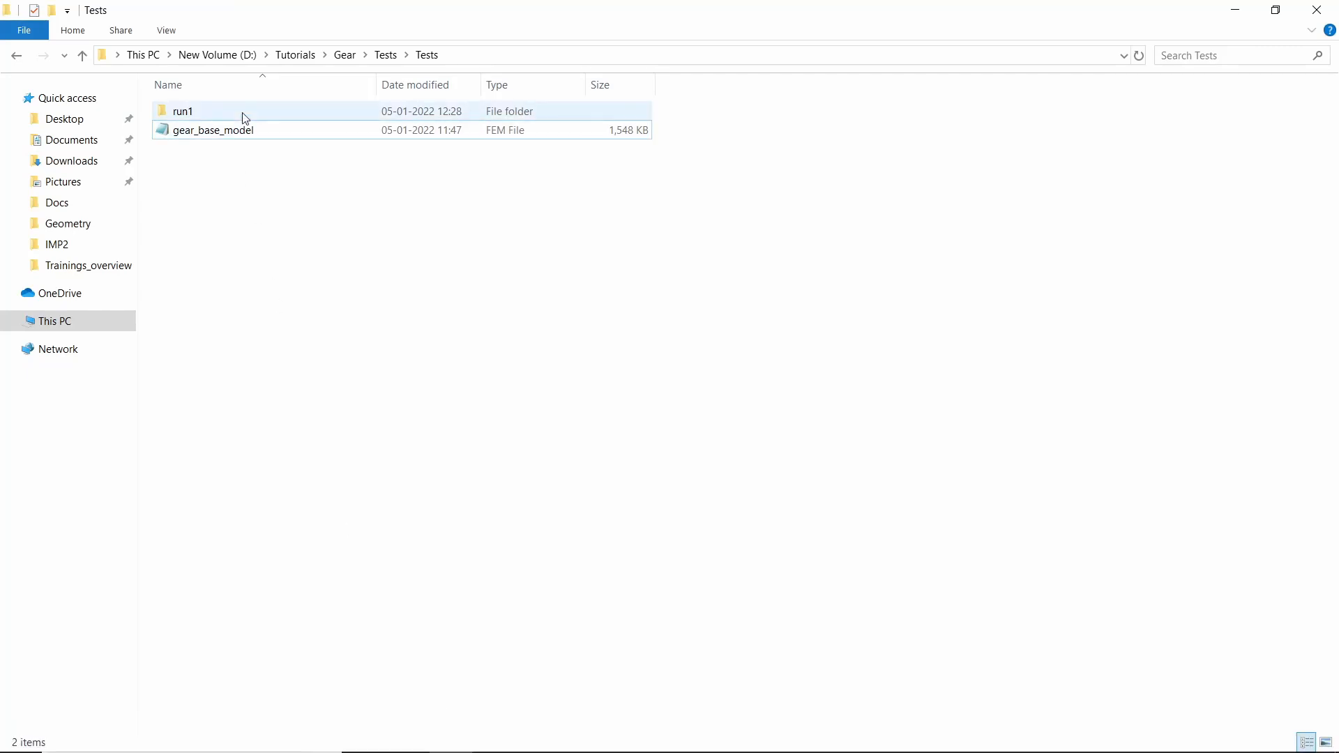
double_click(182, 111)
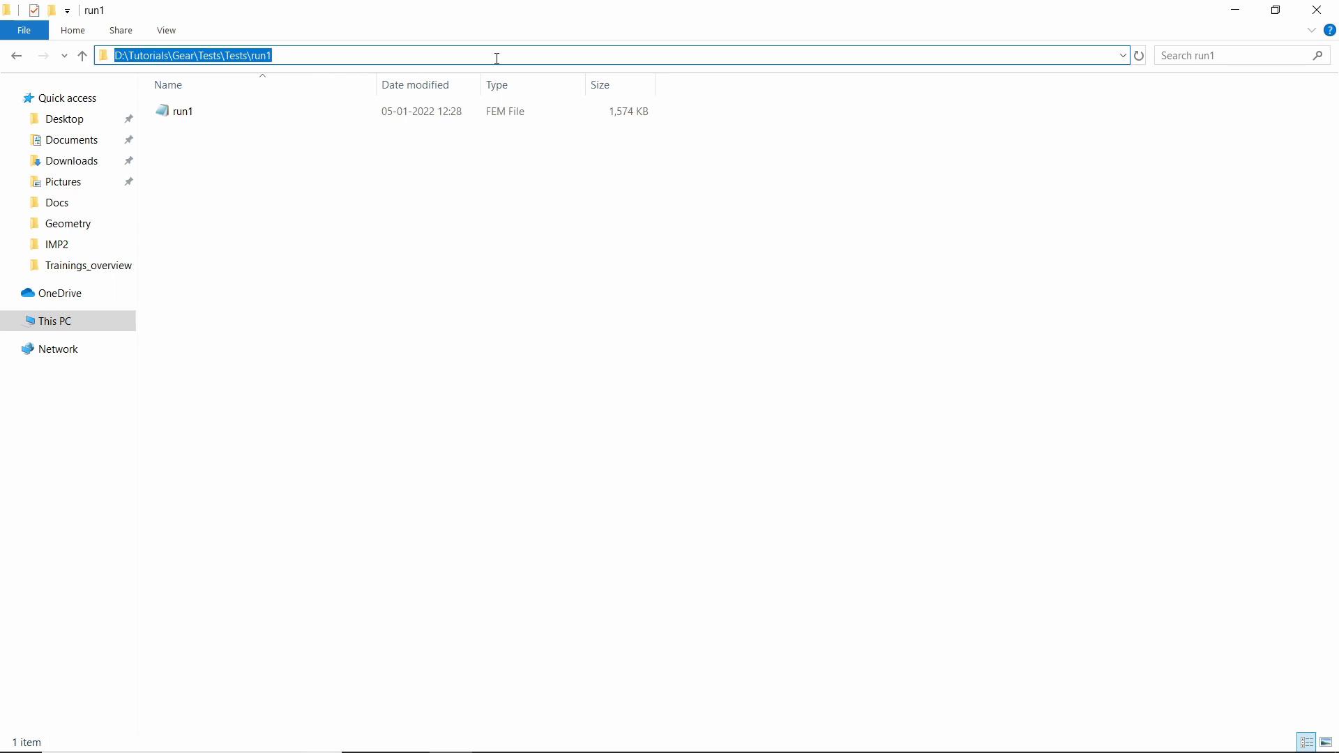
mouse_move(1170, 8)
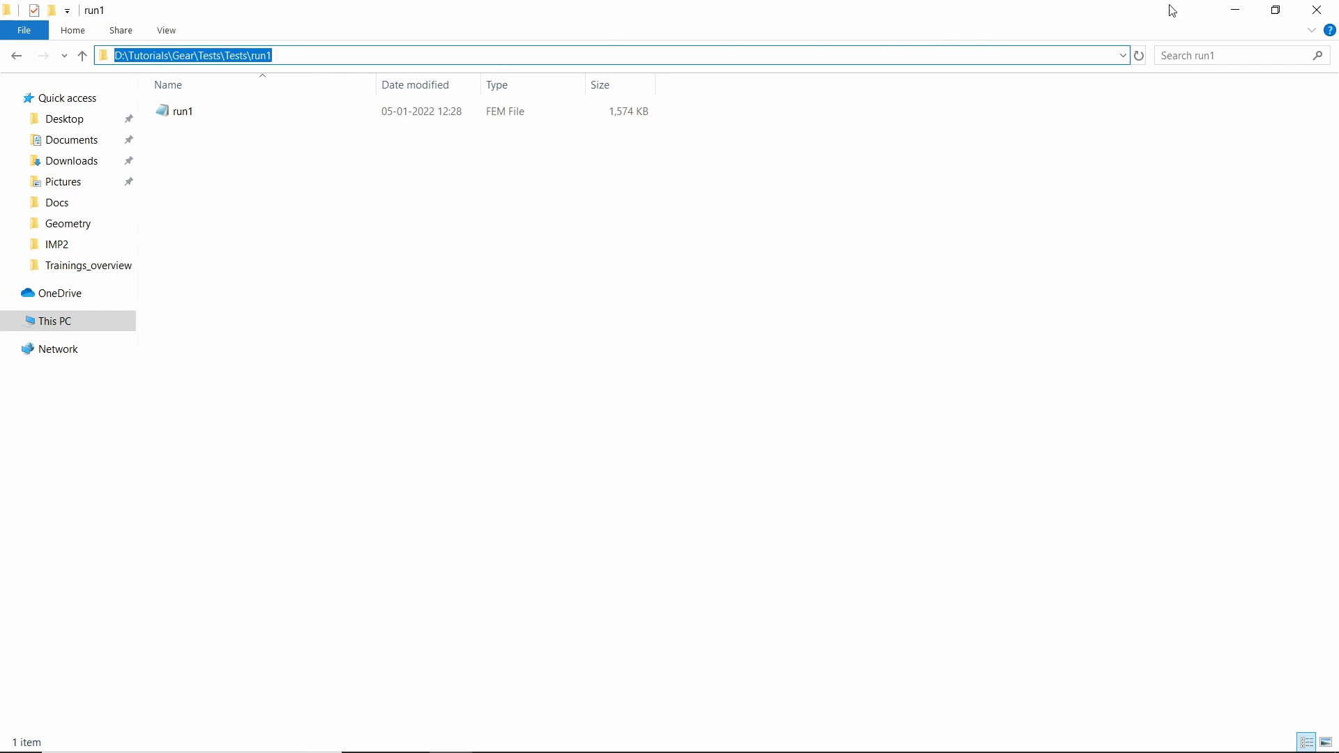
double_click(182, 112)
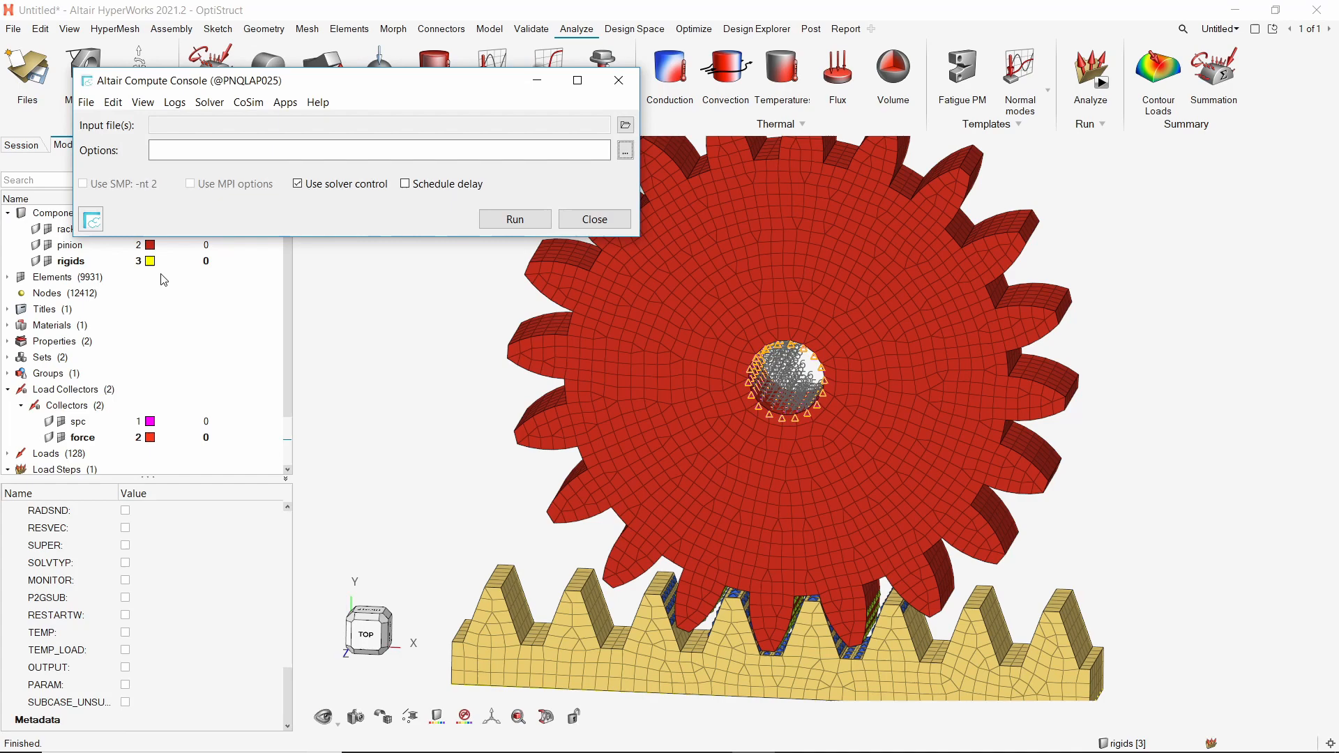
- Select the OptiStruct solver, choose run1.fem as input and run the job to completion
left_click(209, 102)
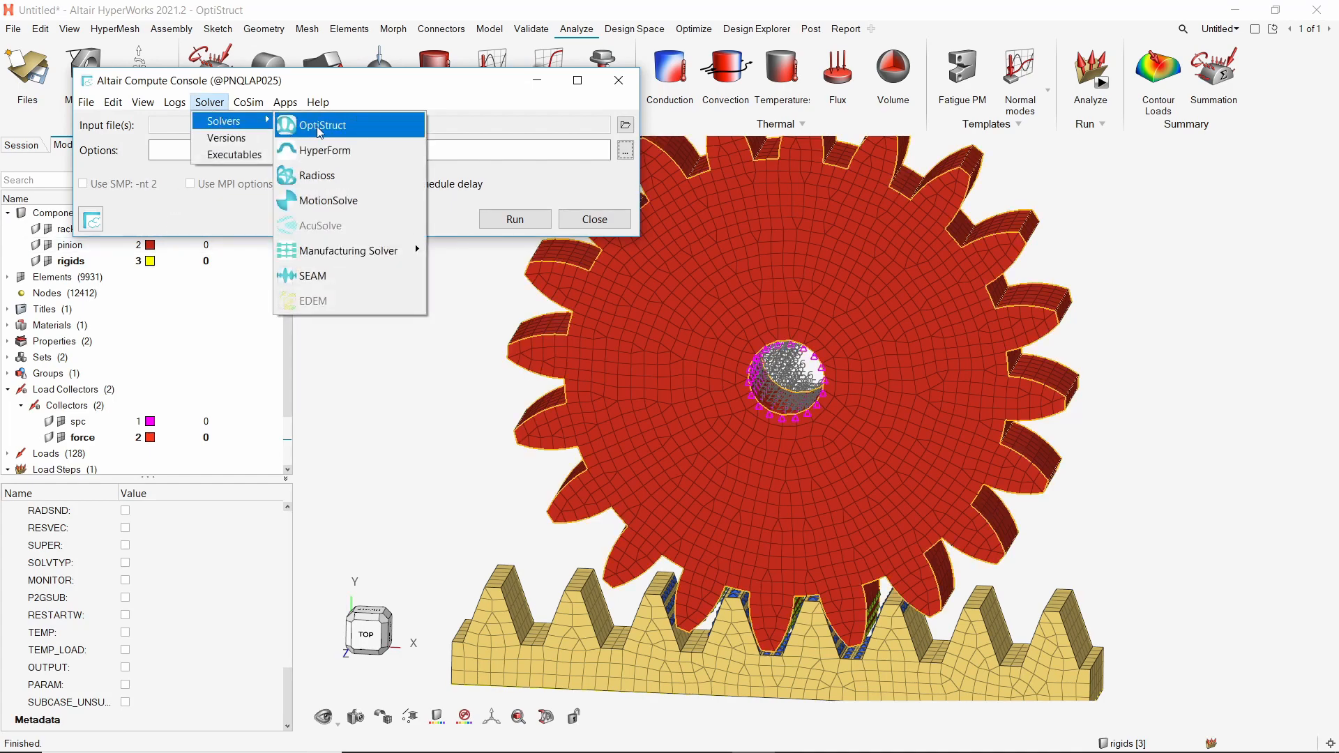
left_click(318, 125)
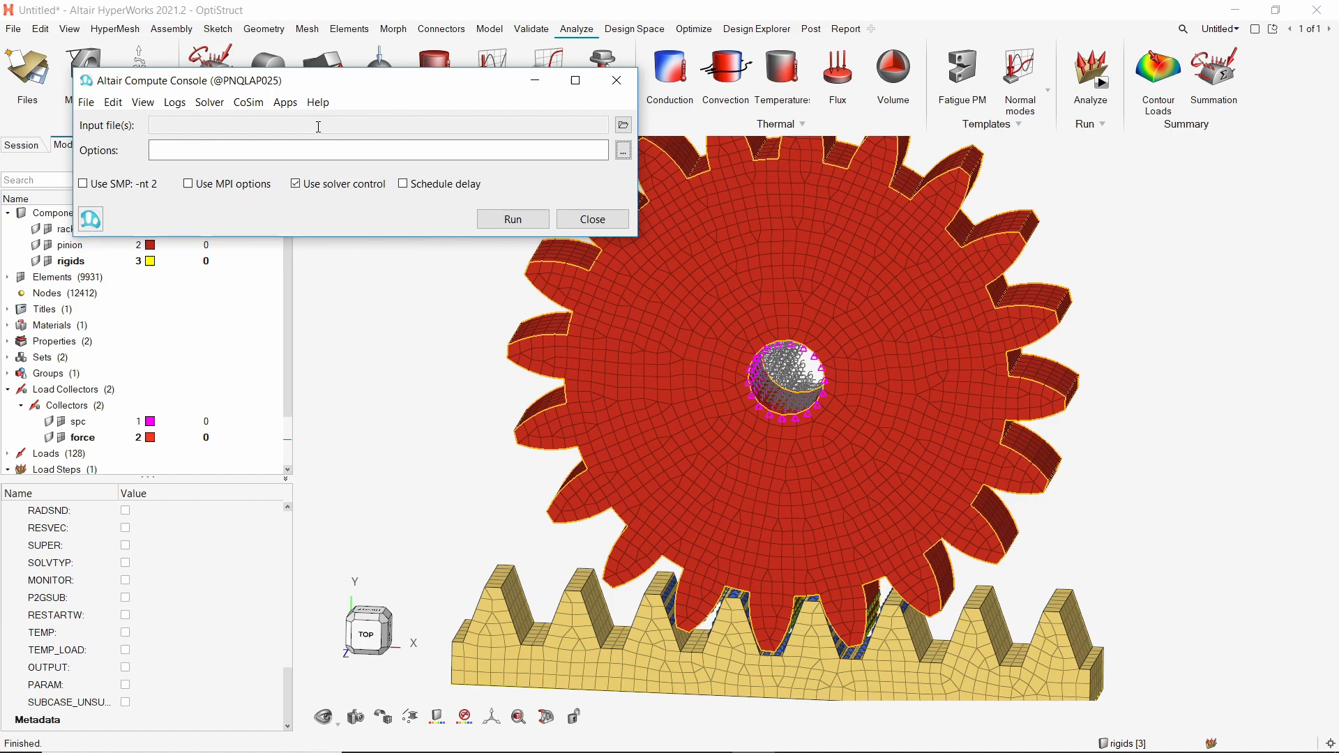
left_click(622, 126)
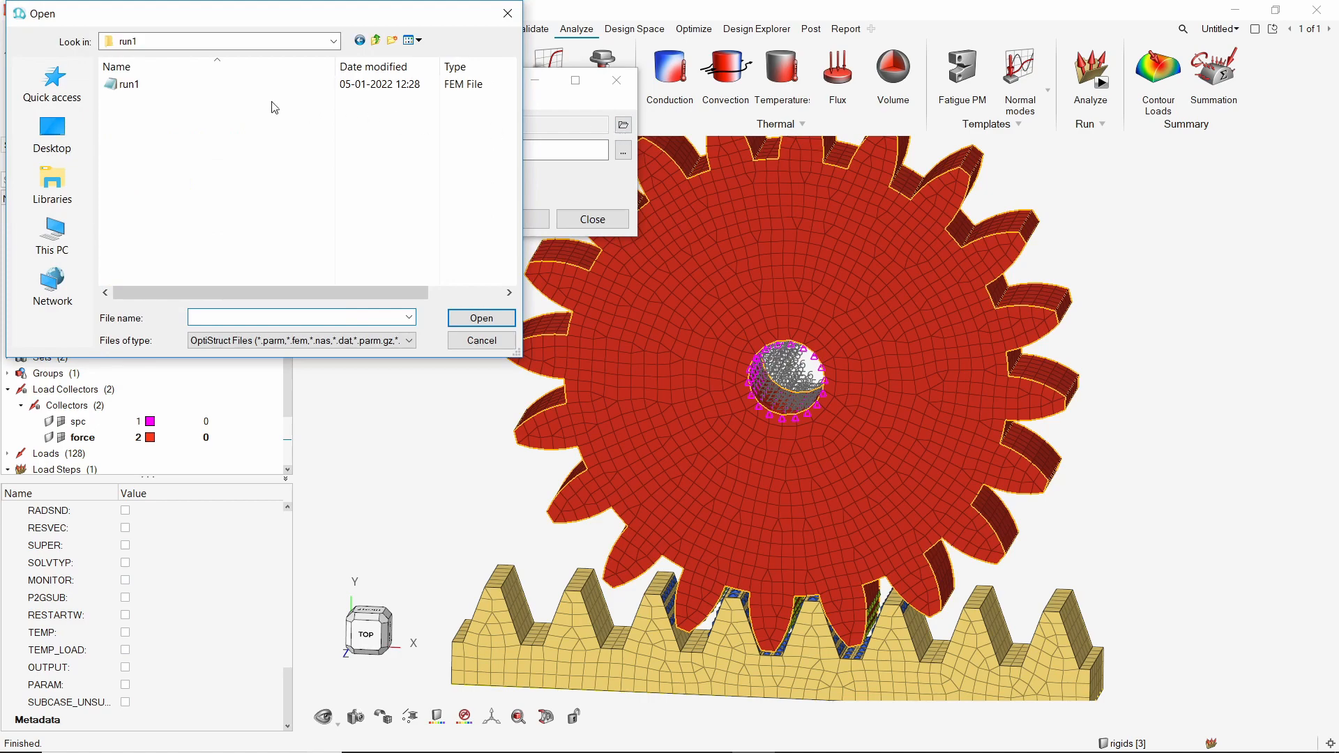
left_click(481, 318)
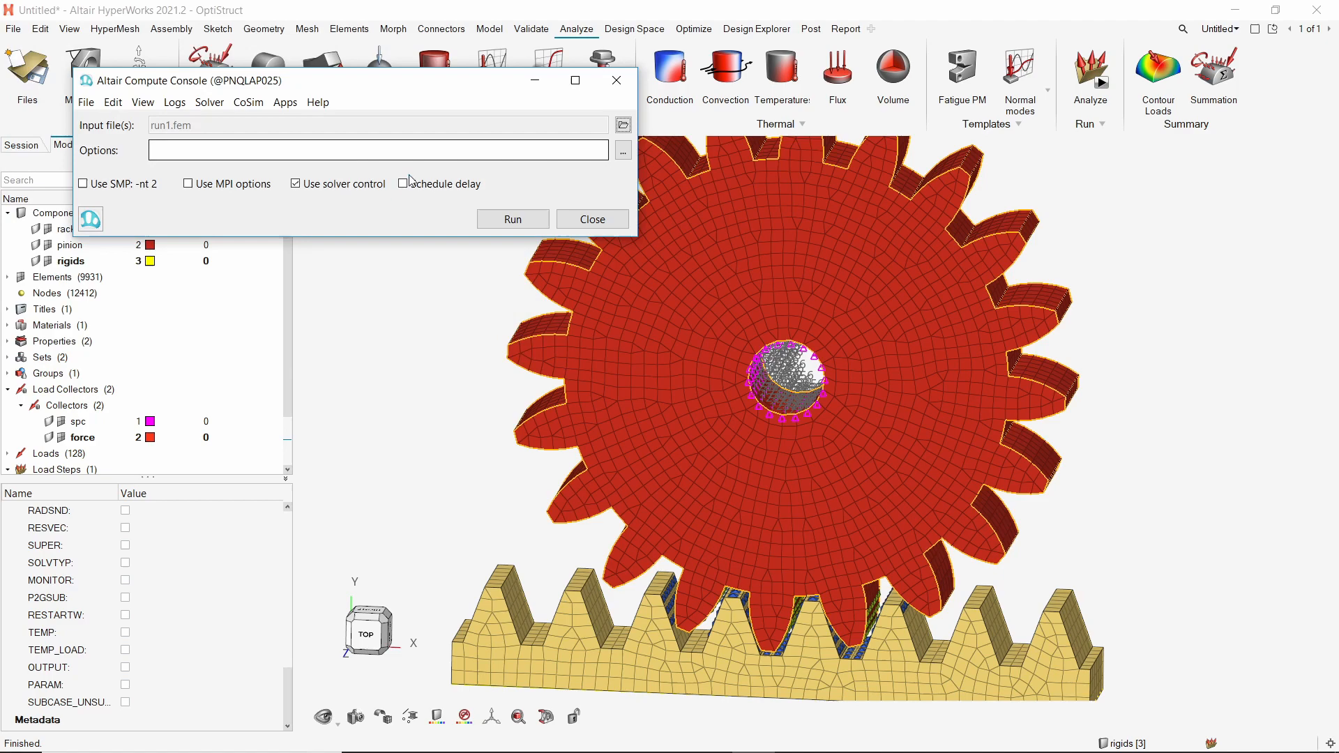
mouse_move(513, 219)
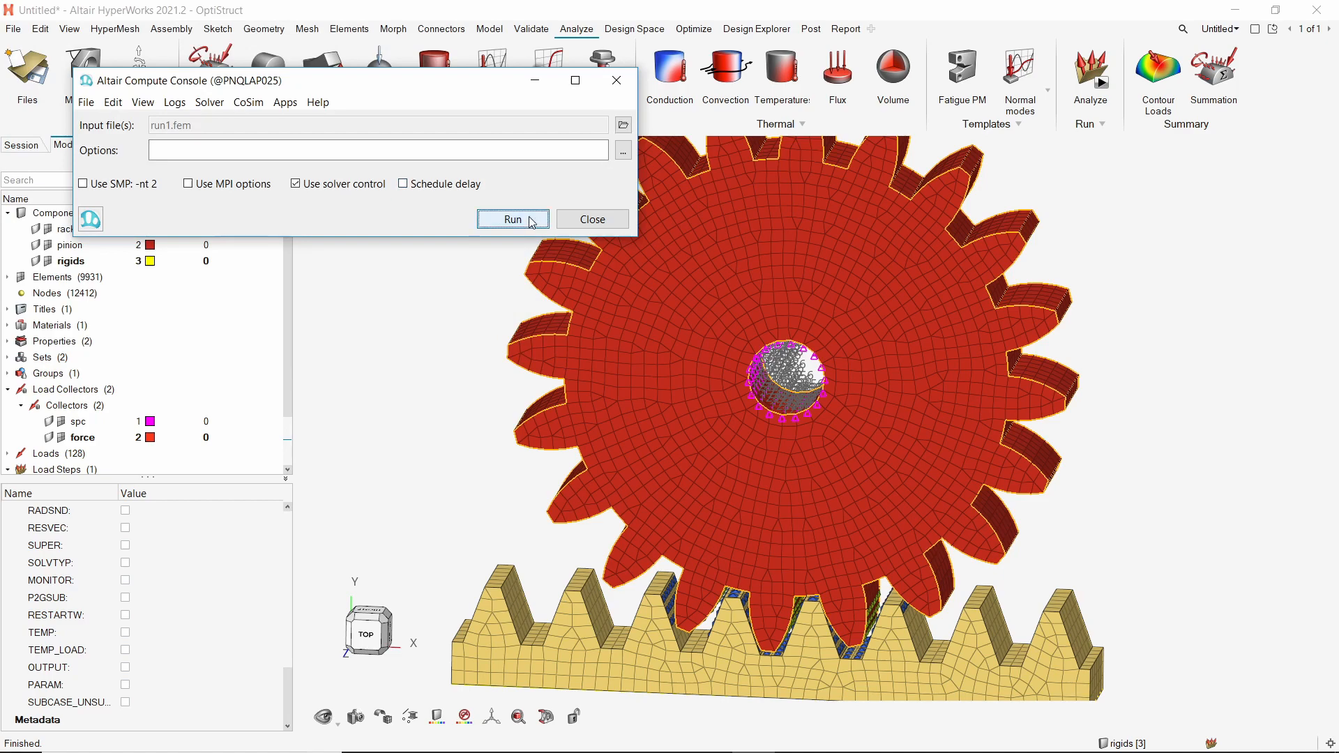
left_click(512, 218)
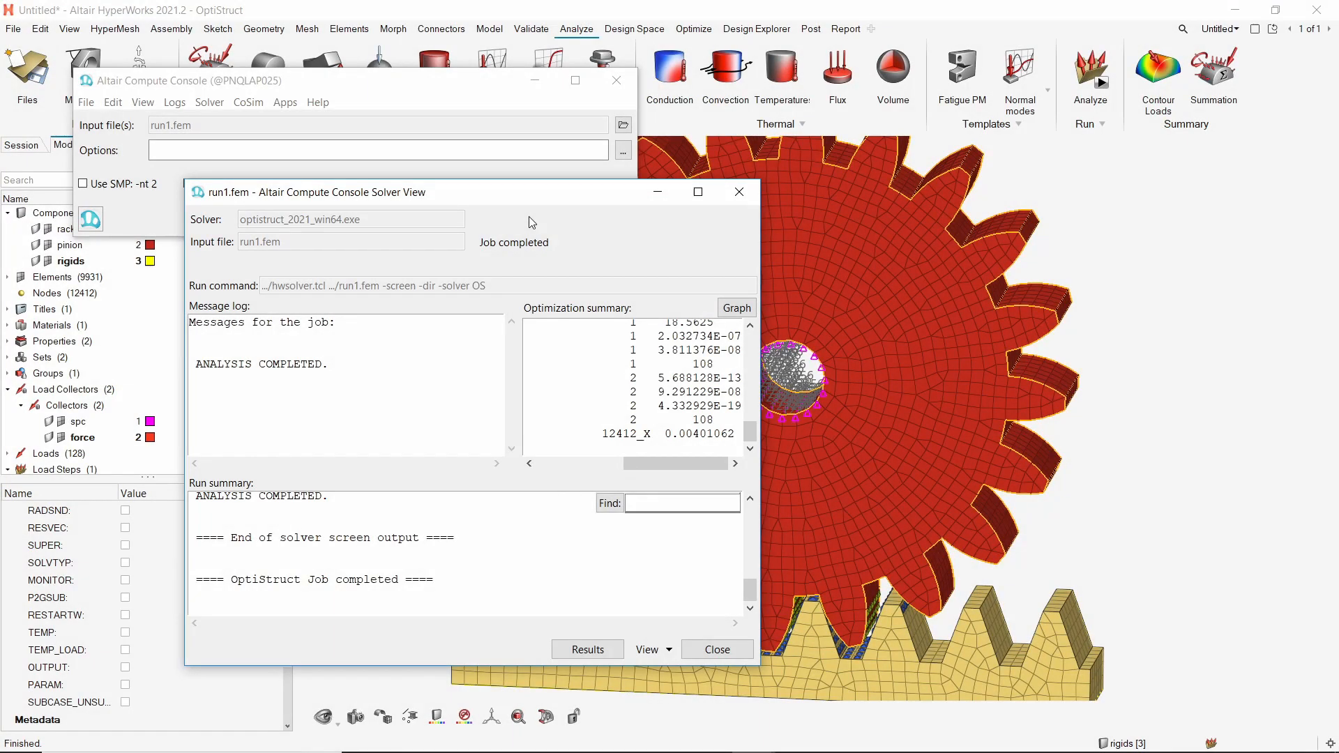
- Highlight the analysis-completed message and close the Compute Console
double_click(205, 364)
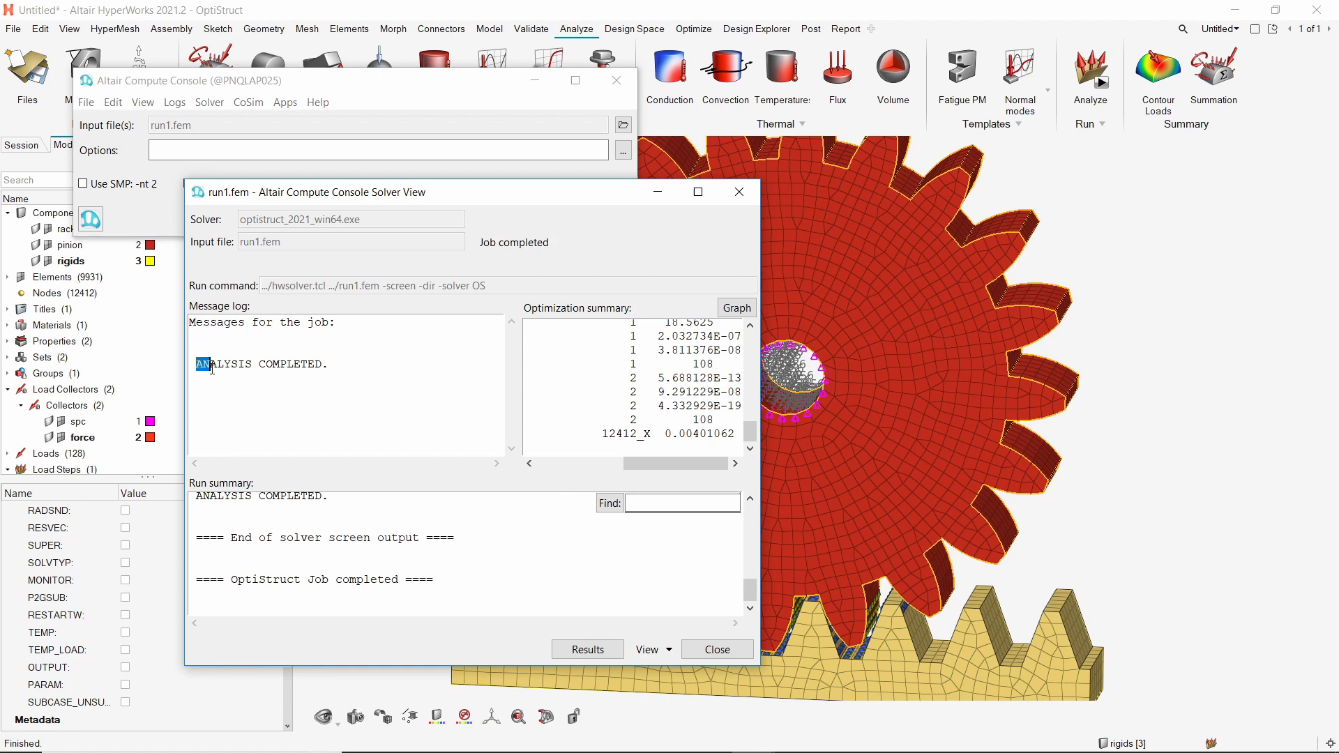
left_click_drag(201, 363, 327, 363)
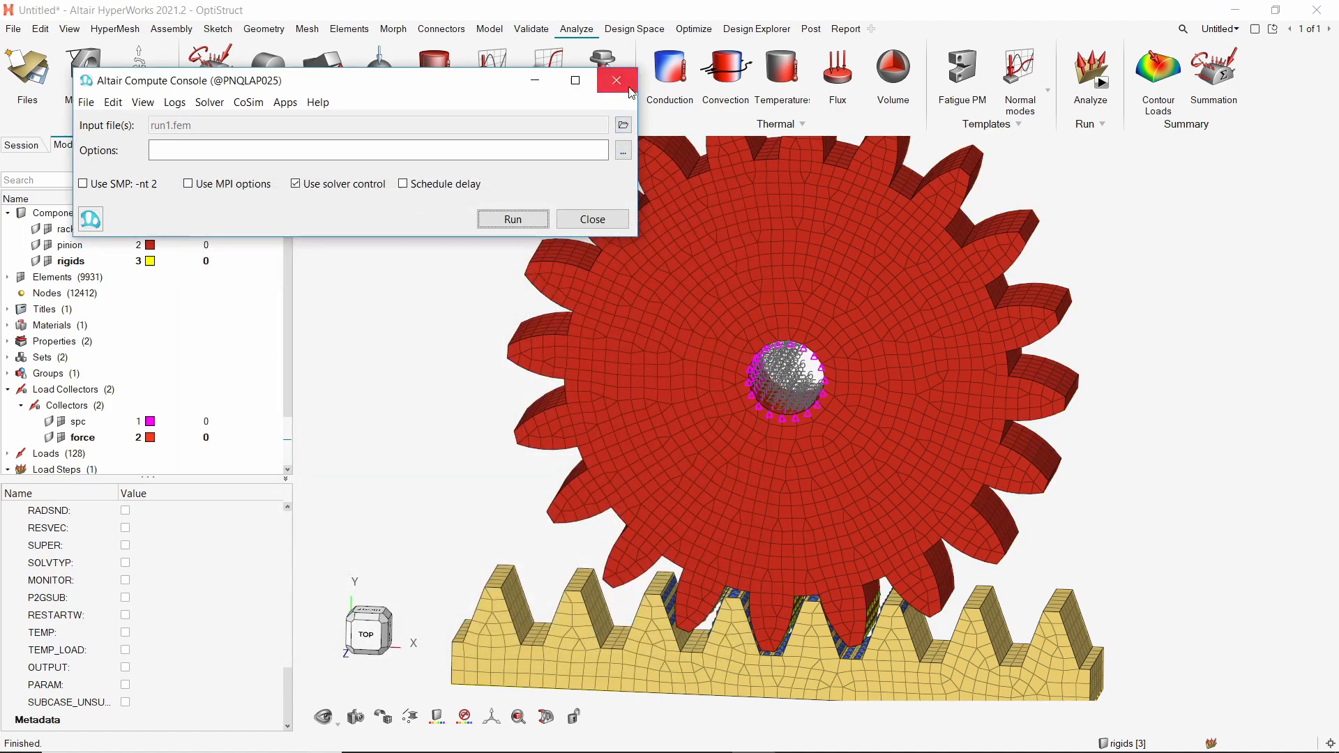
left_click(617, 80)
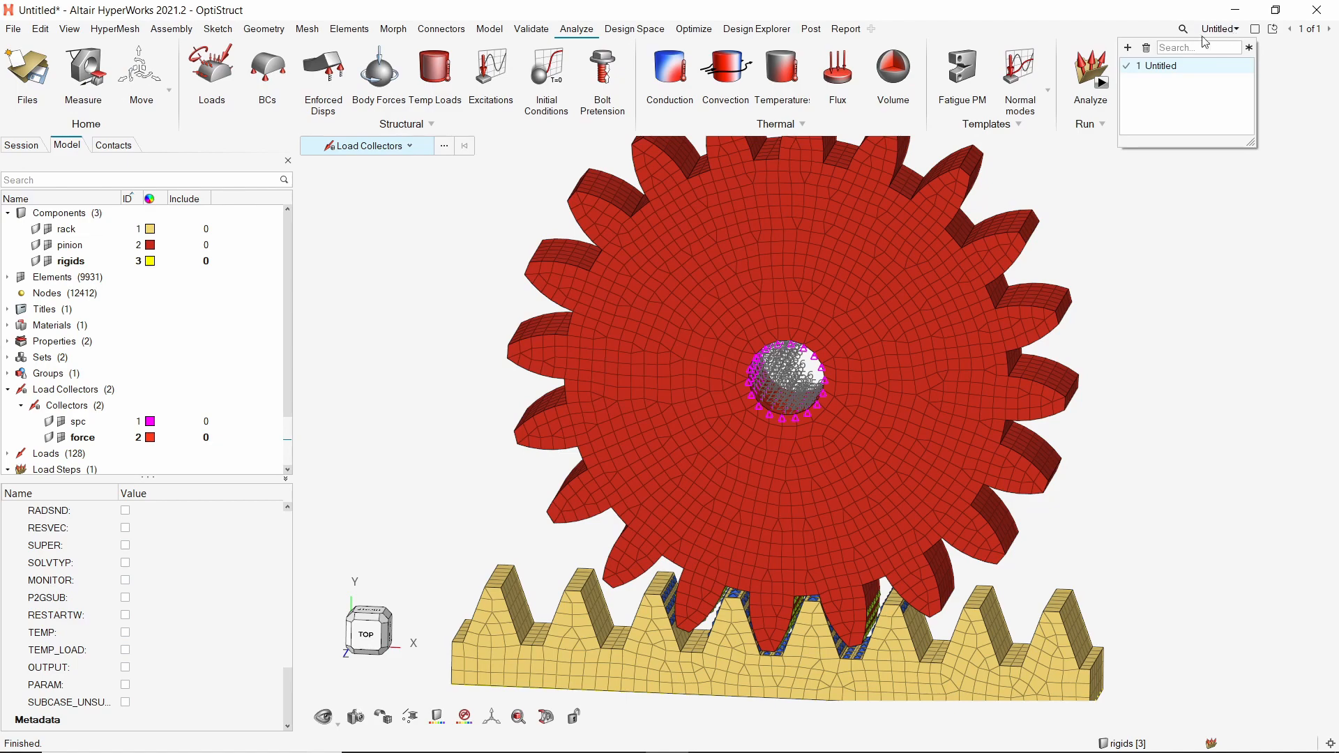
- On page 2 in HyperView, choose run1\run1.fem as the model file
left_click(1127, 48)
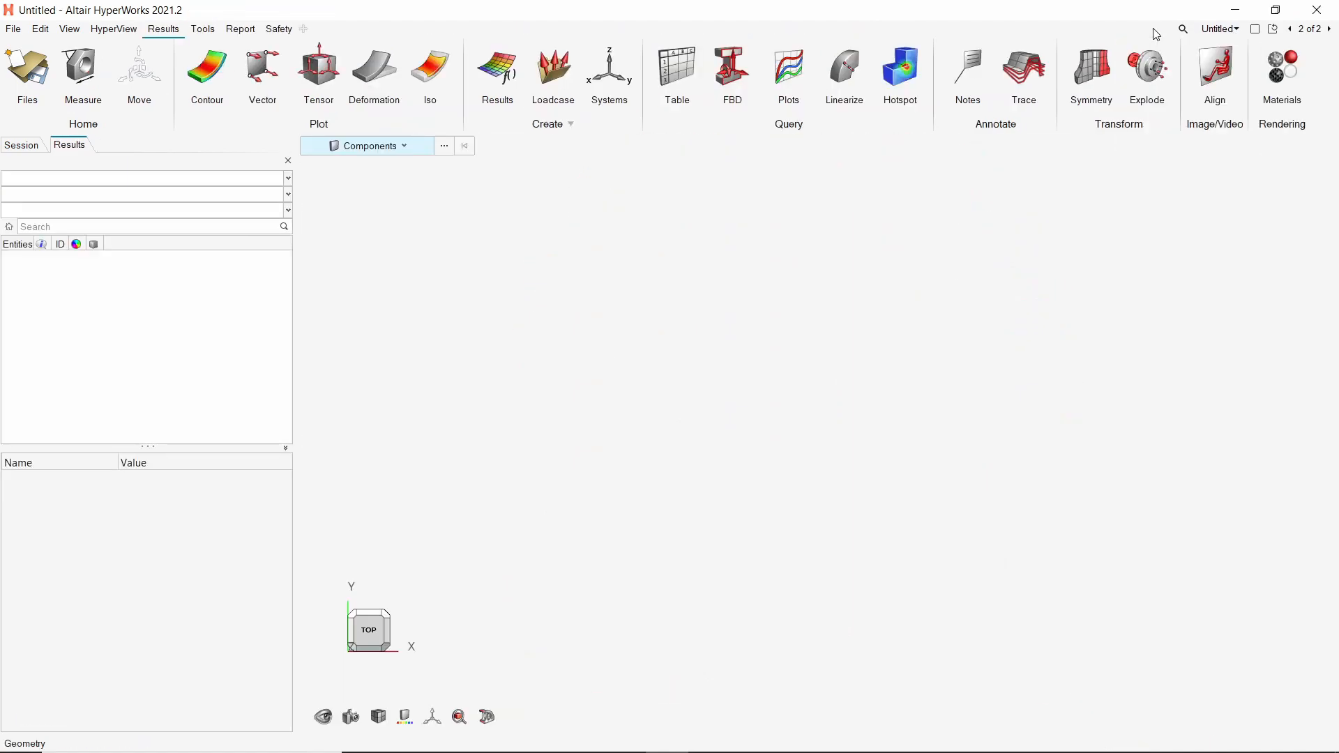
mouse_move(43, 67)
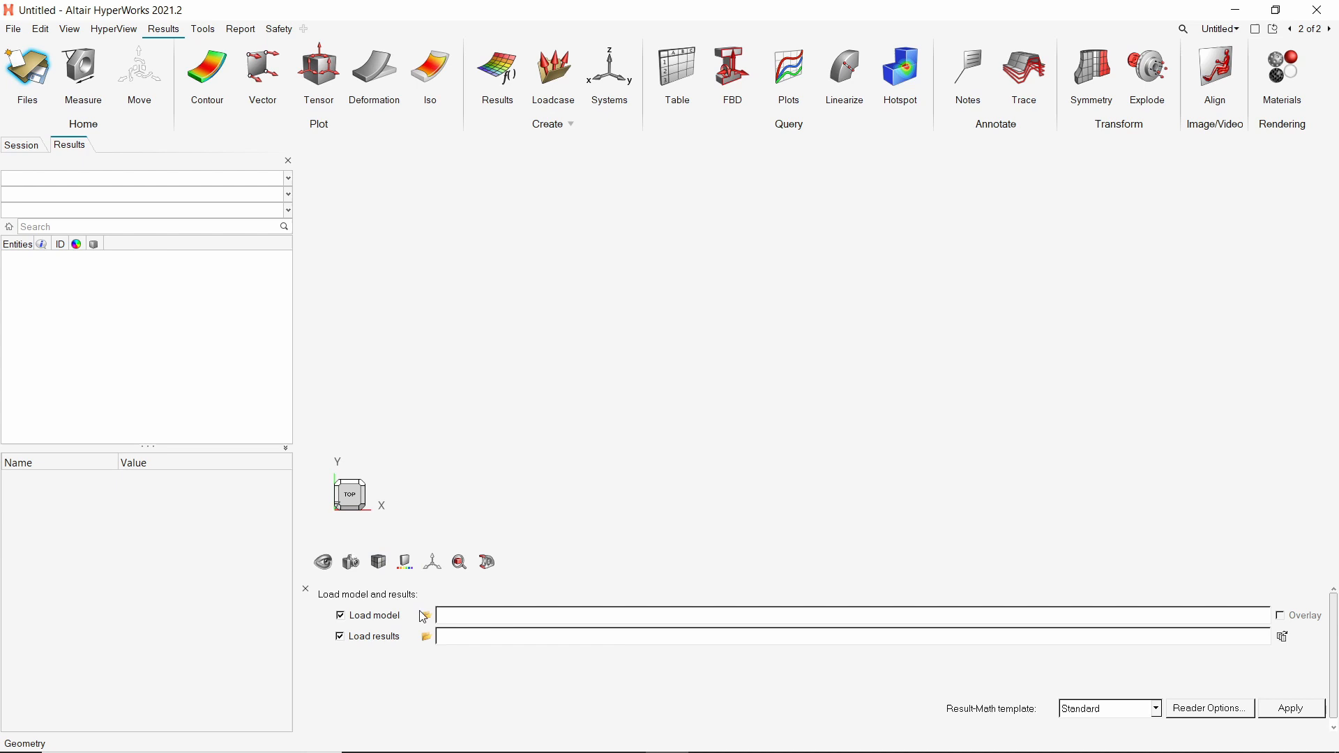
left_click(425, 615)
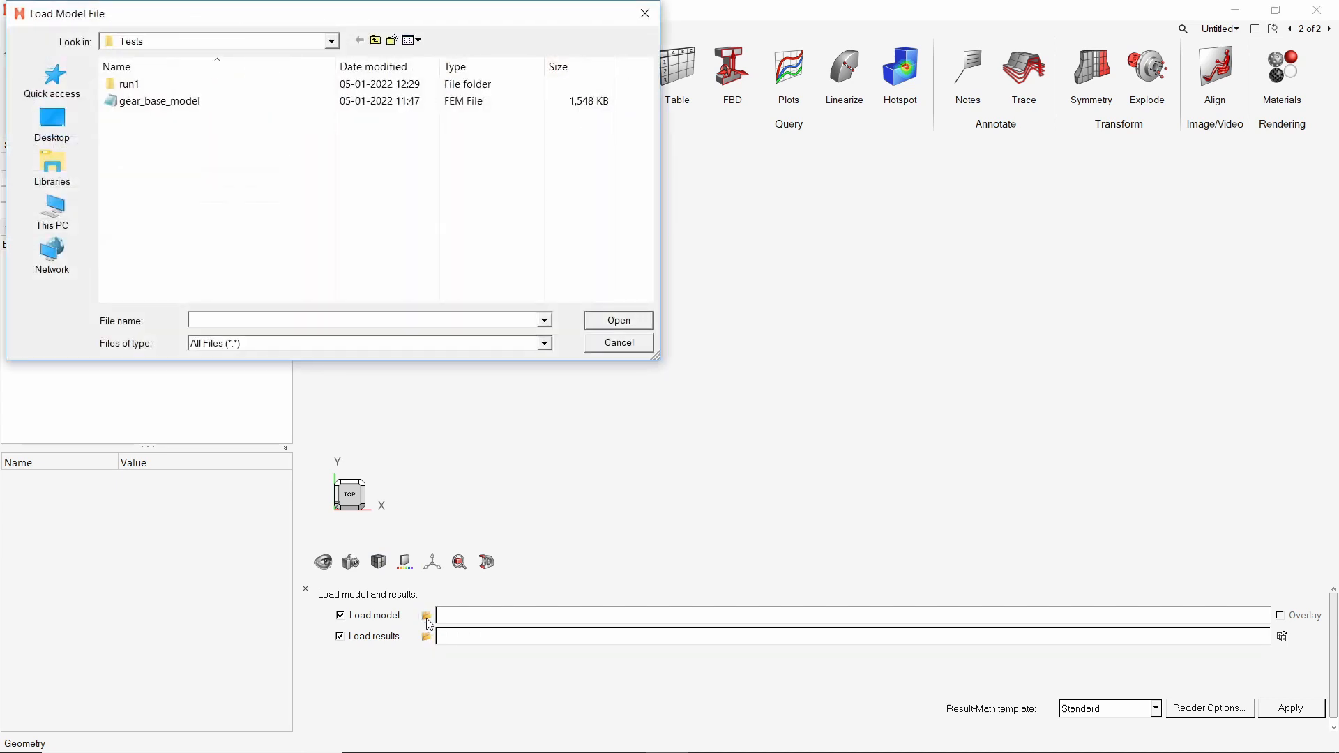
double_click(128, 84)
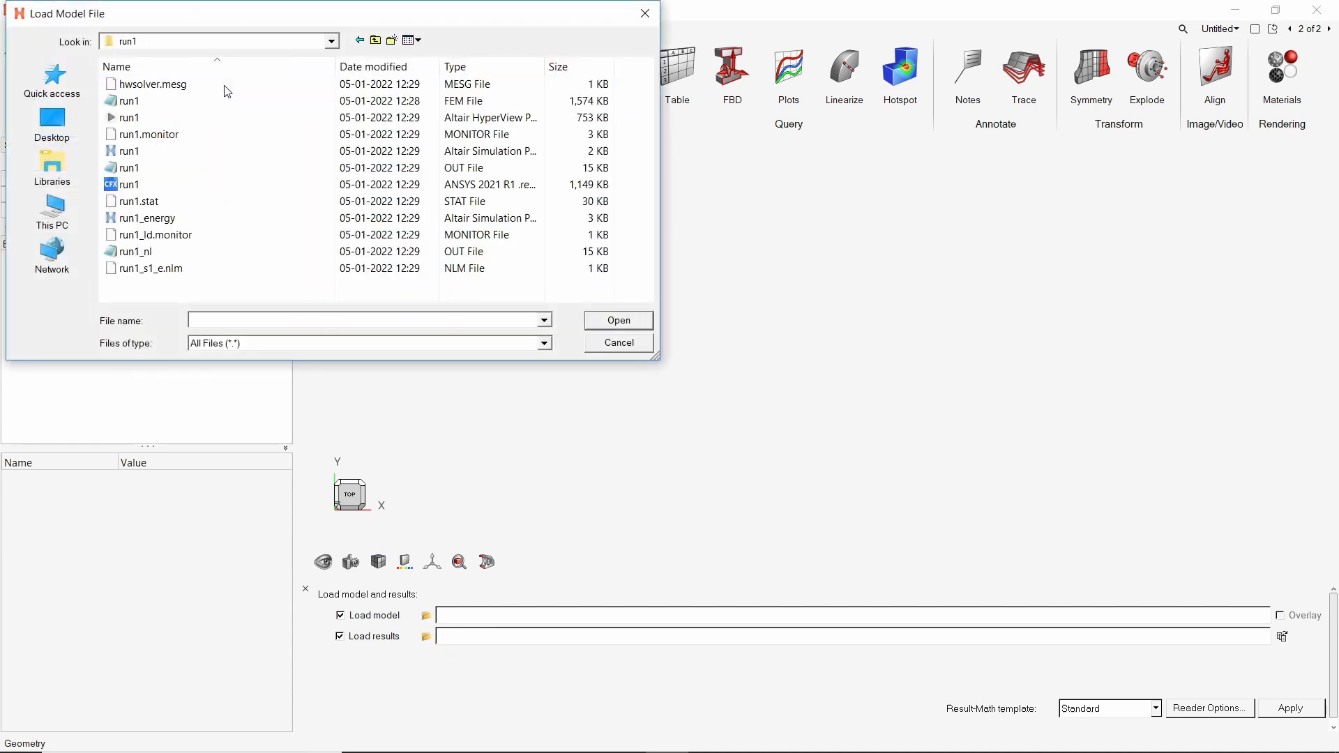
left_click(128, 101)
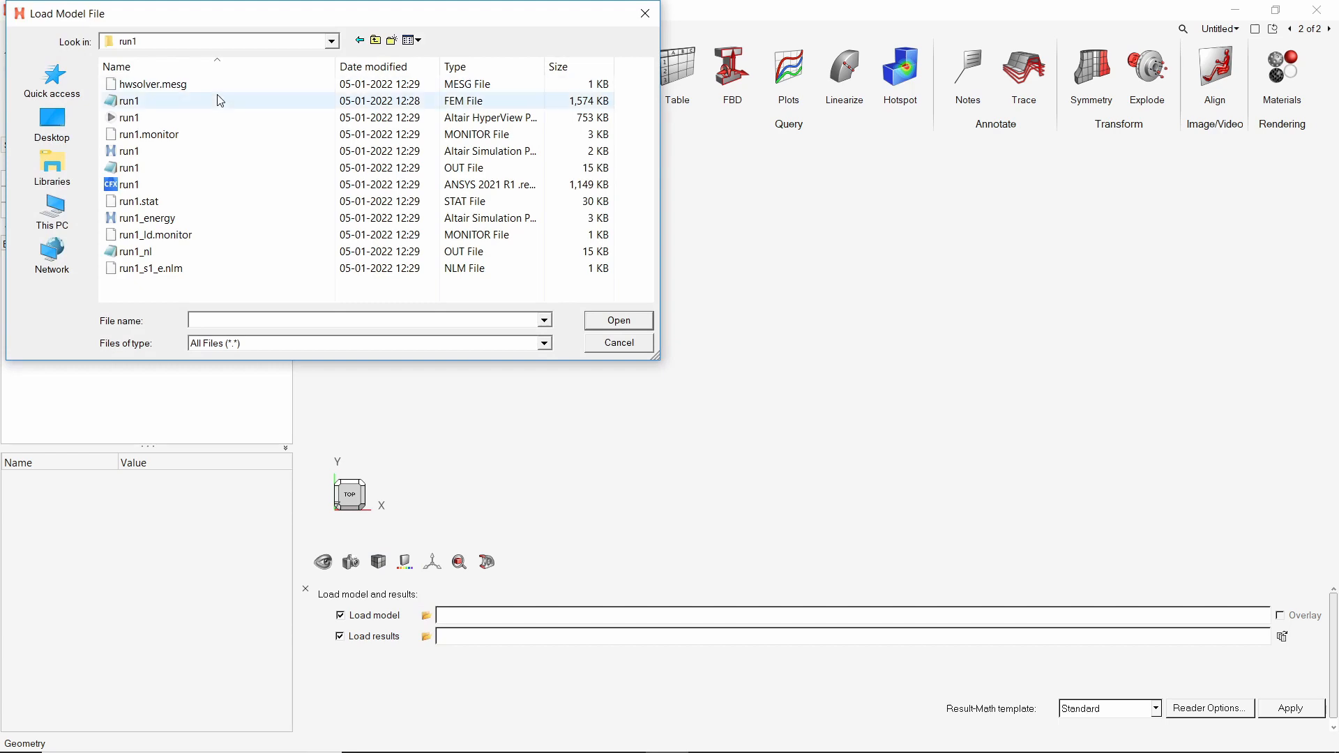
double_click(128, 101)
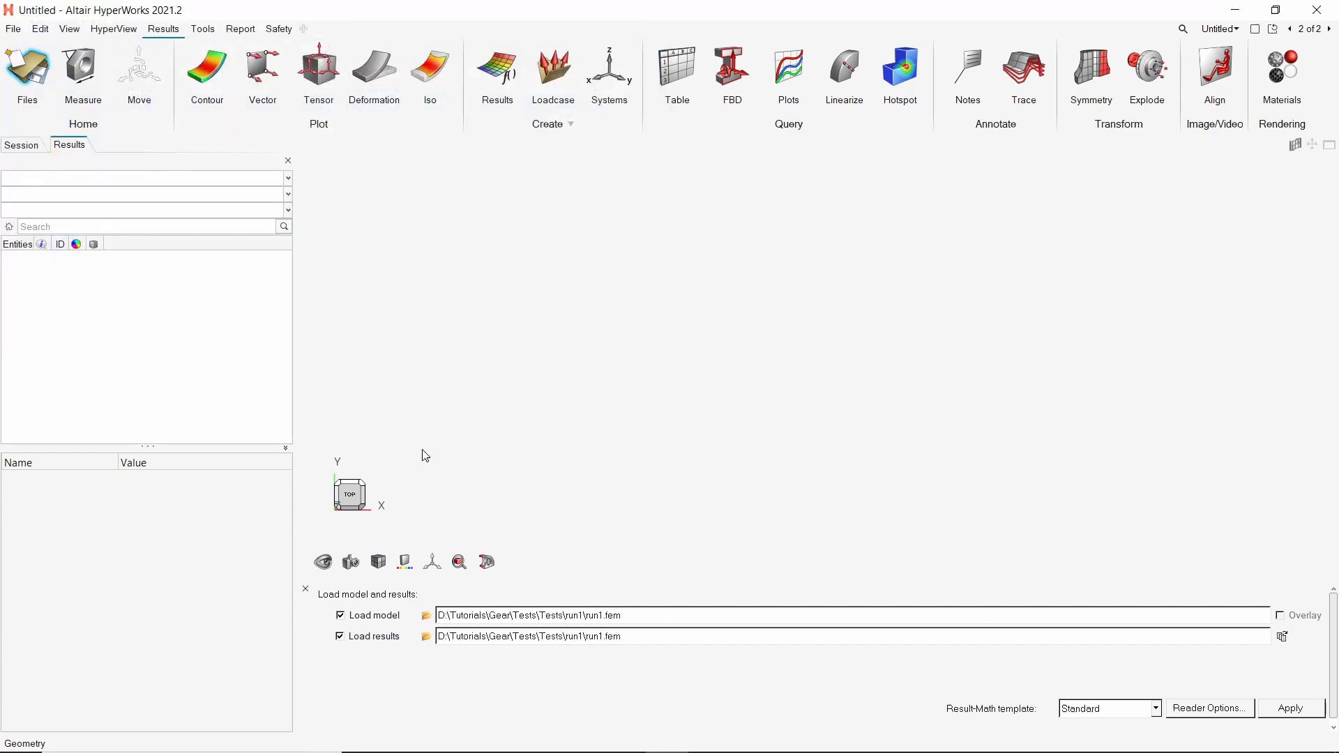
- Choose run1.h3d as the results file and load model with results
left_click(425, 636)
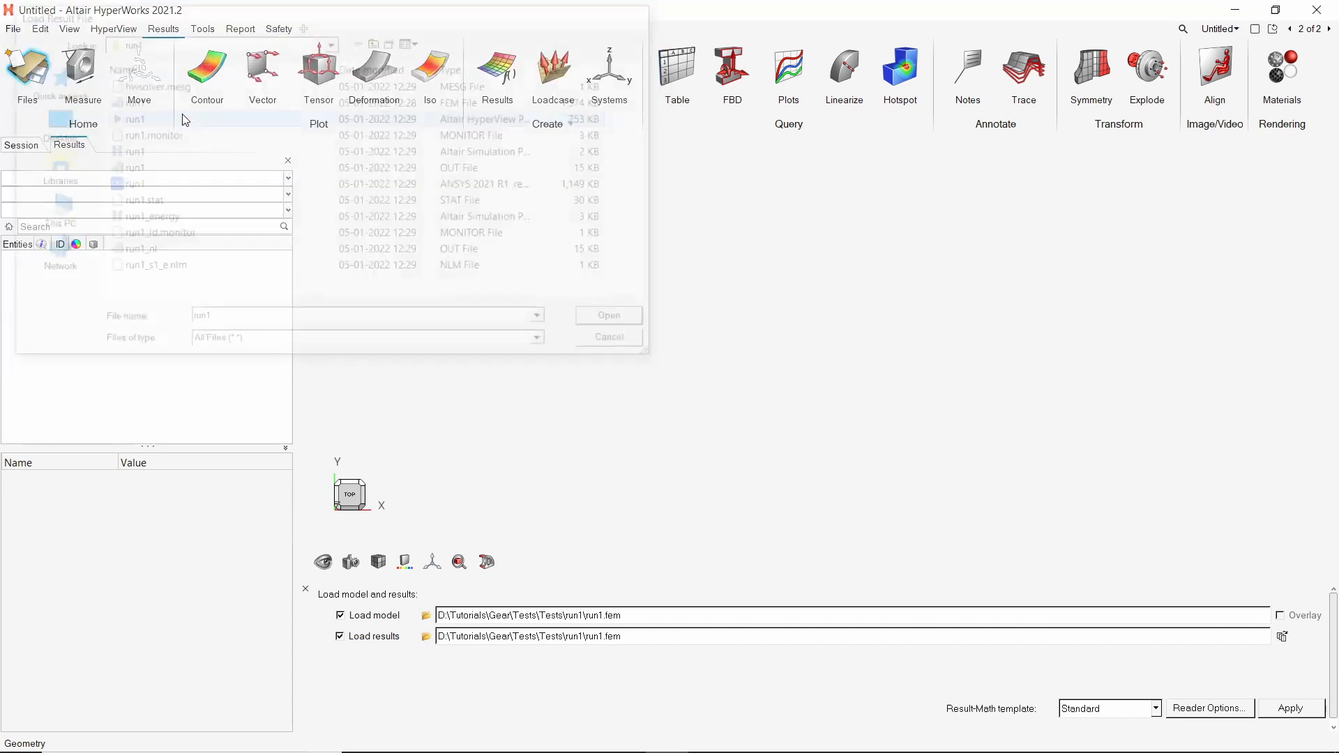
left_click(608, 315)
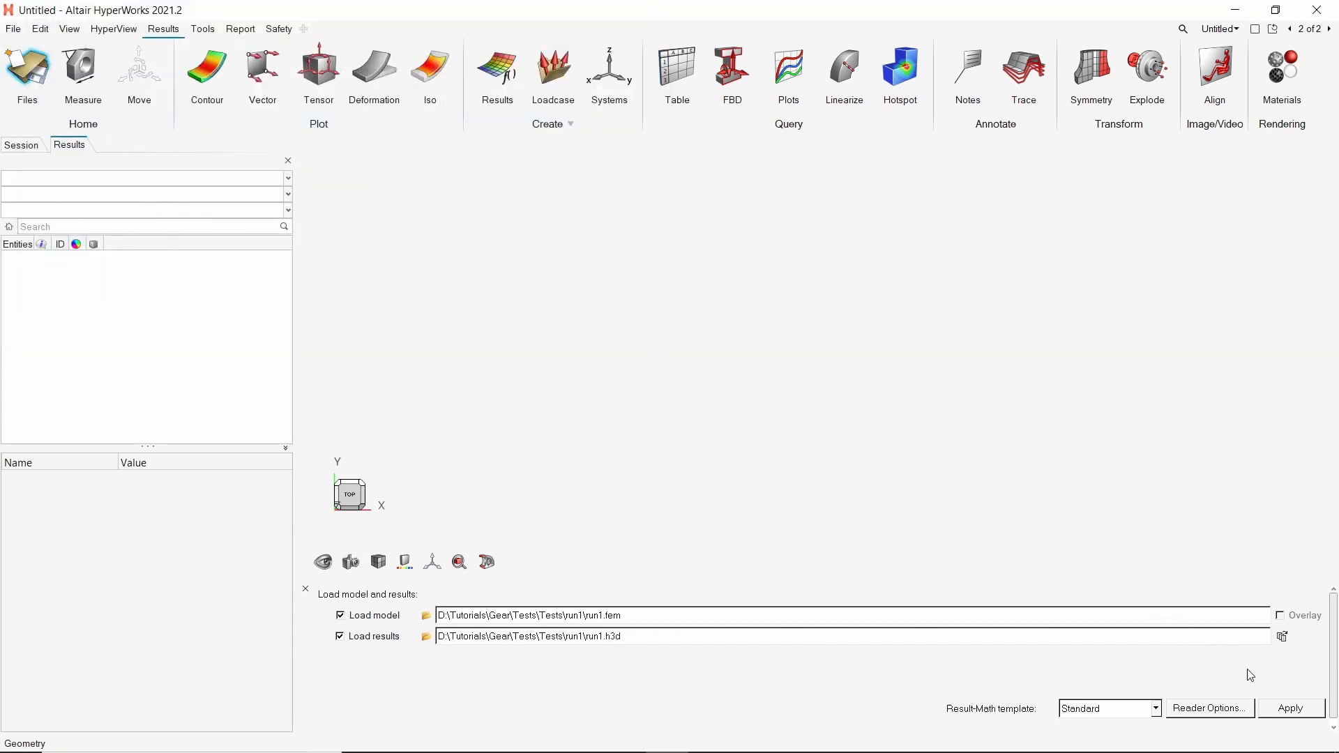
left_click(1292, 707)
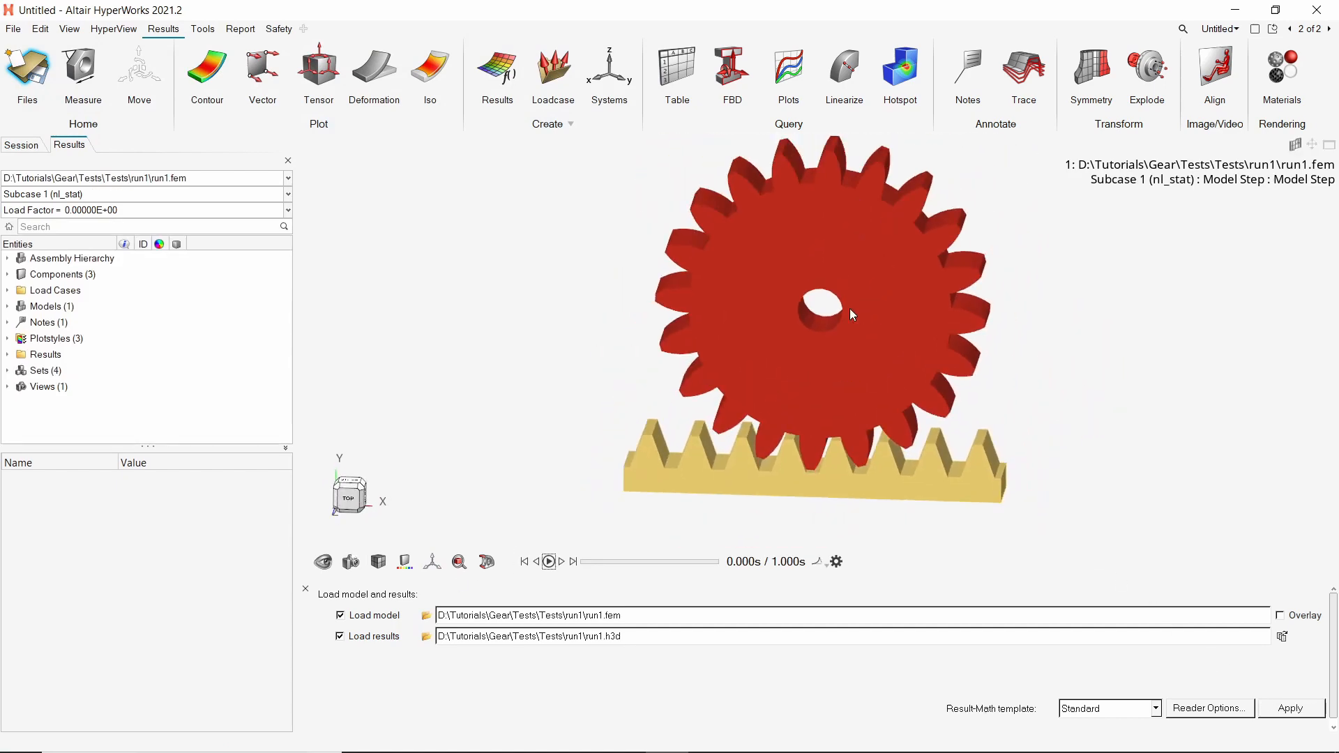
- Plot the displacement-magnitude contour and animate to the final load step, maximum 4.011E-03
left_click(7, 273)
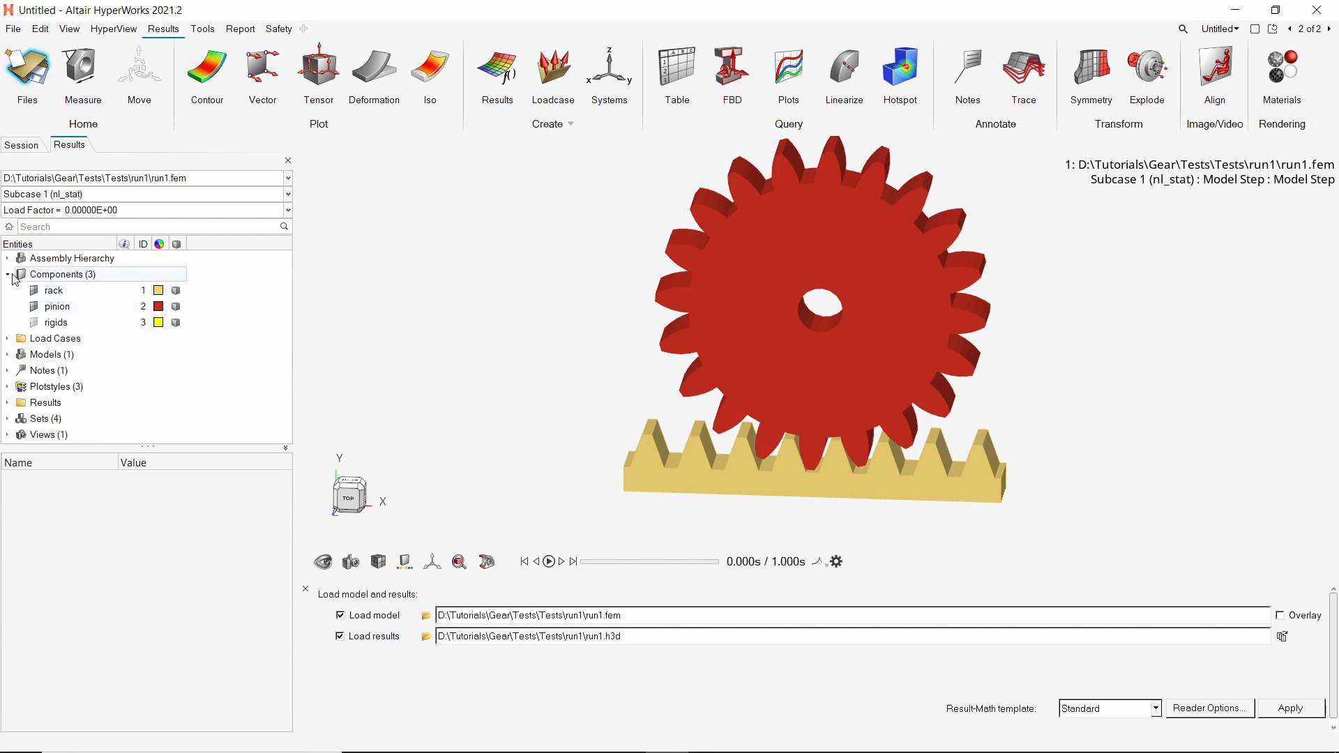
left_click(7, 273)
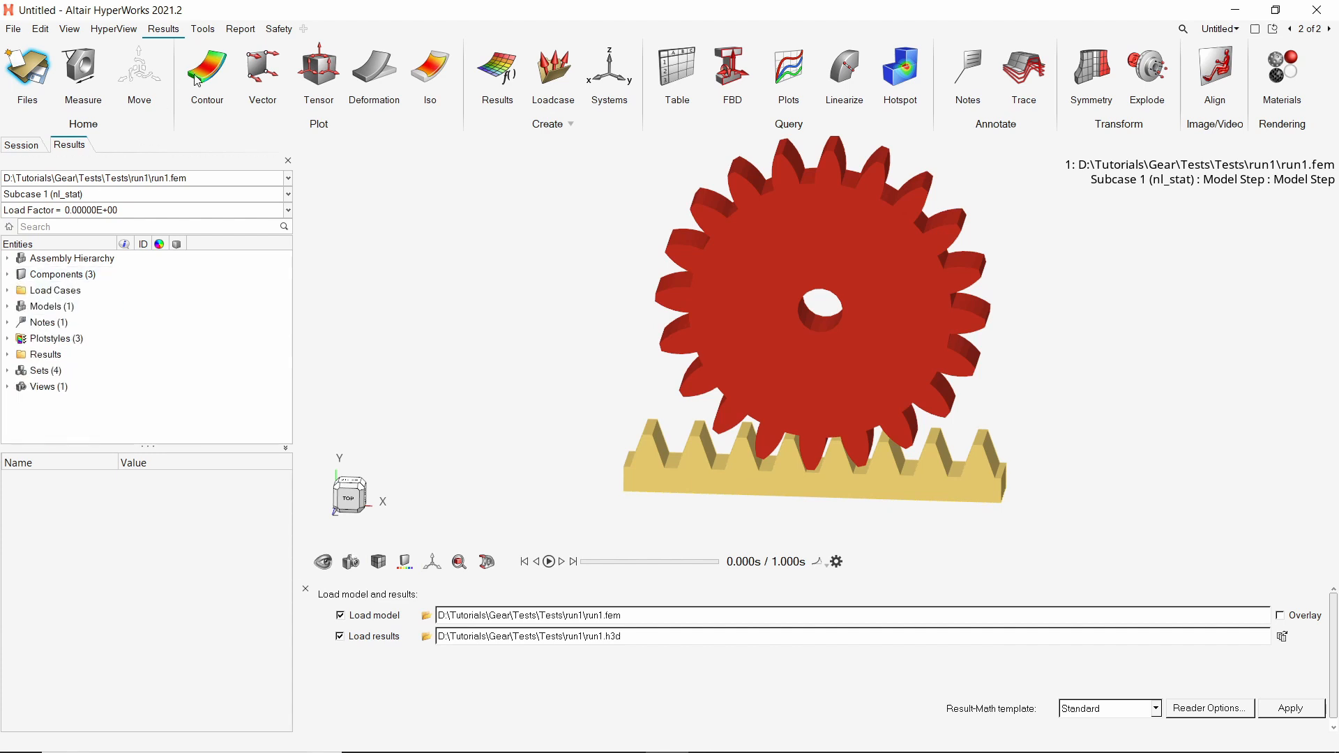
left_click(207, 66)
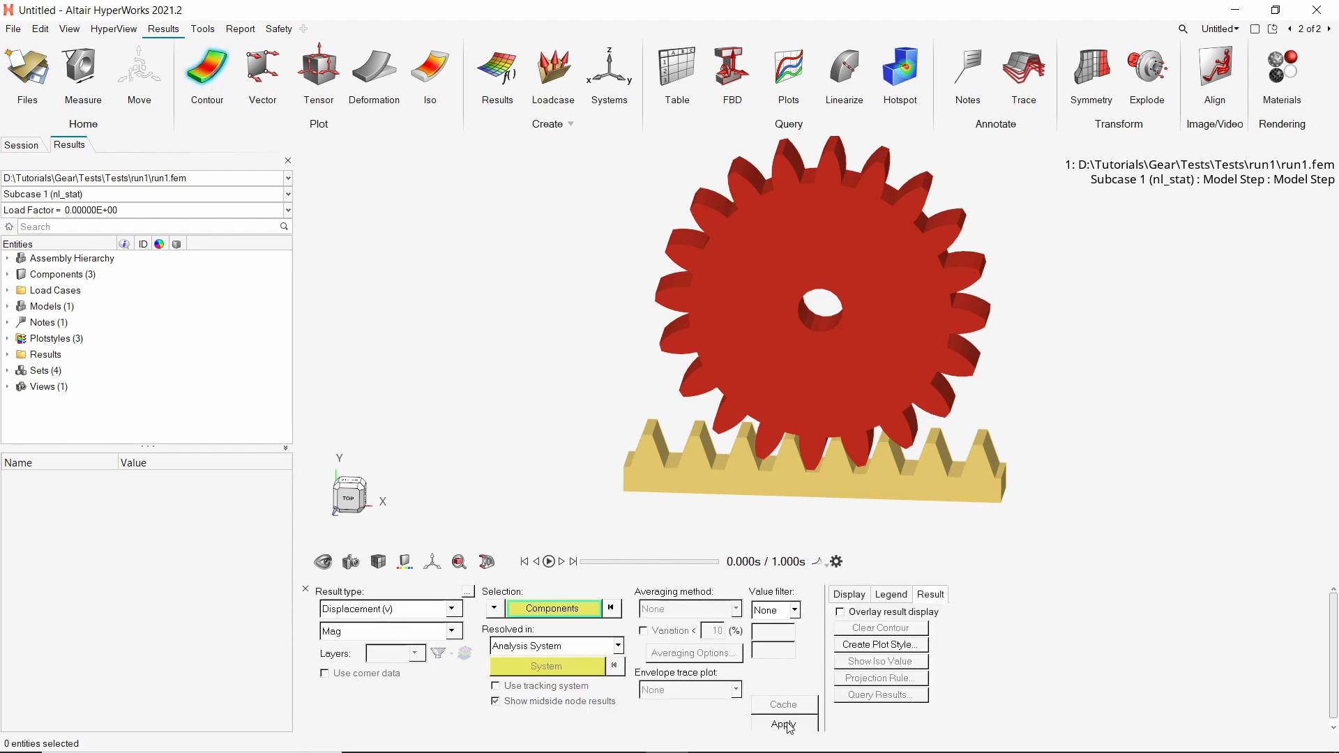
left_click(784, 723)
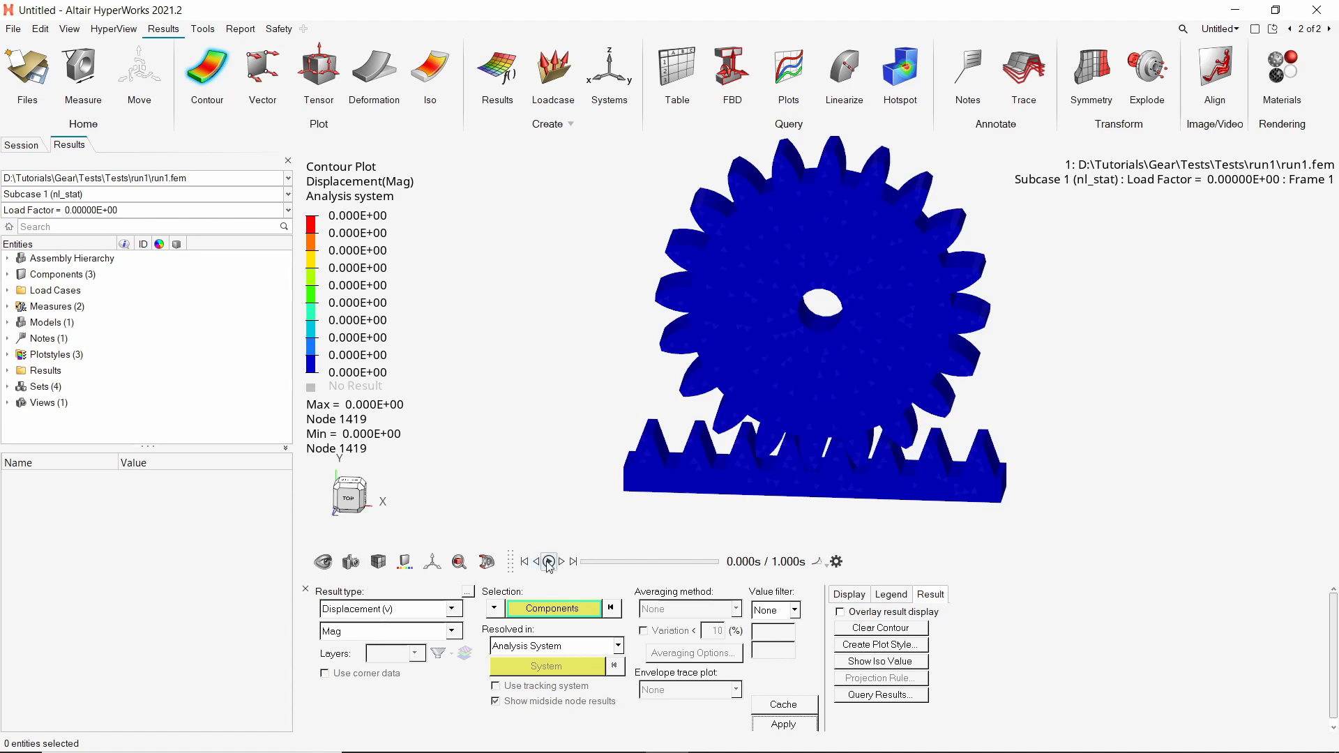
left_click(548, 560)
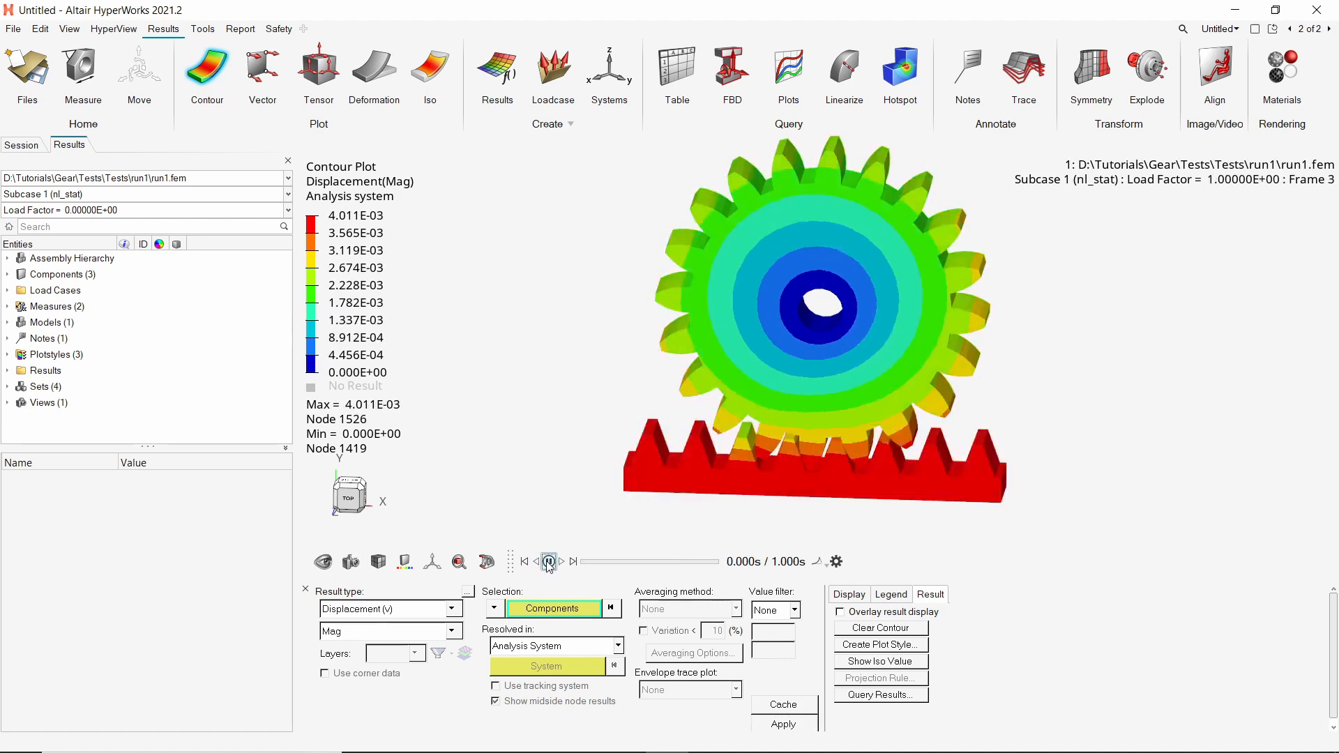
left_click(549, 560)
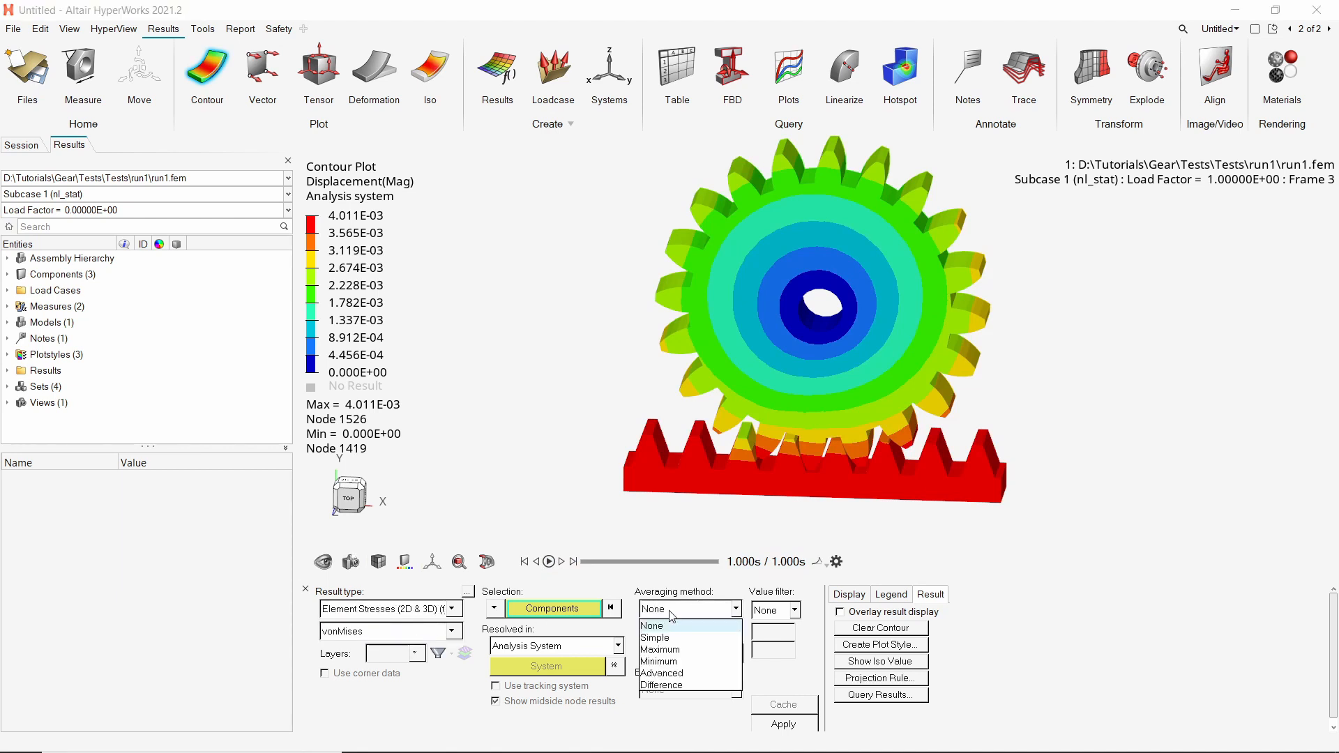
- Plot simple-averaged von Mises stress, peak 7.455, with fixed-format legend values
left_click(655, 637)
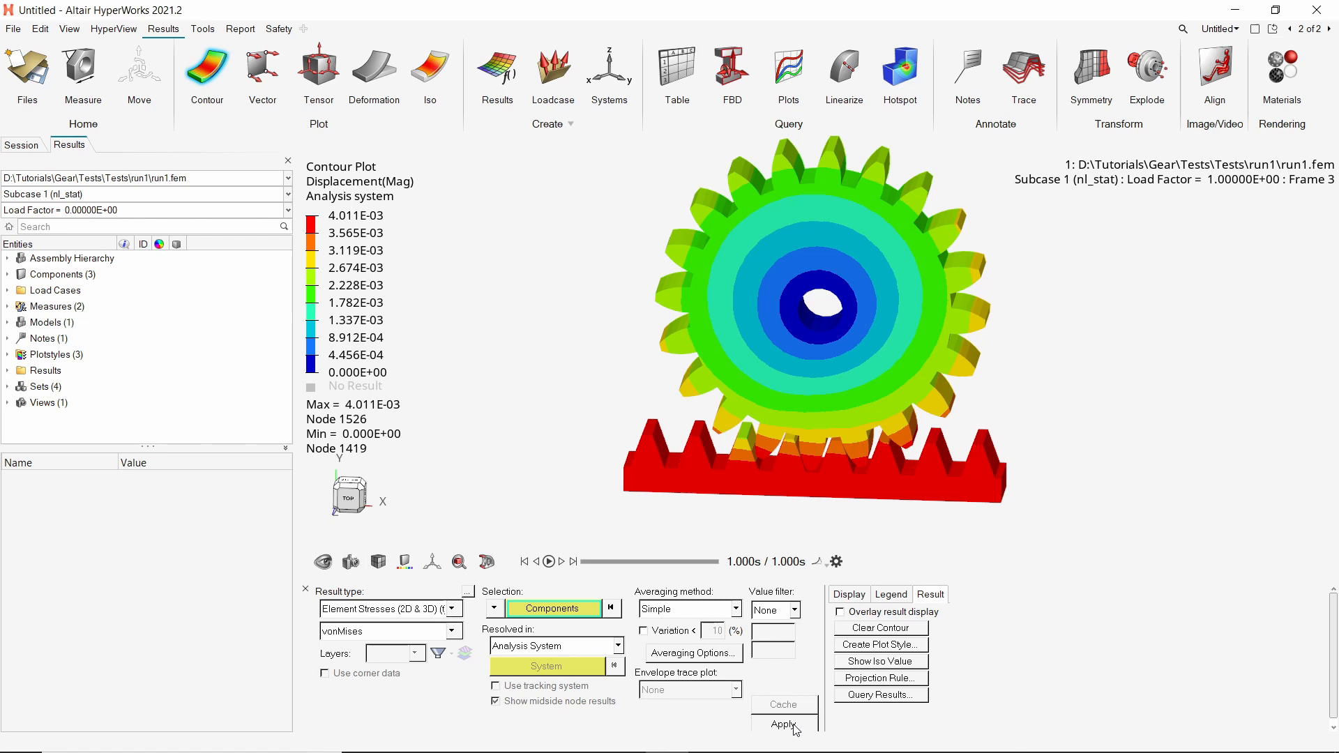
left_click(784, 725)
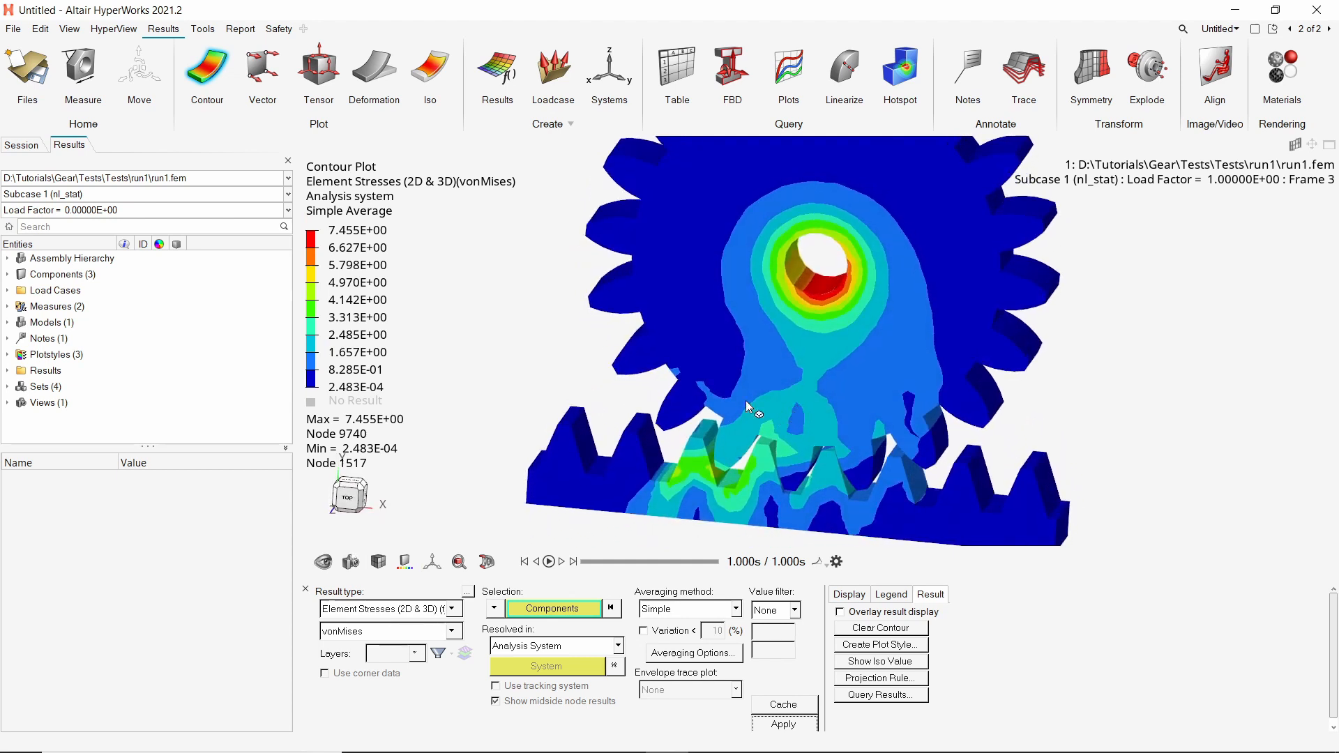
right_click(357, 265)
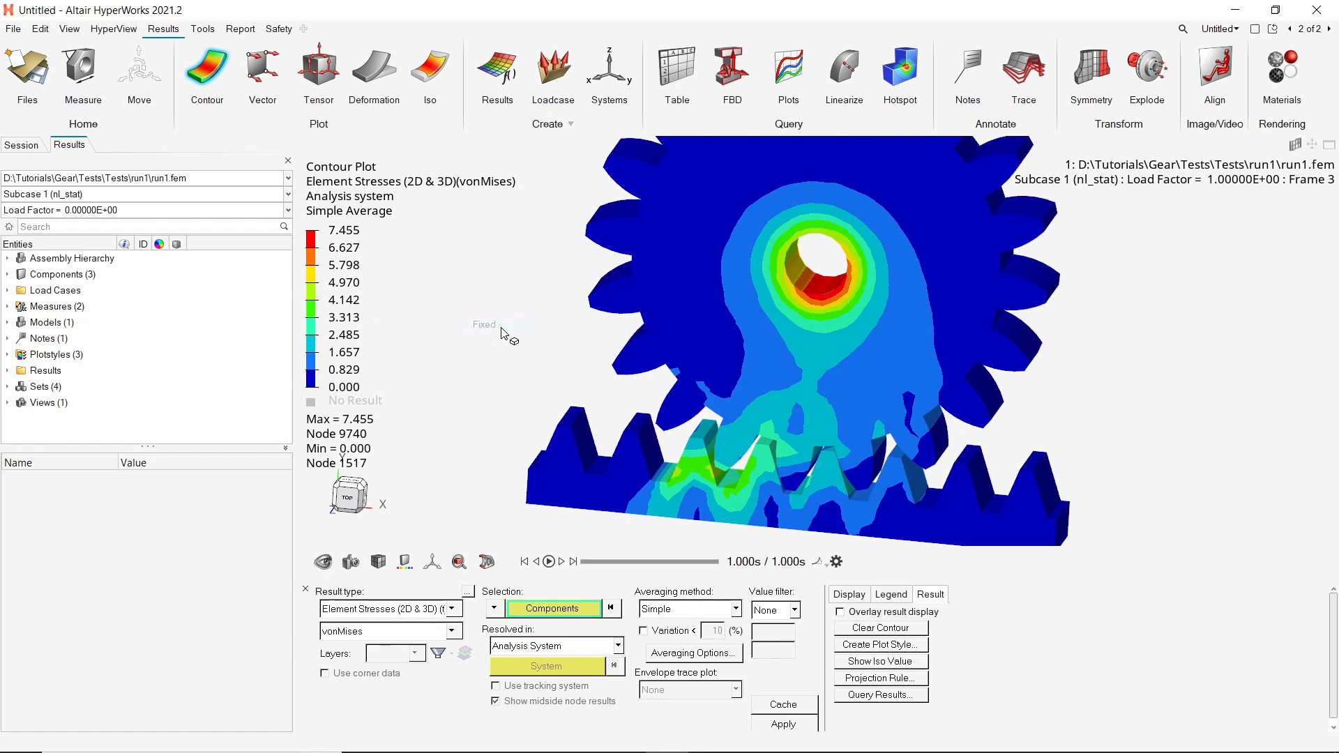
mouse_move(516, 338)
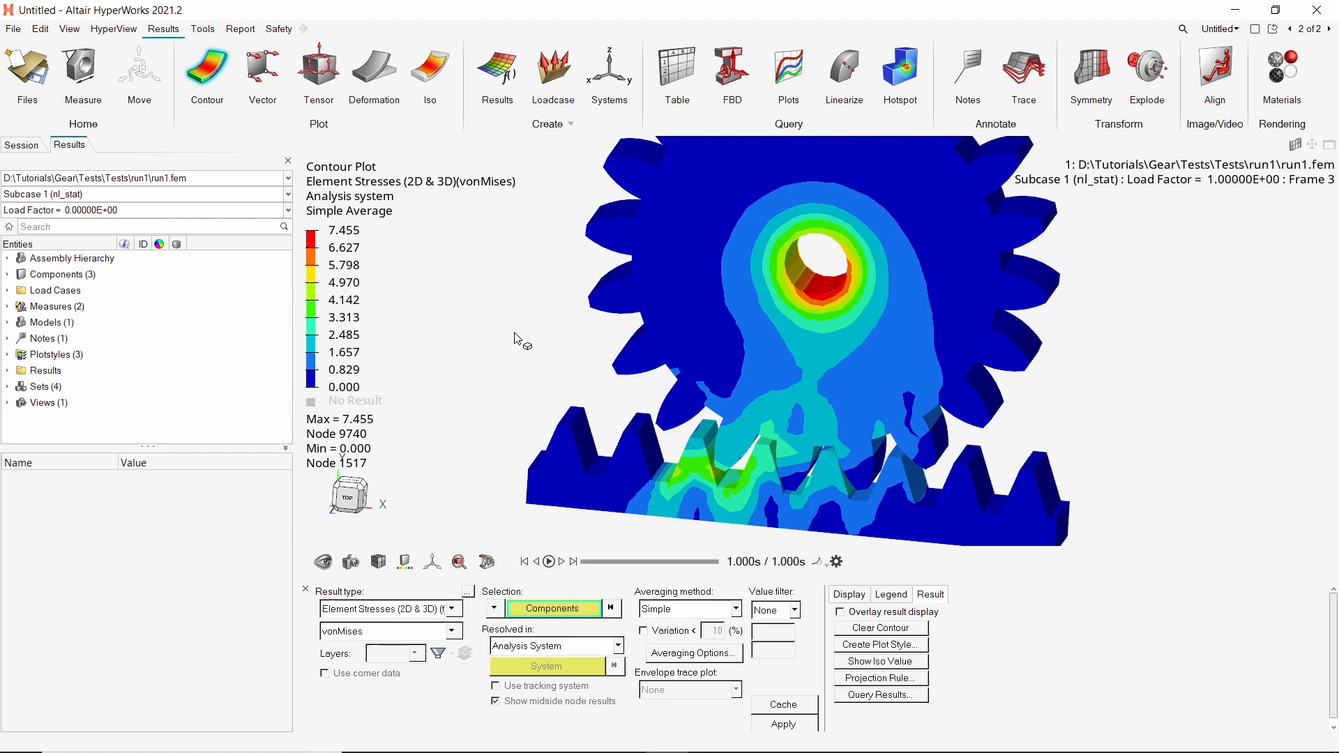